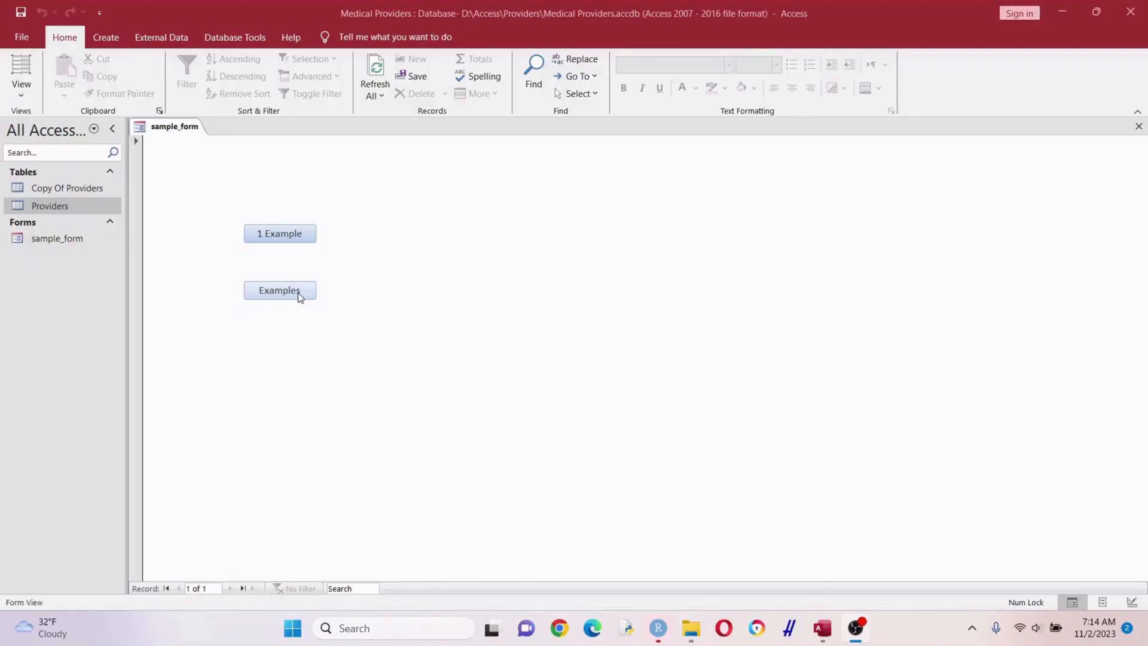
# Step: Preview the ProviderChart, heatmap and Slider examples, playing the GDP animation through to 2007
pyautogui.click(279, 290)
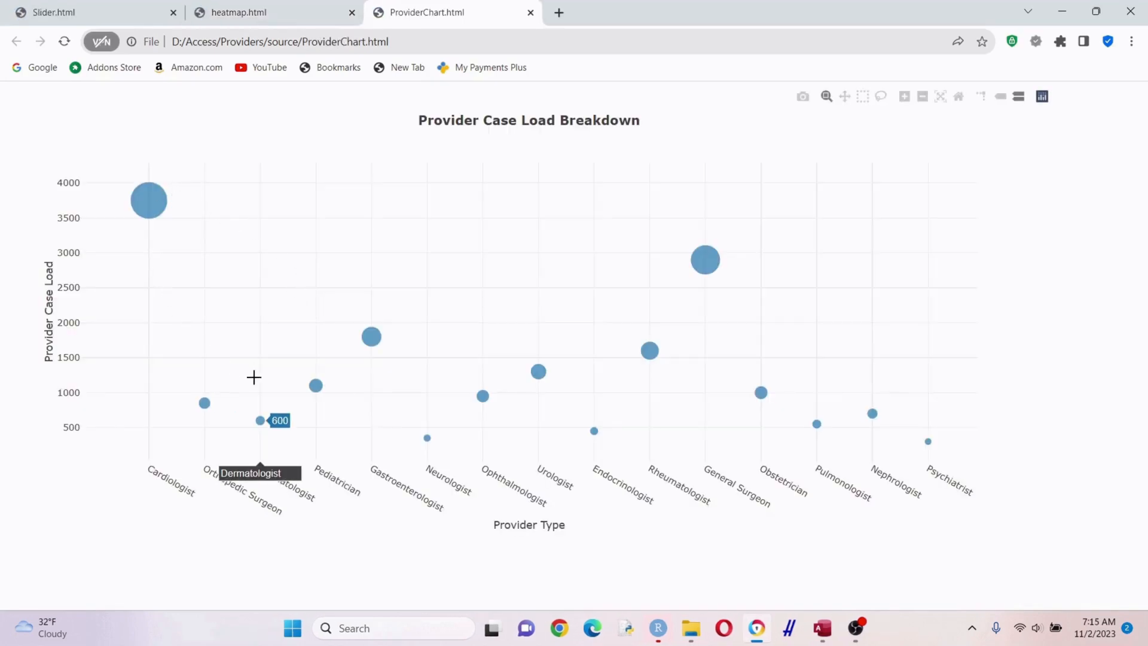
pyautogui.moveTo(866, 400)
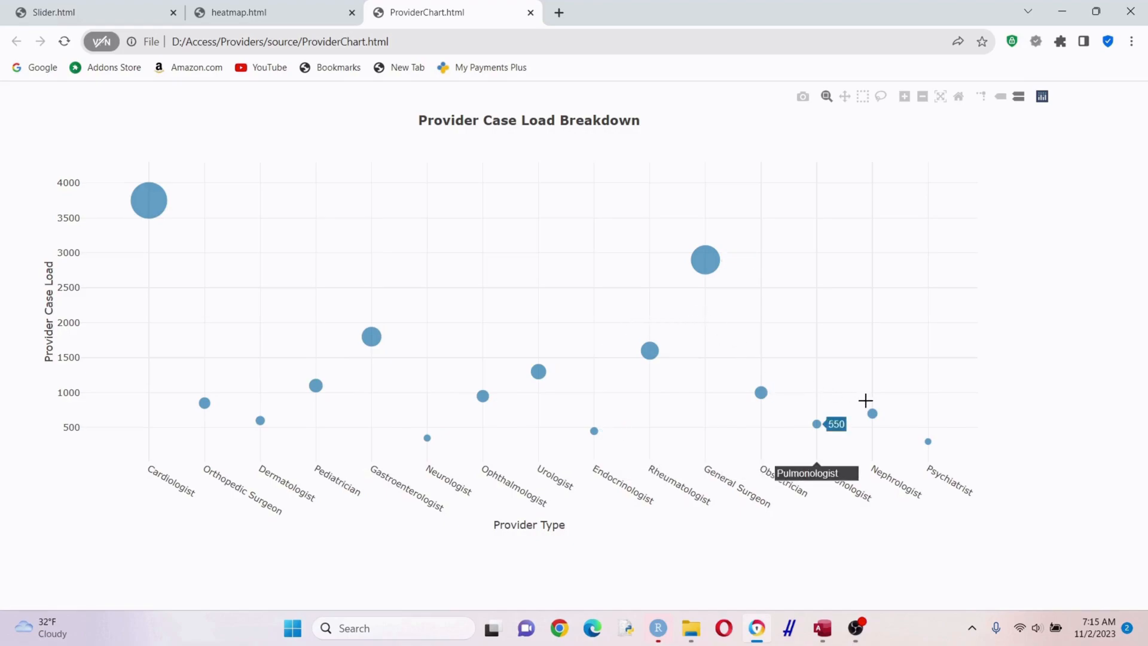
pyautogui.click(238, 13)
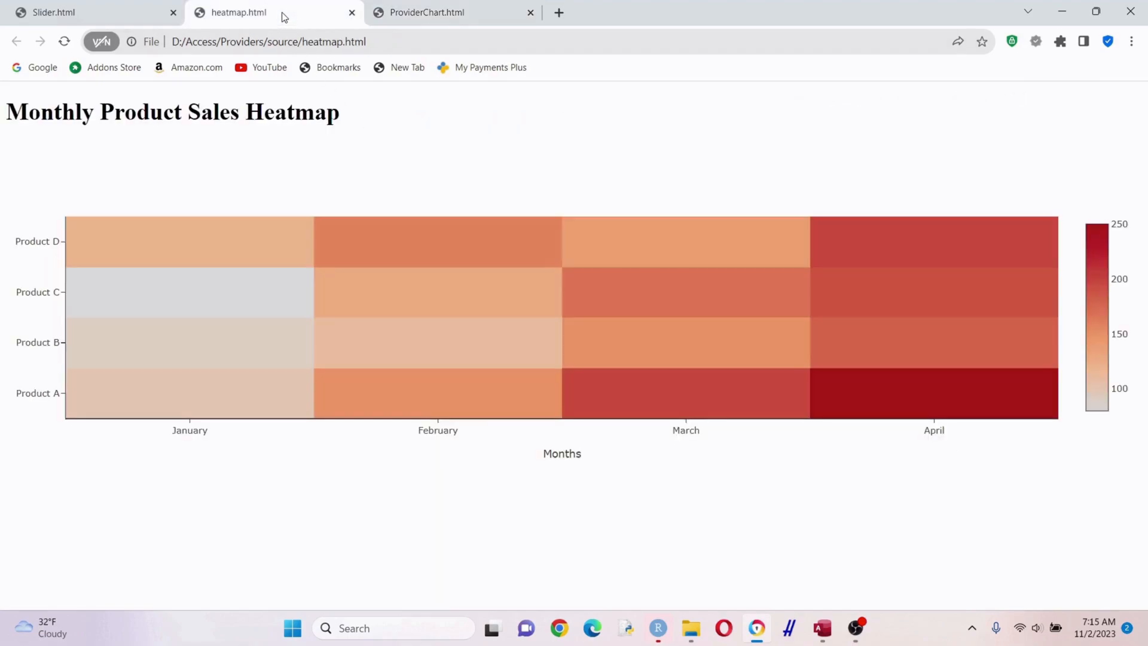
pyautogui.moveTo(279, 357)
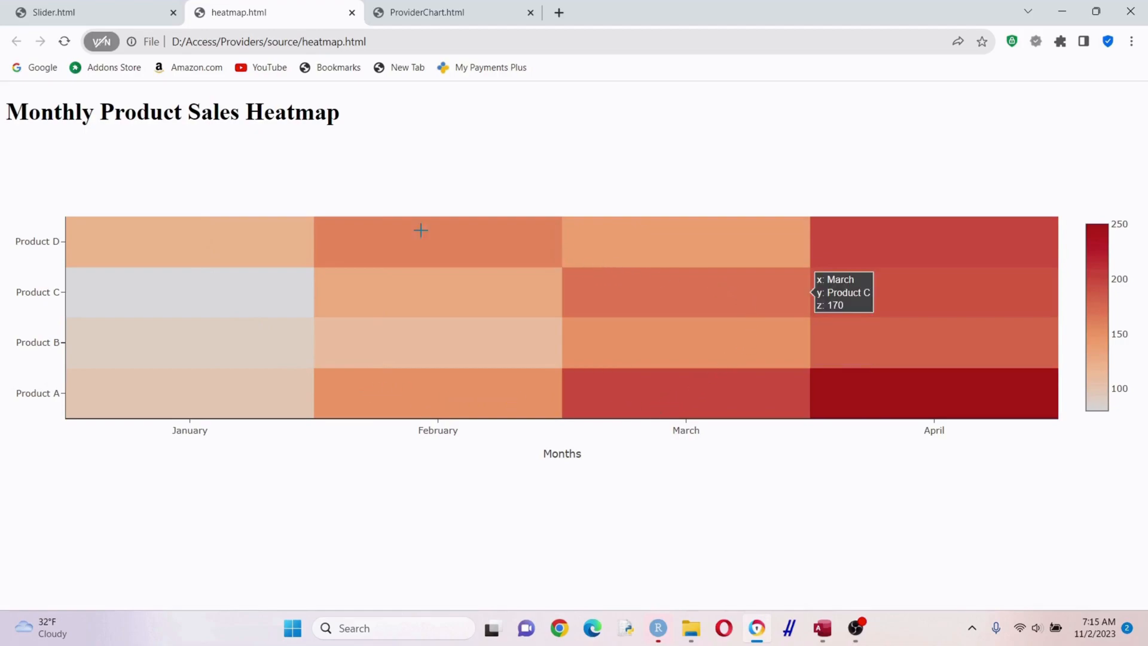
pyautogui.click(88, 12)
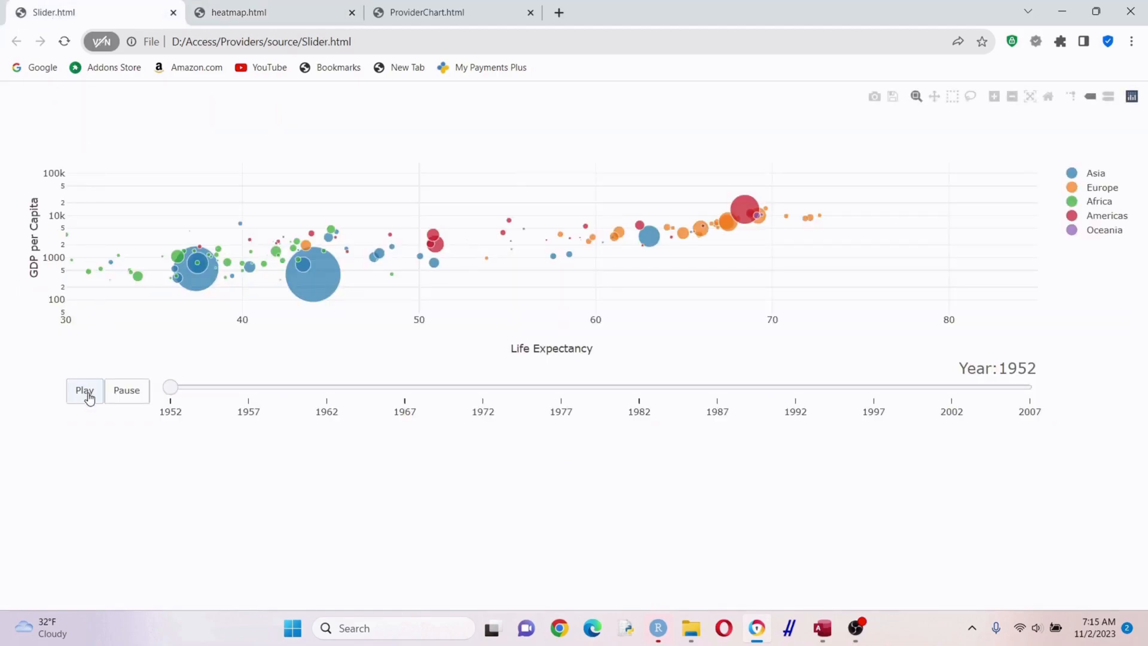
pyautogui.click(84, 390)
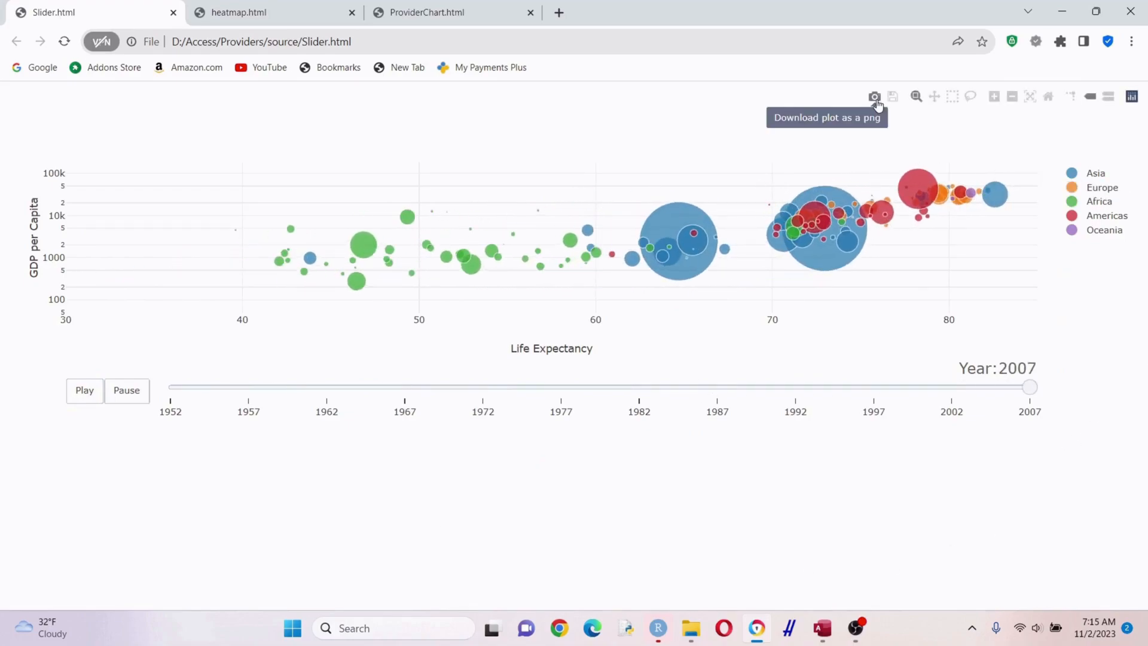
pyautogui.moveTo(970, 96)
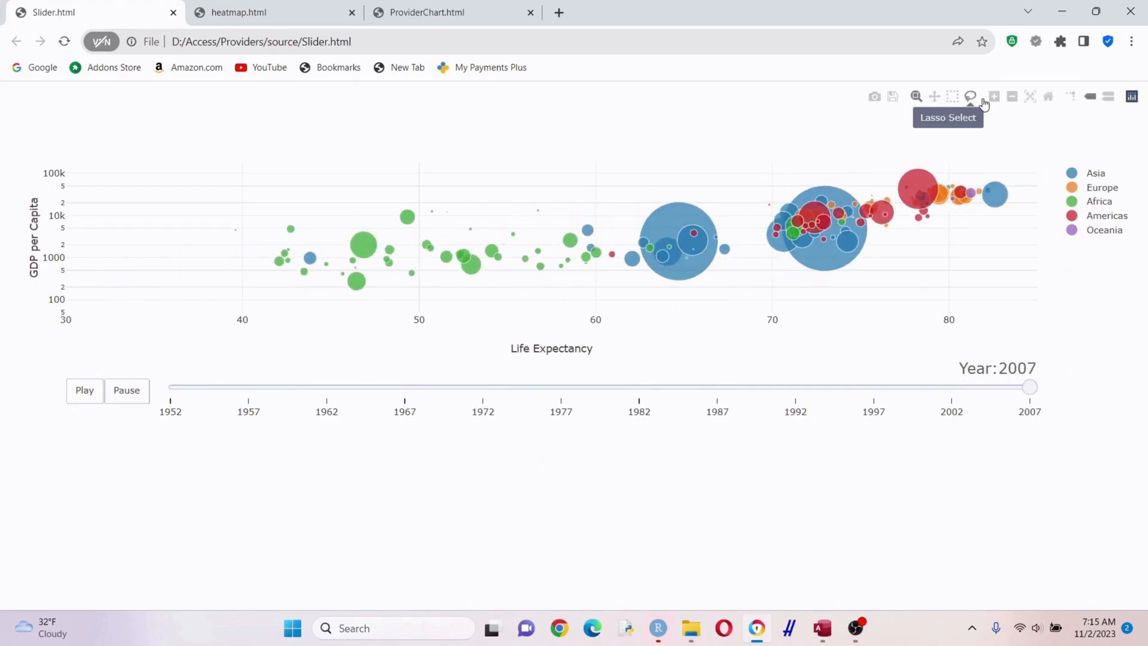
pyautogui.moveTo(1131, 95)
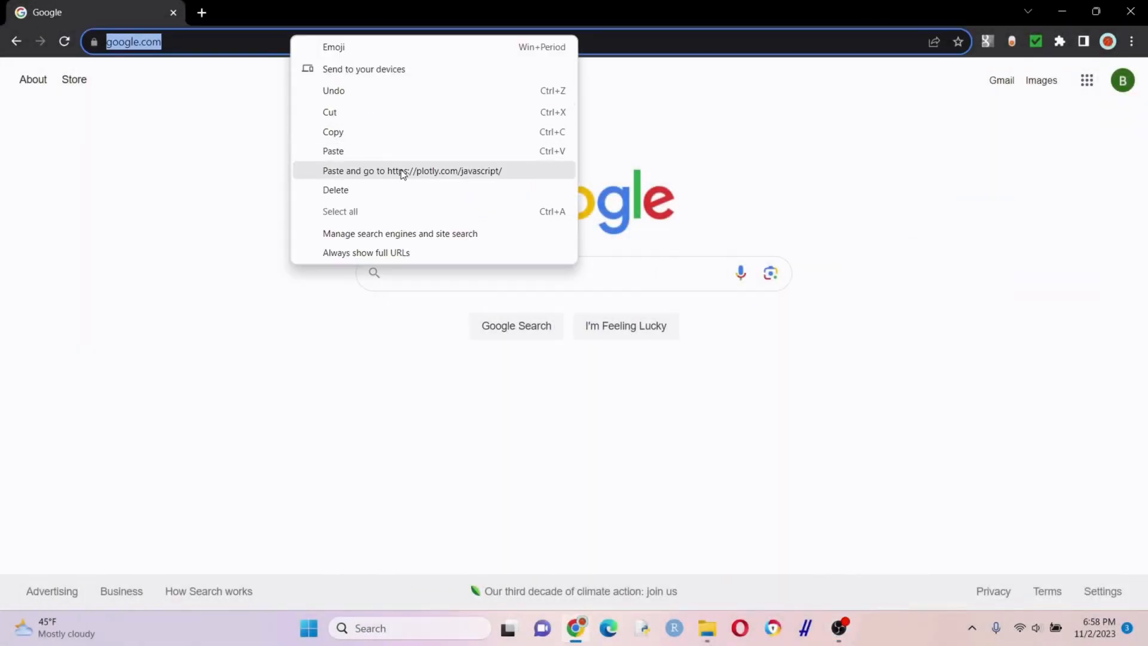
# Step: Browse the plotly.com/javascript gallery, open Bubble Charts, and scroll to the Marker Size chart
pyautogui.click(411, 170)
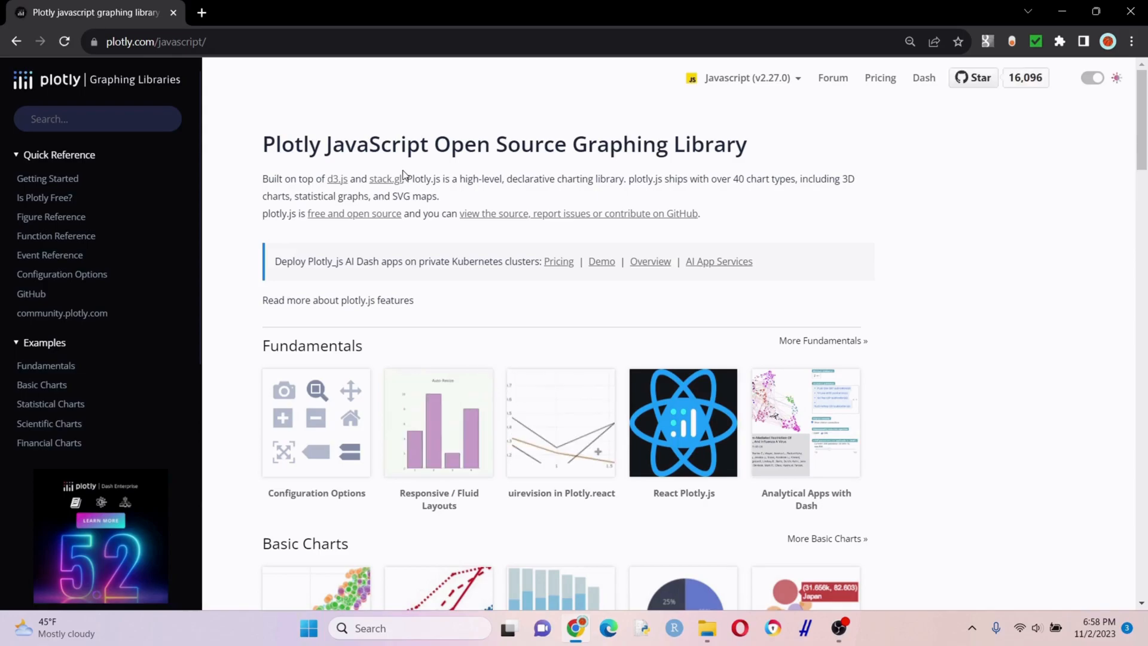
pyautogui.scroll(-3)
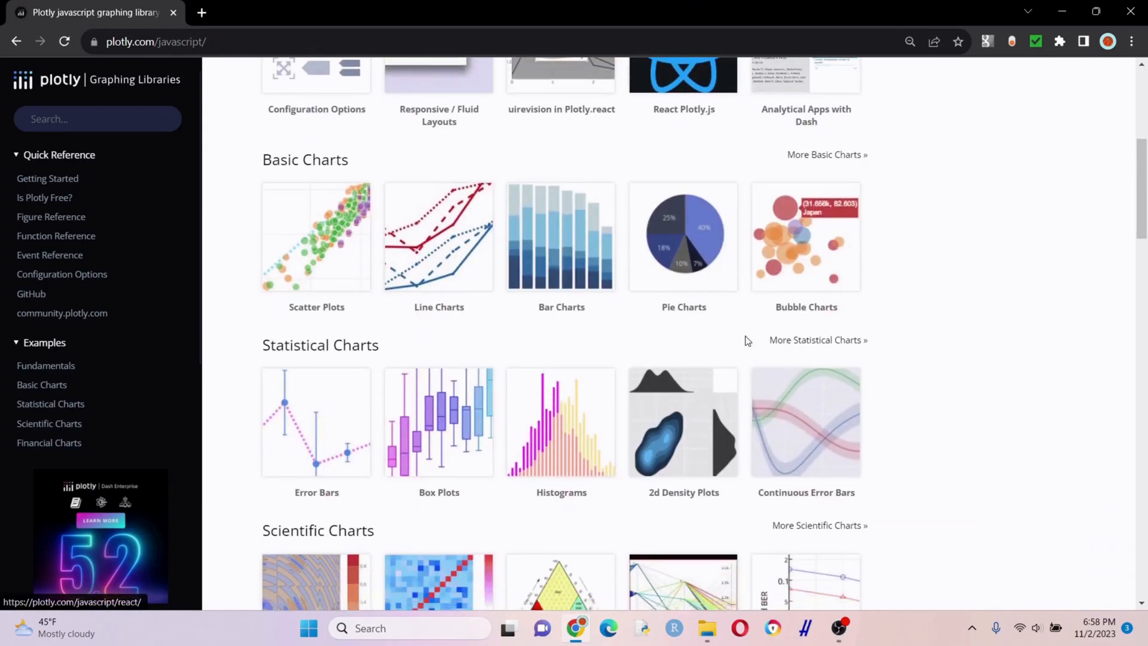
pyautogui.scroll(-3)
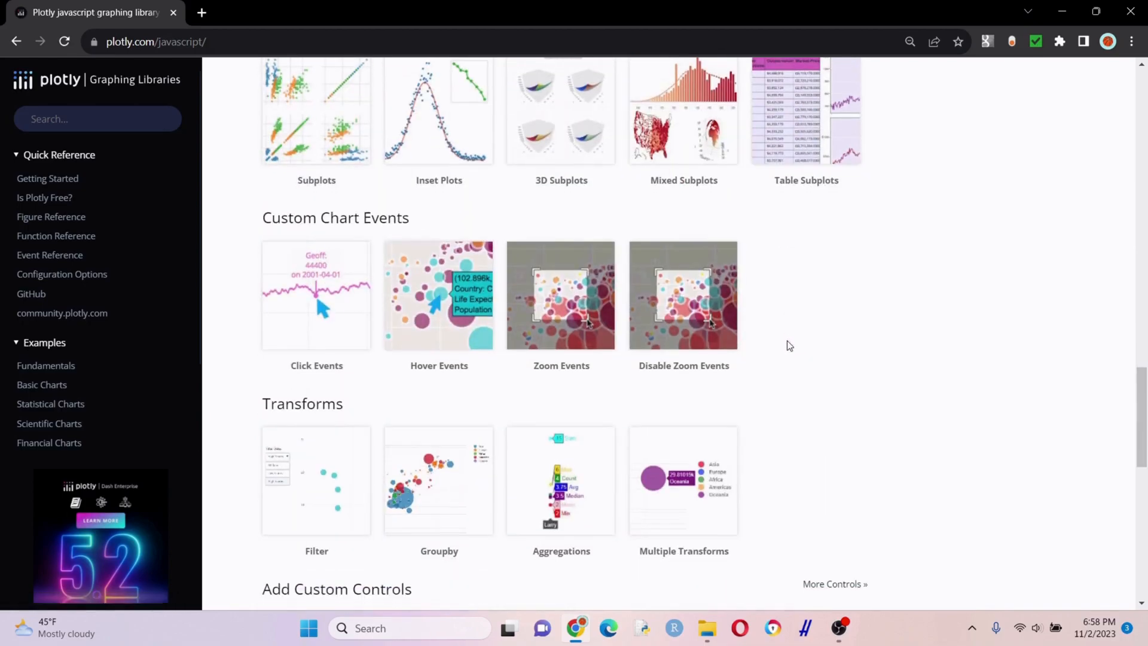
pyautogui.scroll(-3)
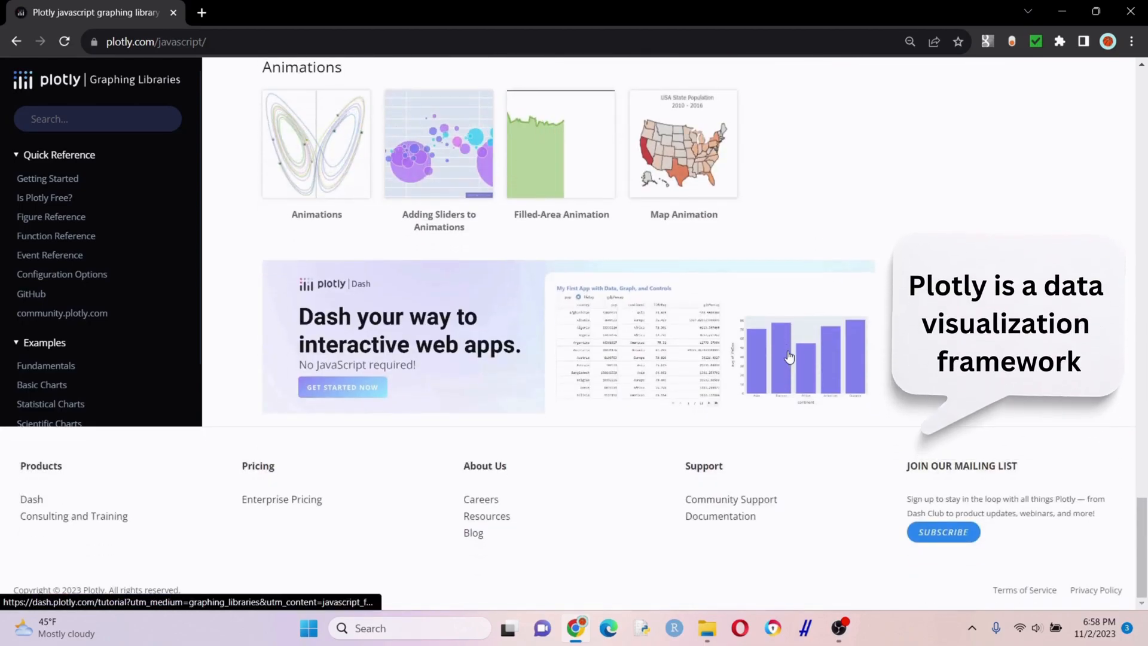
pyautogui.scroll(3)
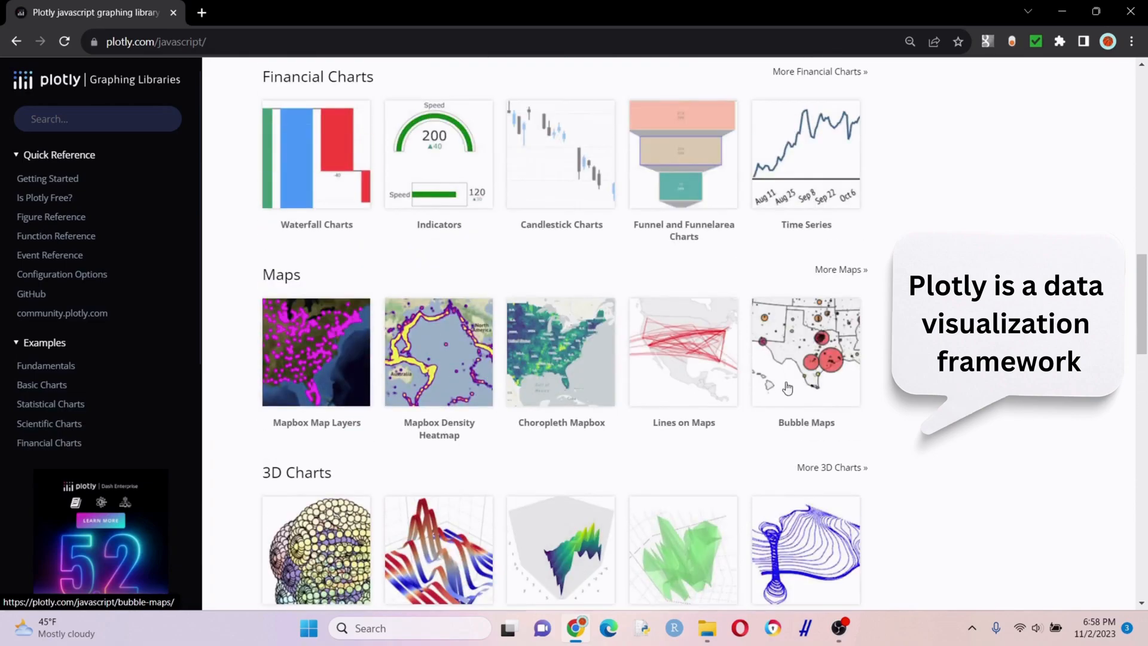
pyautogui.scroll(3)
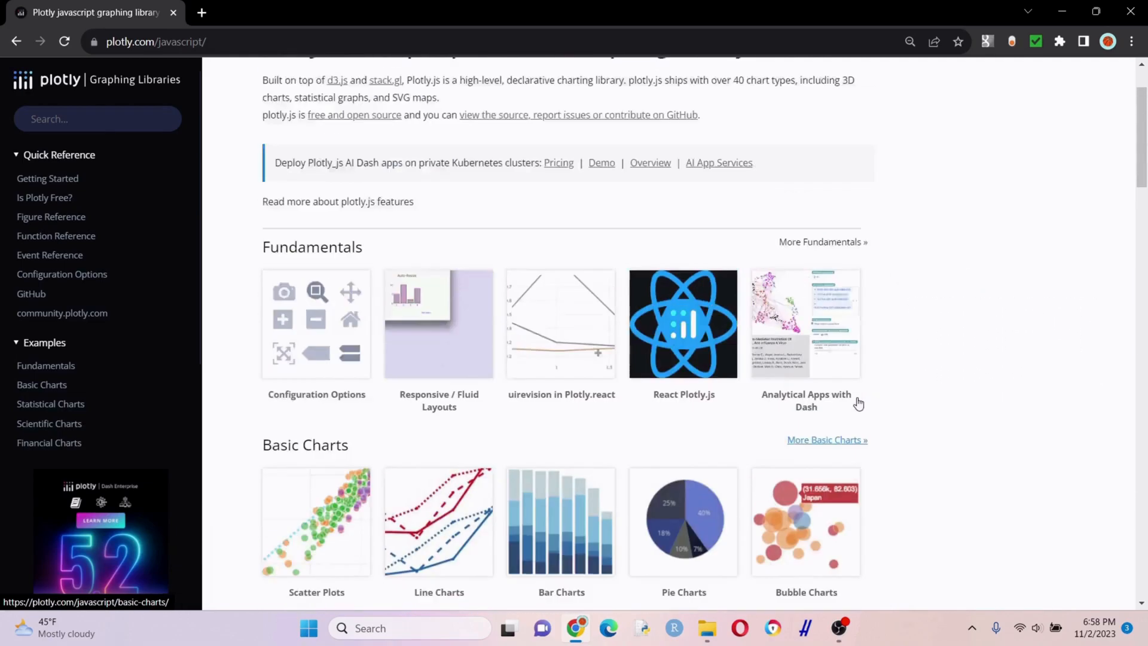
pyautogui.scroll(-3)
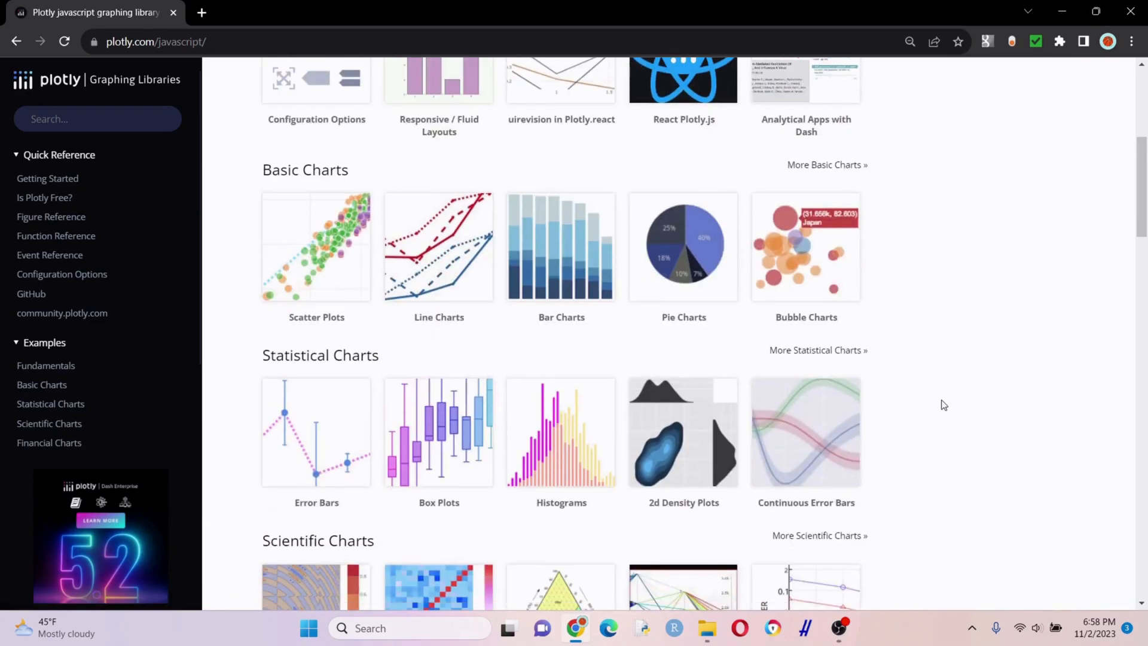
pyautogui.moveTo(914, 284)
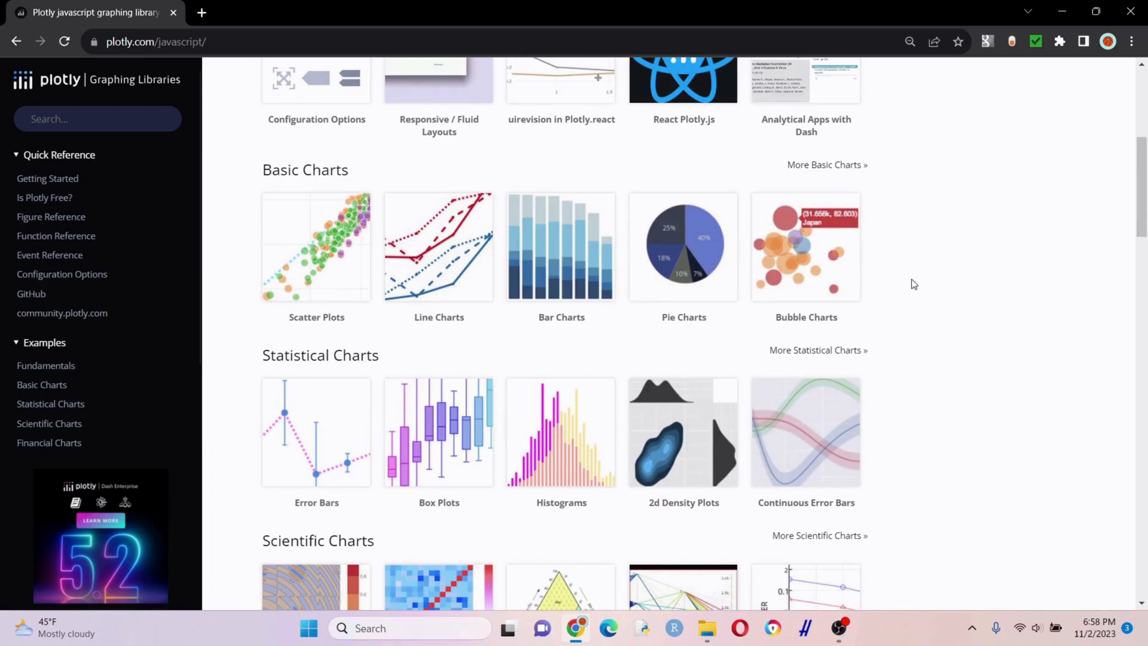
pyautogui.click(806, 247)
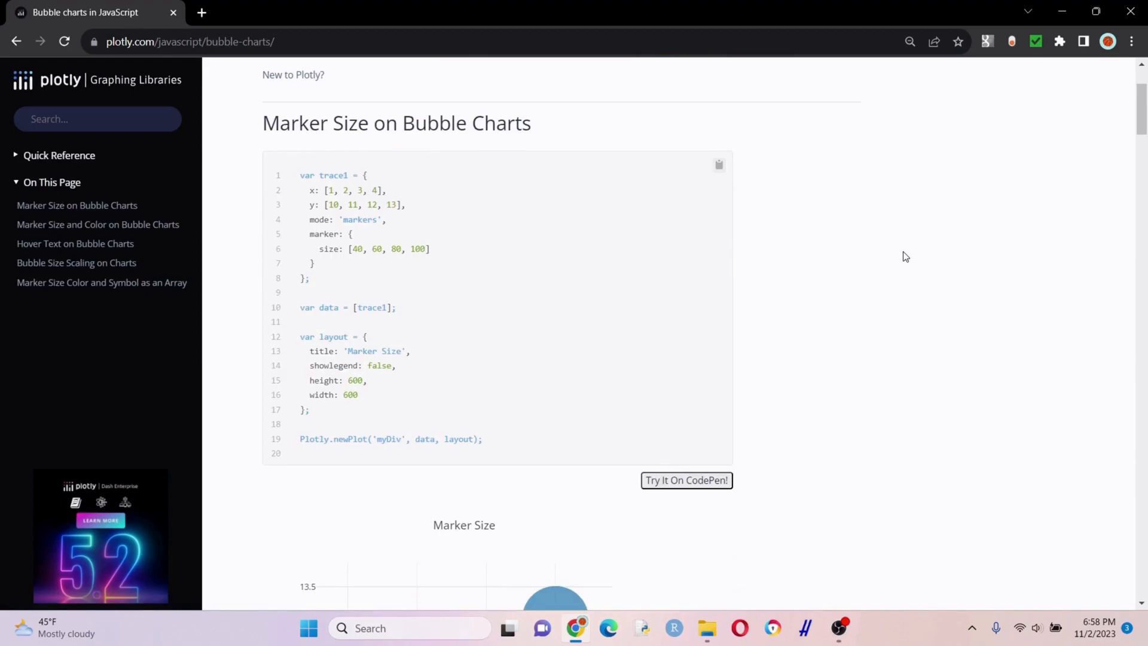
pyautogui.moveTo(492, 351)
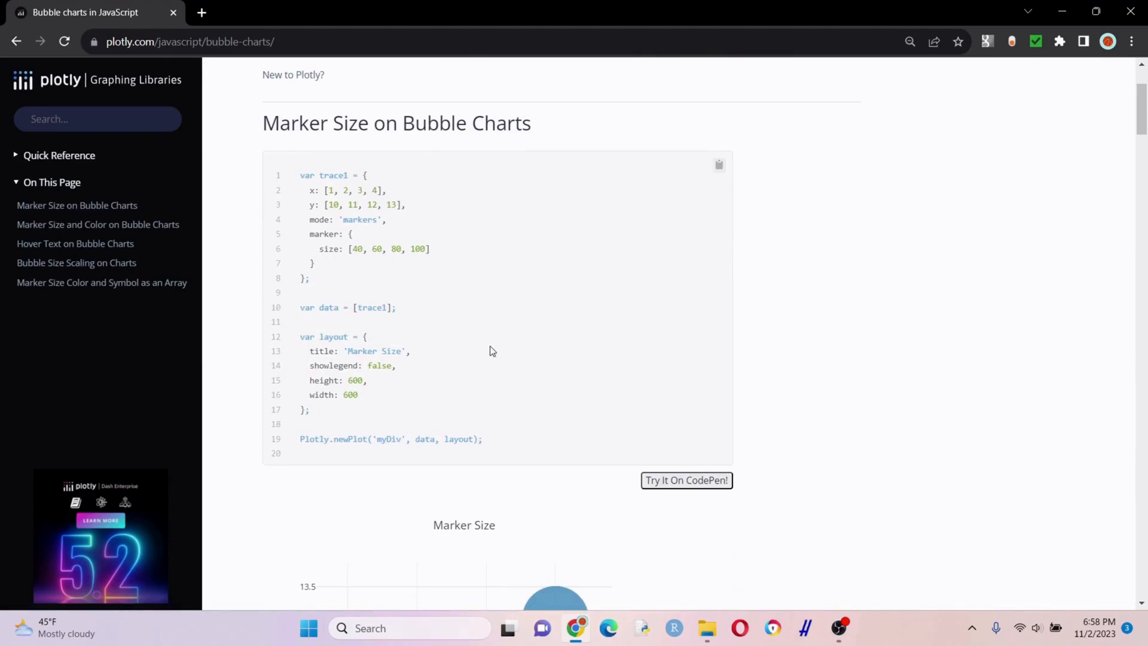
pyautogui.moveTo(493, 405)
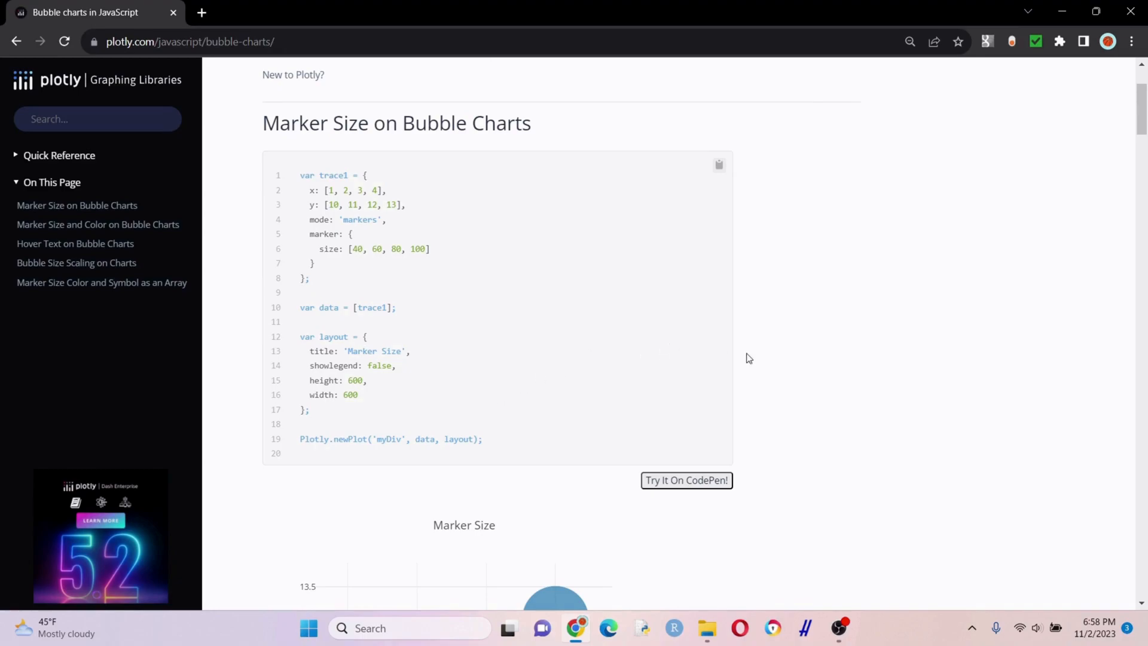
pyautogui.scroll(-3)
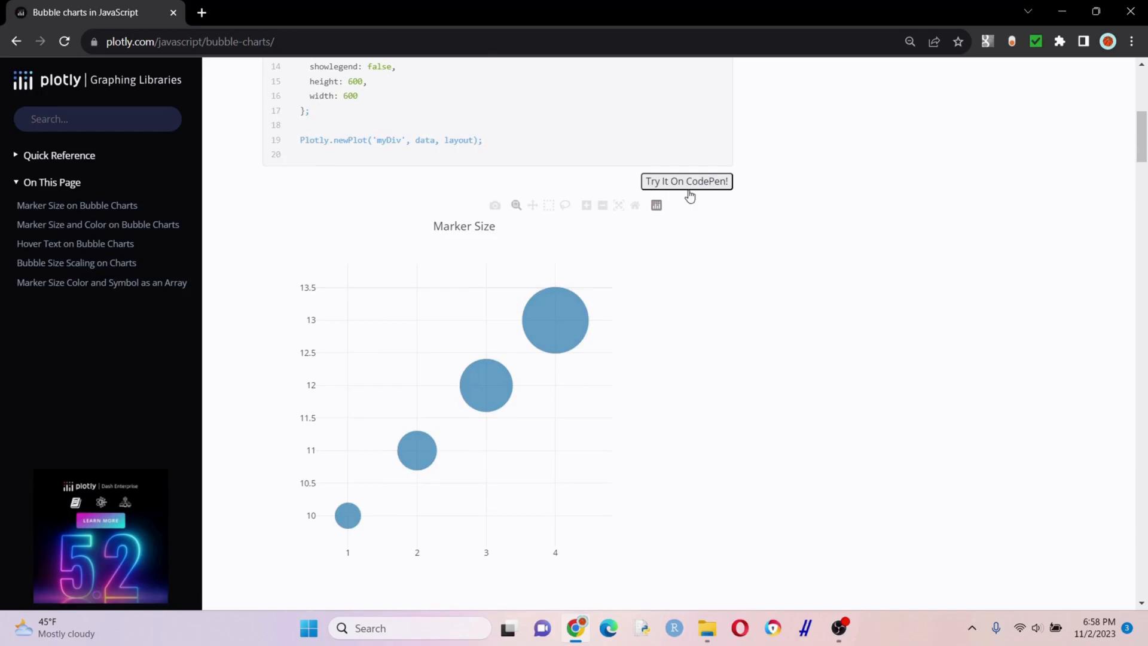
# Step: Open the Marker Size bubble example as a new CodePen pen
pyautogui.click(685, 181)
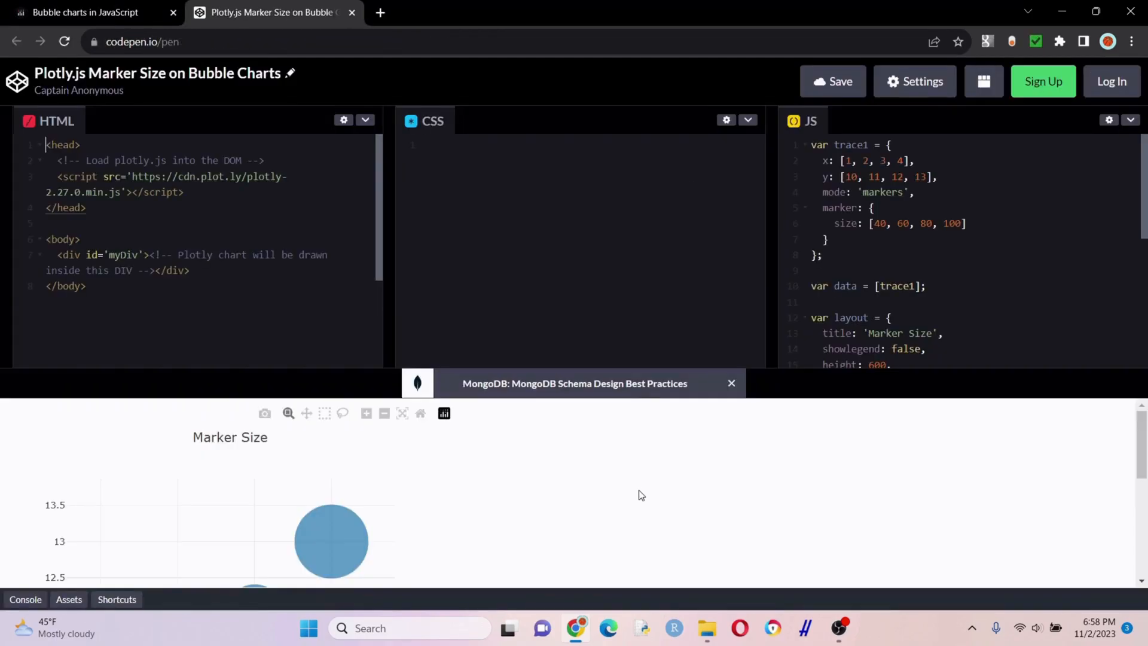
pyautogui.moveTo(734, 478)
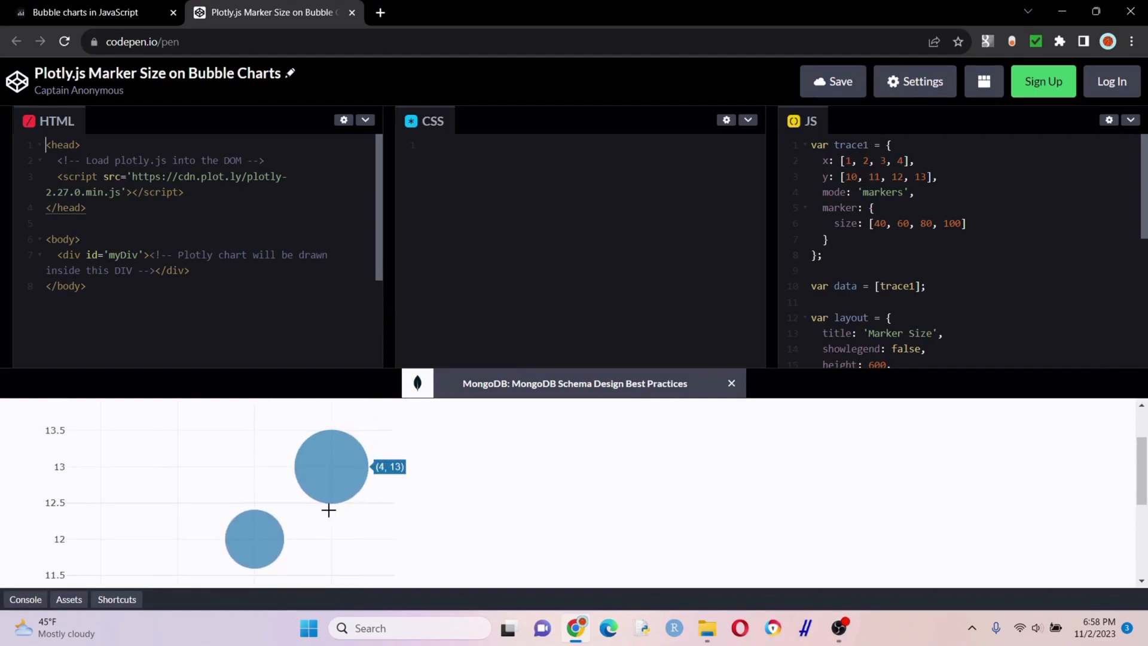
pyautogui.moveTo(760, 498)
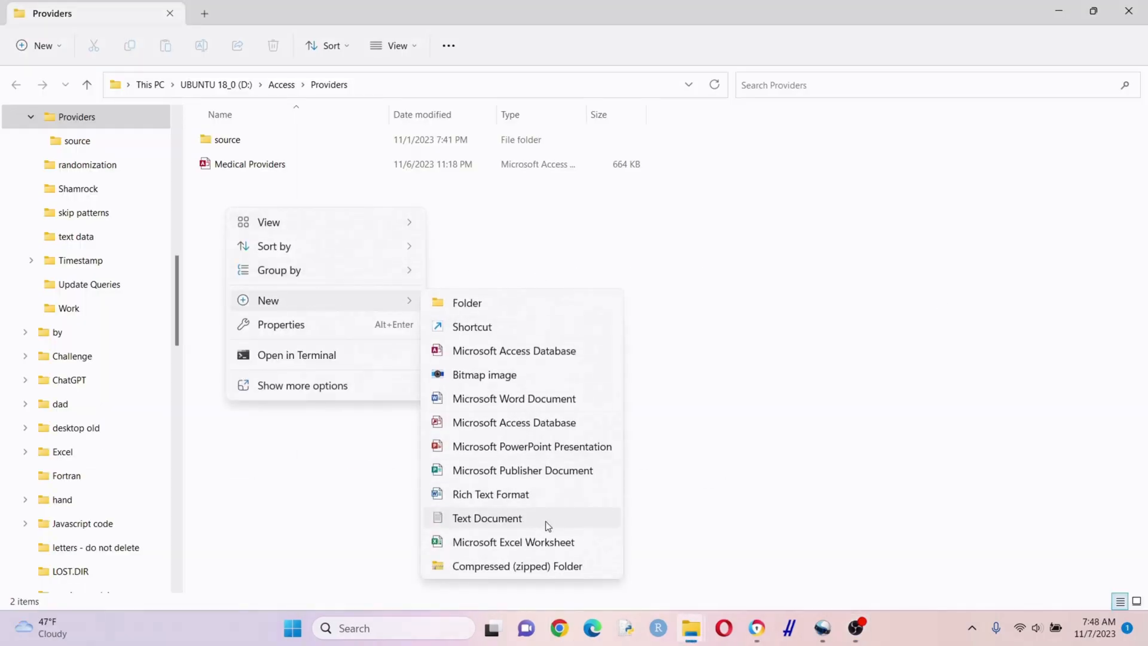
# Step: Create an empty text document named test in Providers and open it in Notepad
pyautogui.click(487, 518)
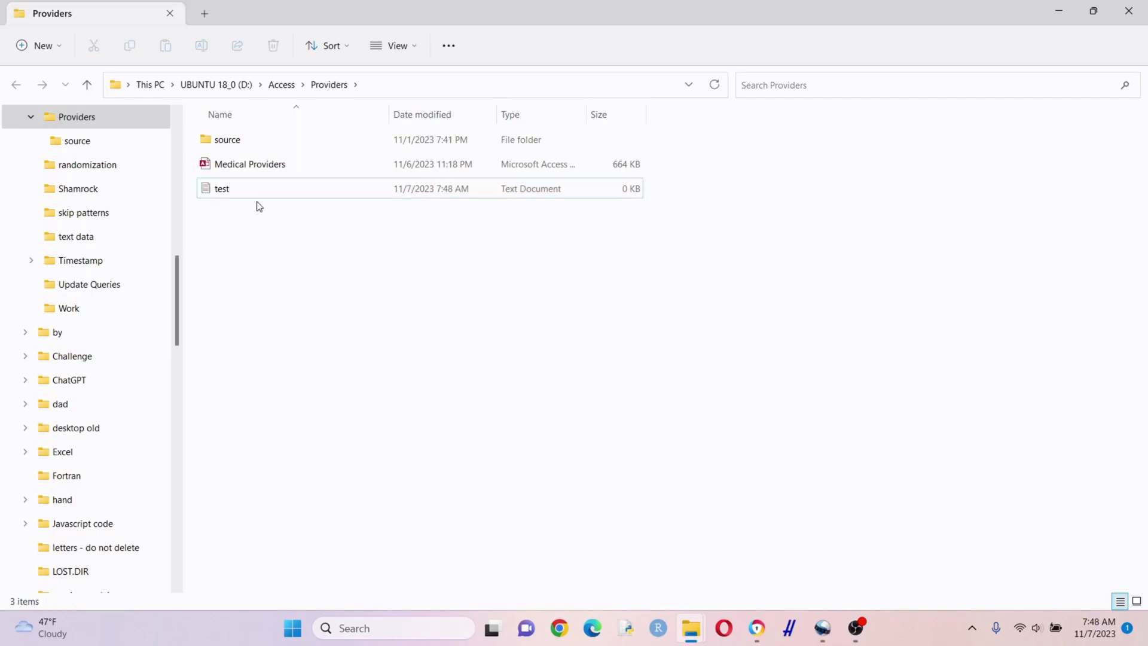
pyautogui.doubleClick(221, 188)
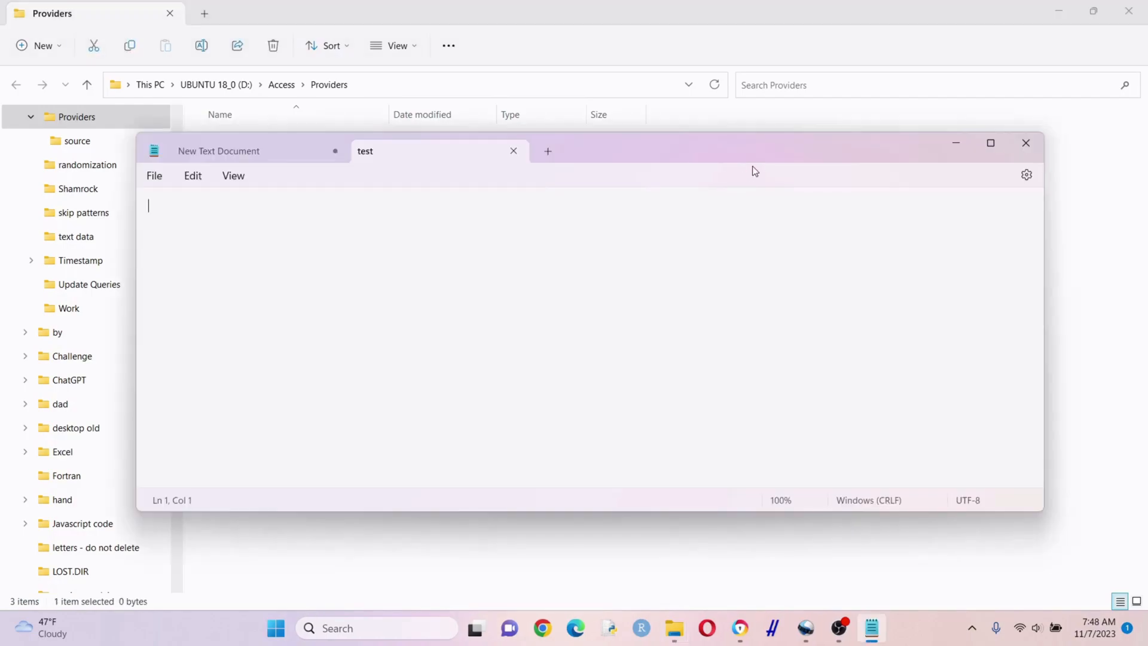
pyautogui.click(558, 629)
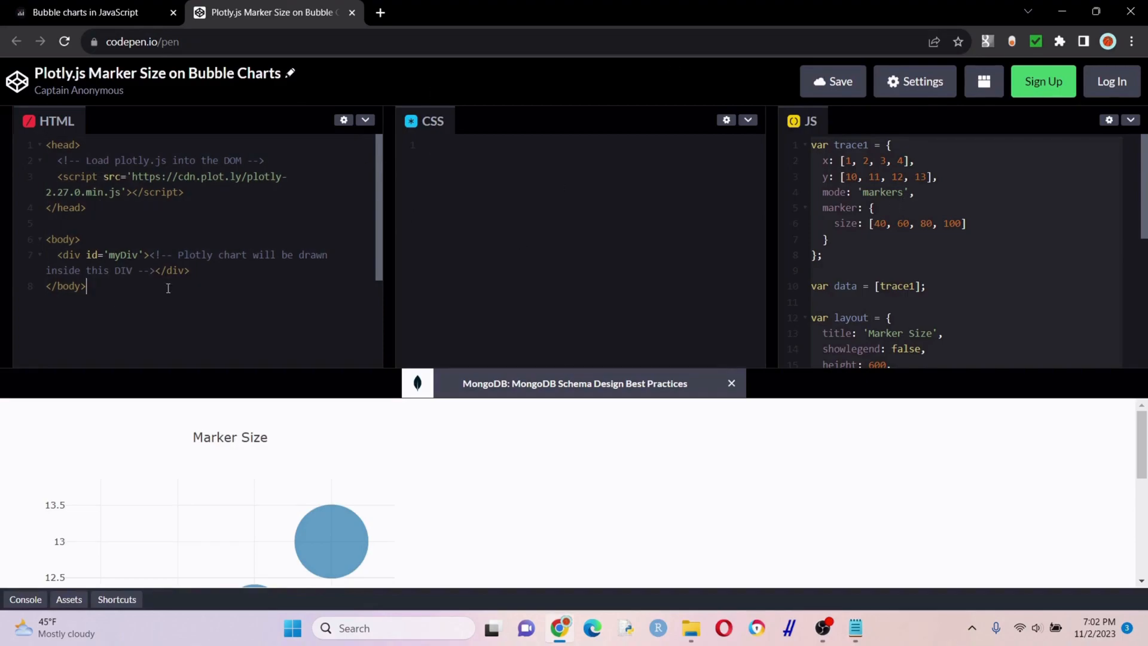
# Step: Copy the pen's HTML code, including the Plotly script and chart div, for the test document
pyautogui.rightClick(143, 165)
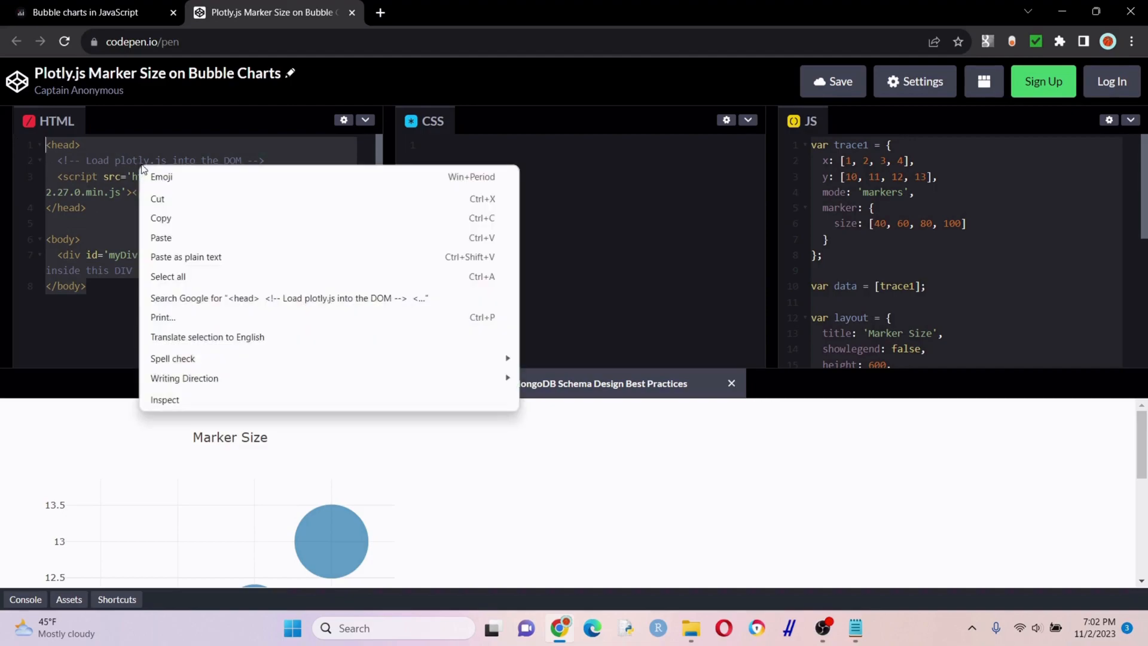
pyautogui.click(806, 538)
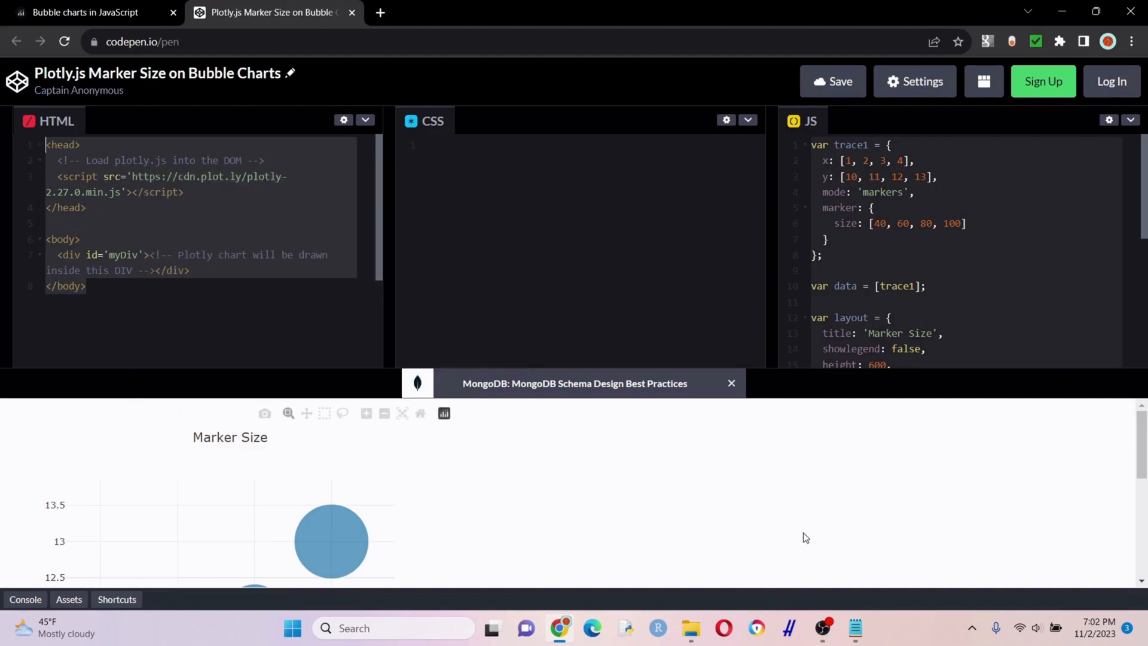
pyautogui.click(855, 629)
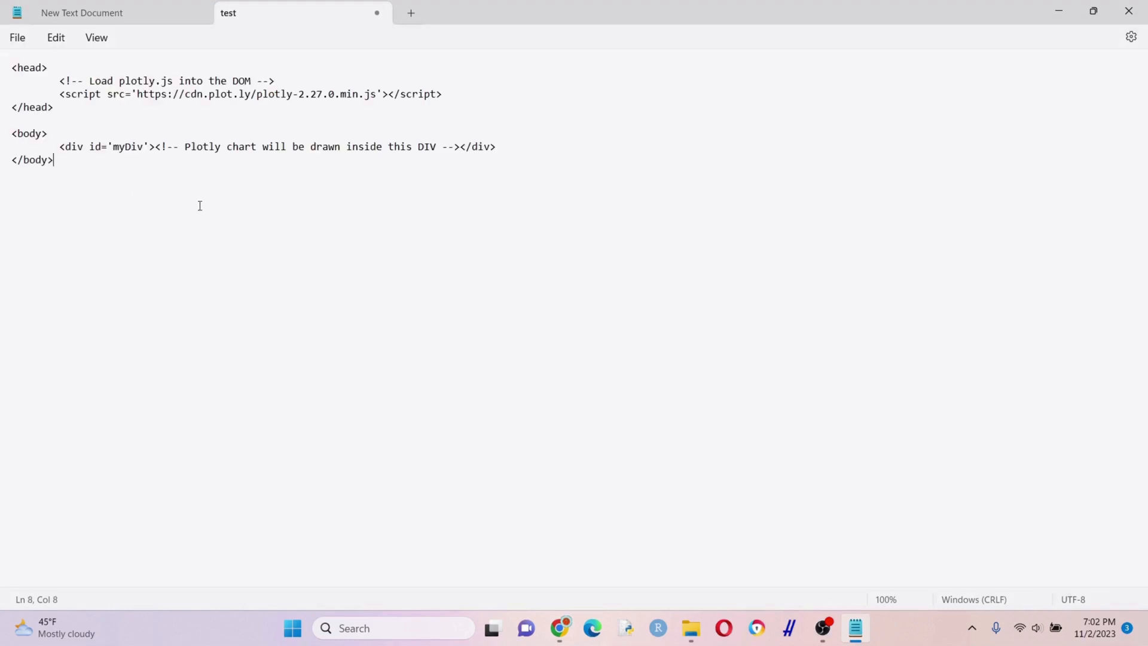
# Step: Add opening and closing <script> tags below the body in the test document
pyautogui.click(191, 146)
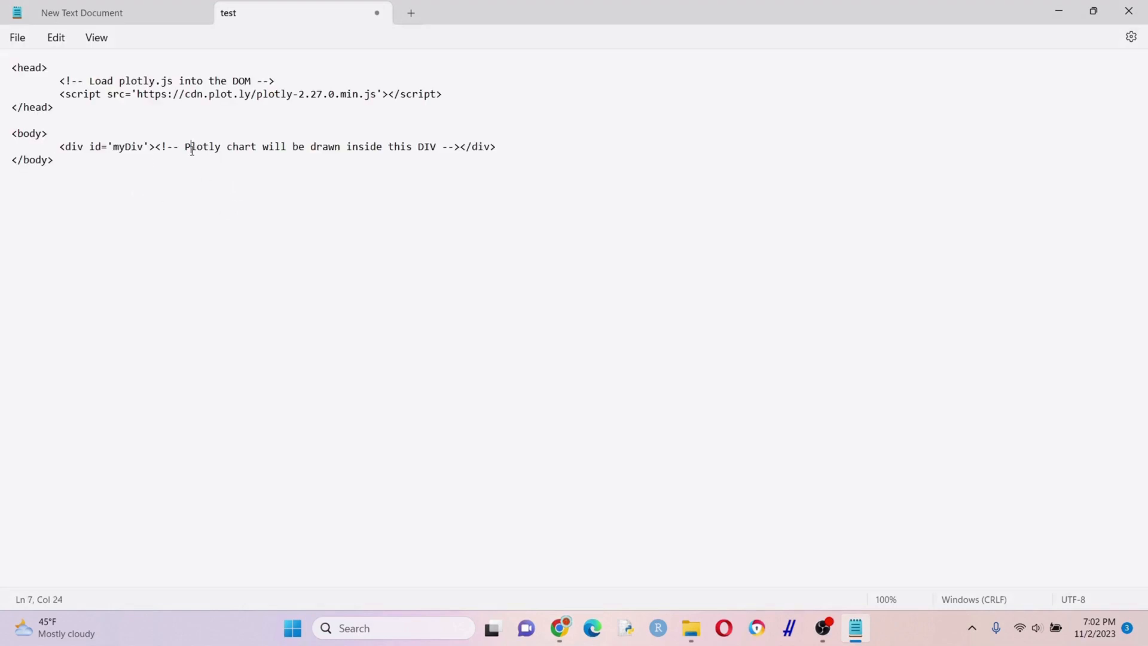
pyautogui.moveTo(190, 146); pyautogui.dragTo(414, 146)
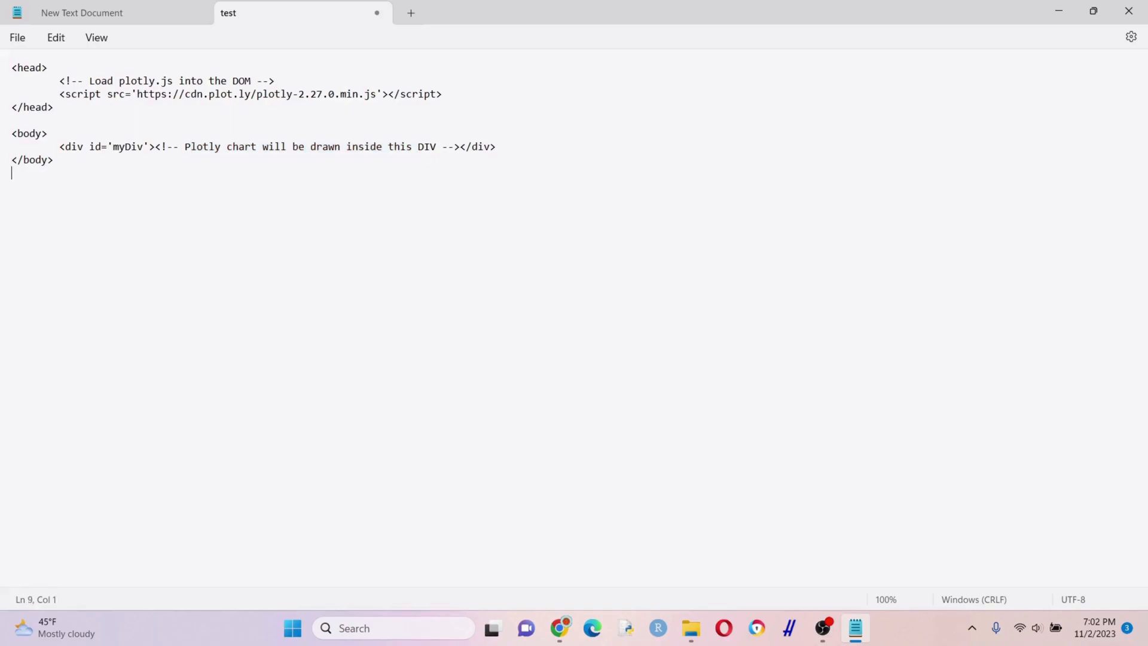
pyautogui.write('<s')
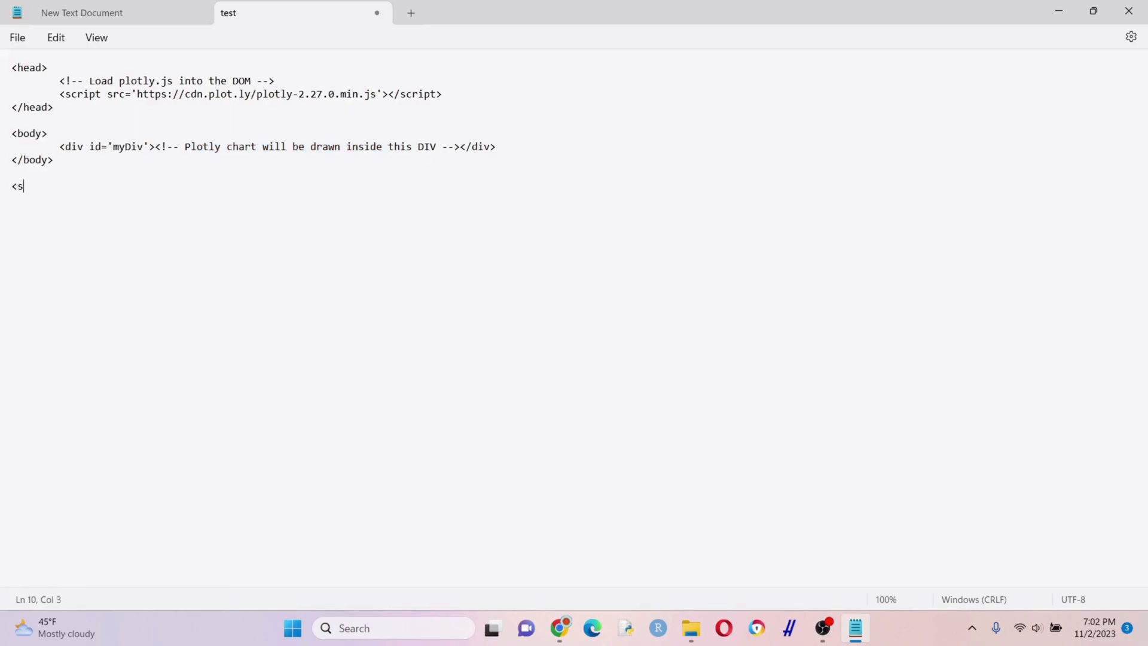
pyautogui.write('cript>')
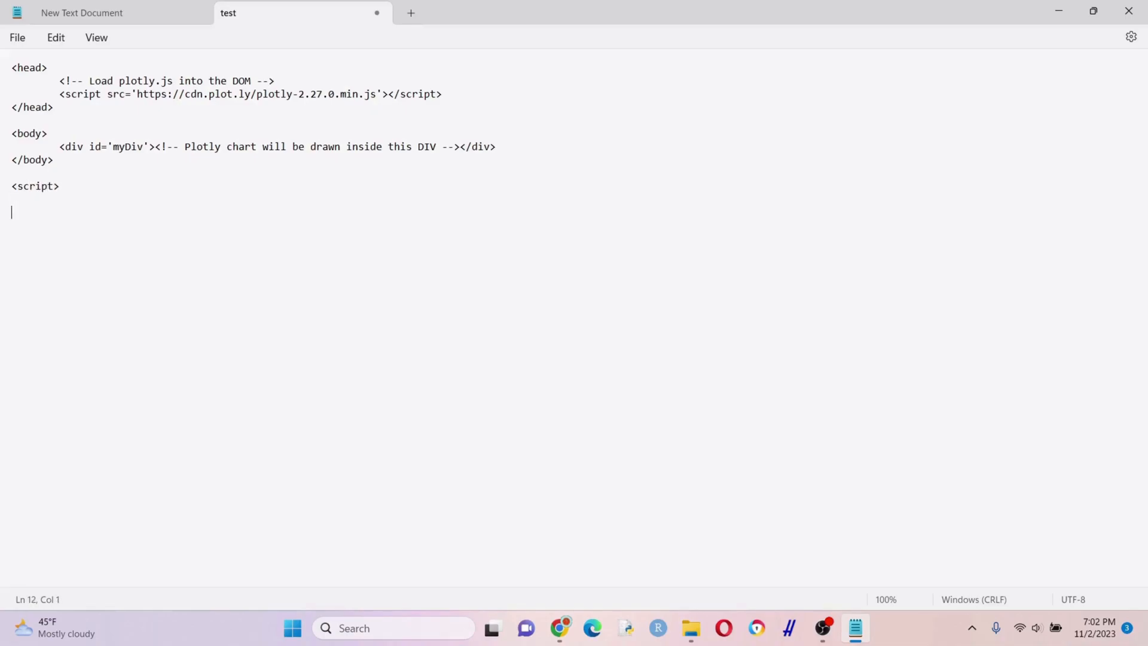
pyautogui.write('</scri')
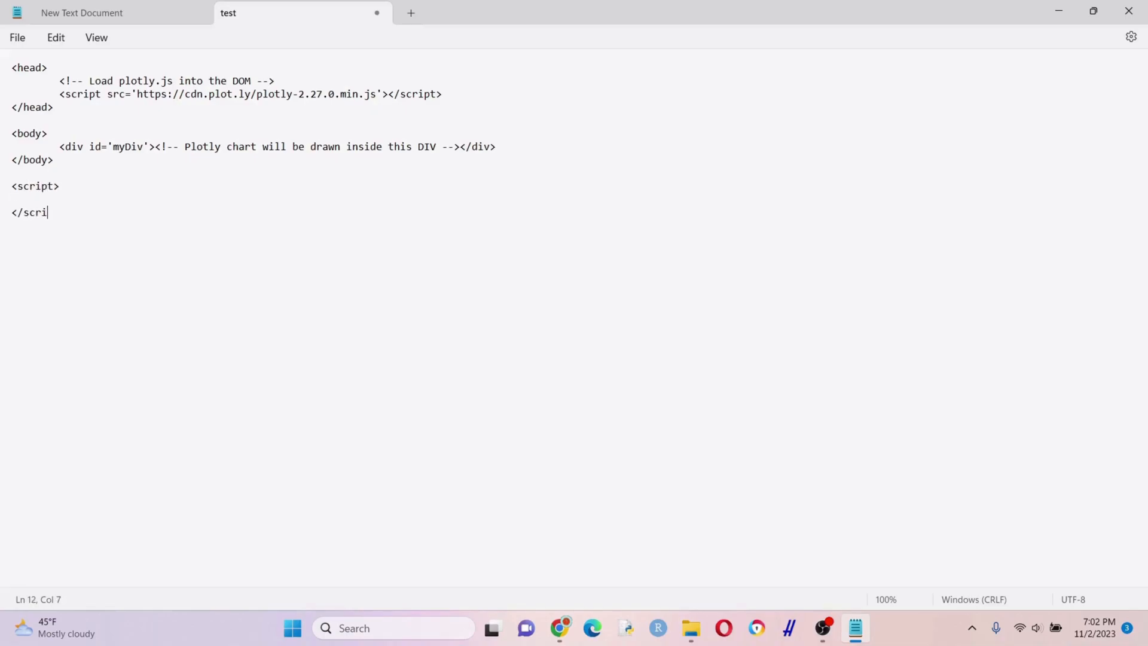
pyautogui.write('pt>')
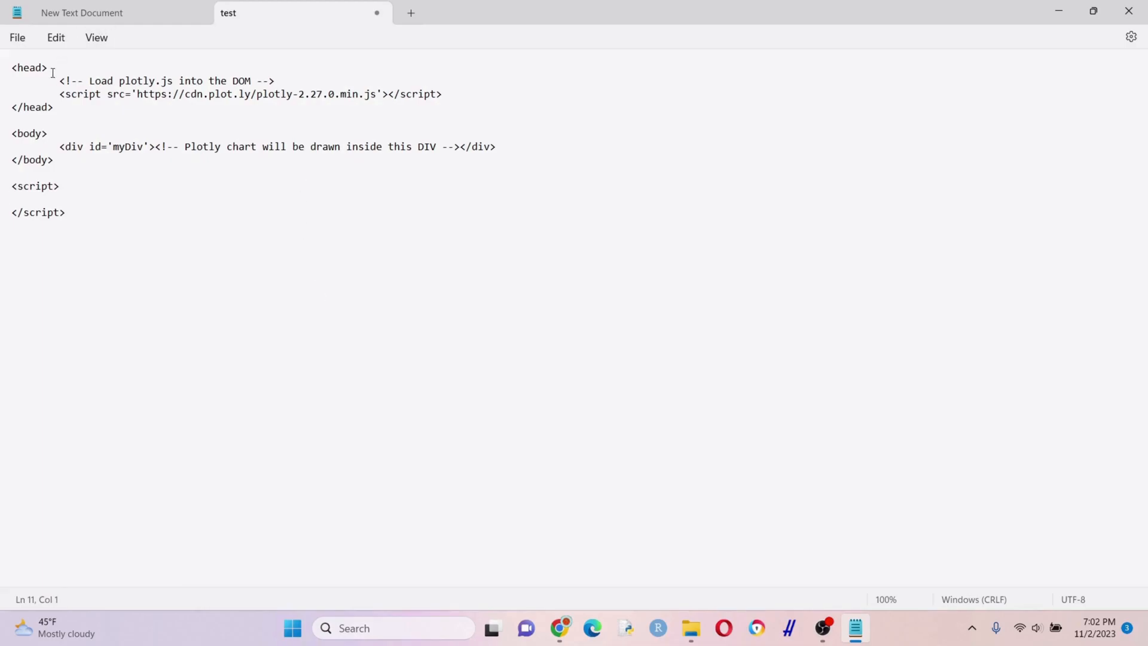
pyautogui.moveTo(558, 629)
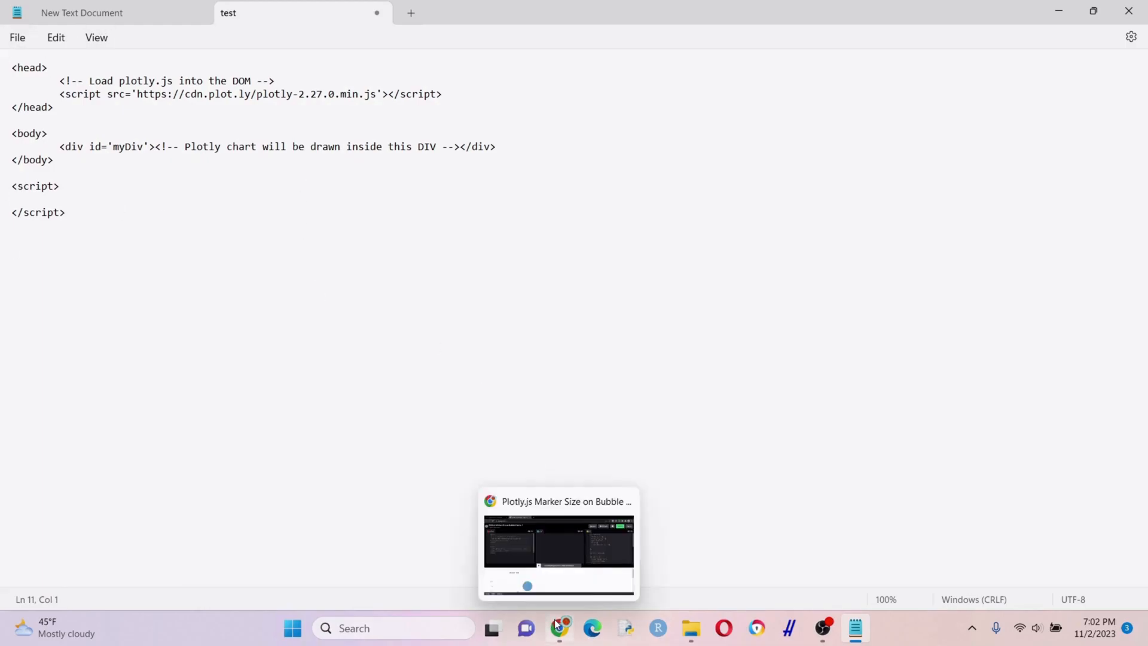
# Step: Bring the pen's JavaScript trace1, layout and Plotly.newPlot code between the script tags
pyautogui.click(558, 546)
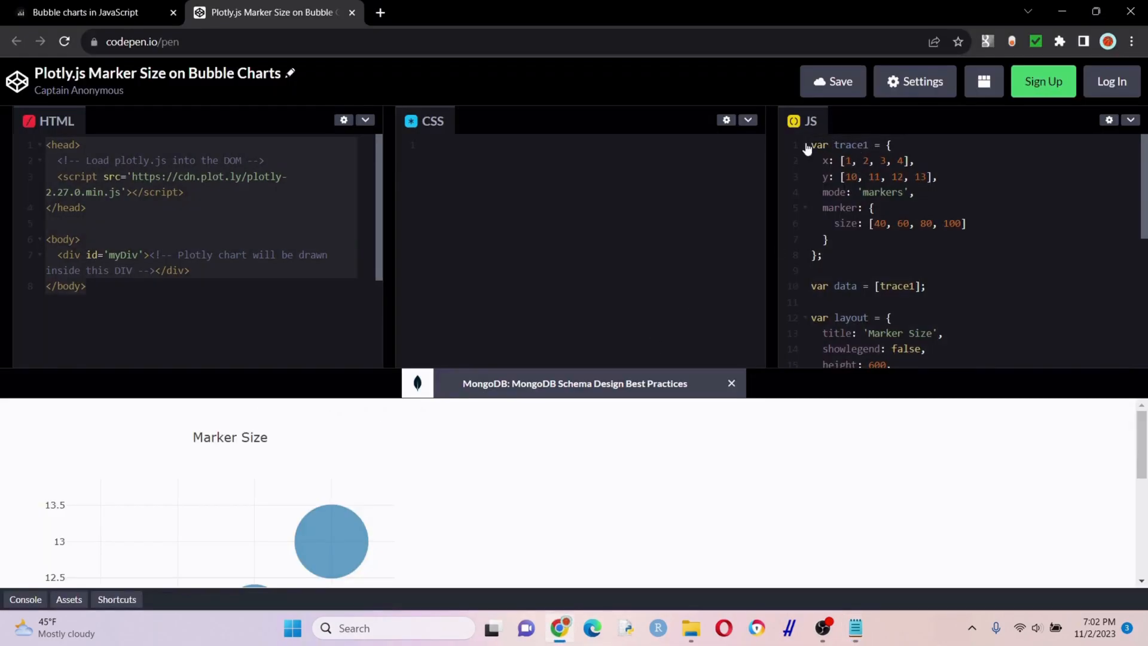
pyautogui.scroll(-3)
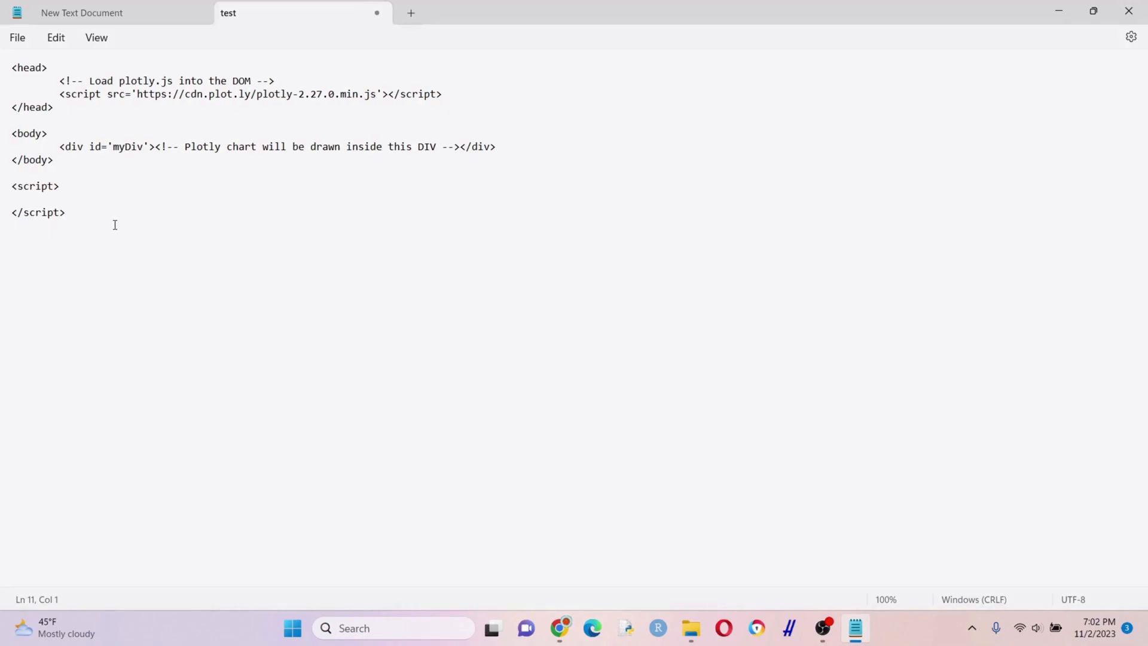
pyautogui.write('var trace1 = {')
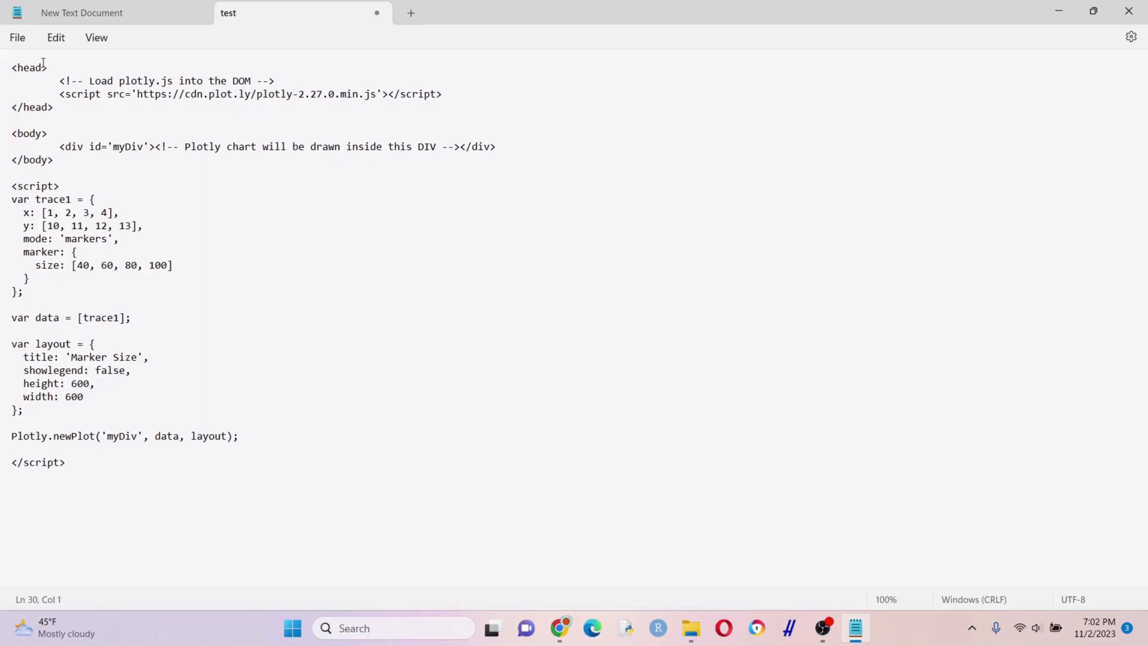
# Step: Save the document as test.html with the All files type in Providers
pyautogui.click(17, 37)
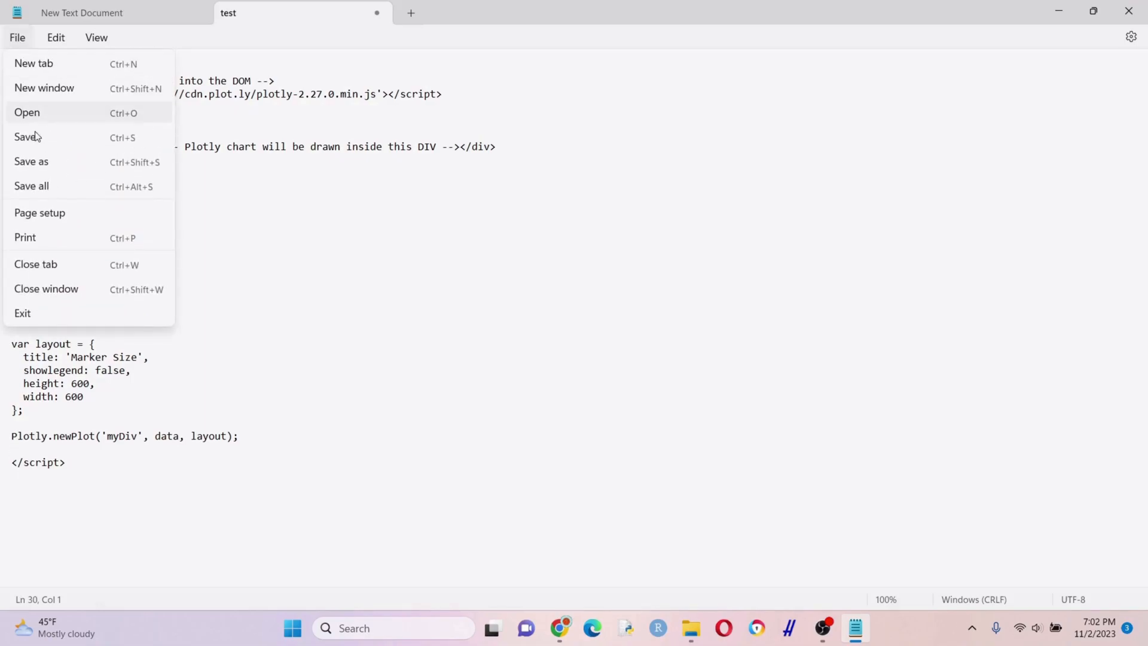
pyautogui.click(31, 160)
pyautogui.write('test.html')
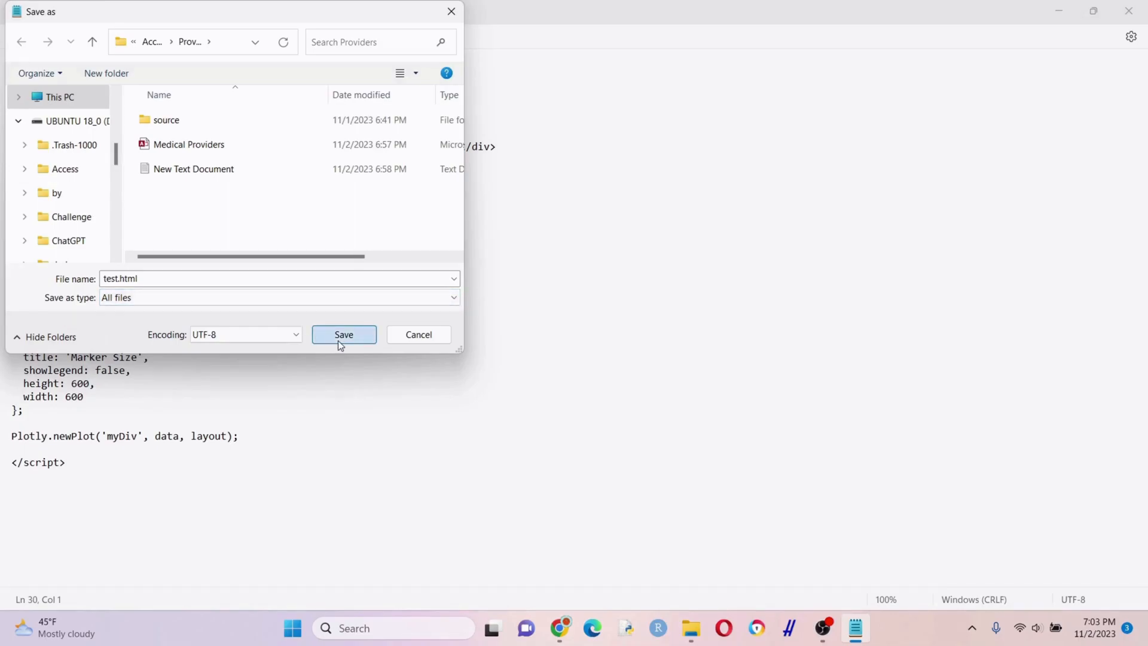
pyautogui.click(344, 335)
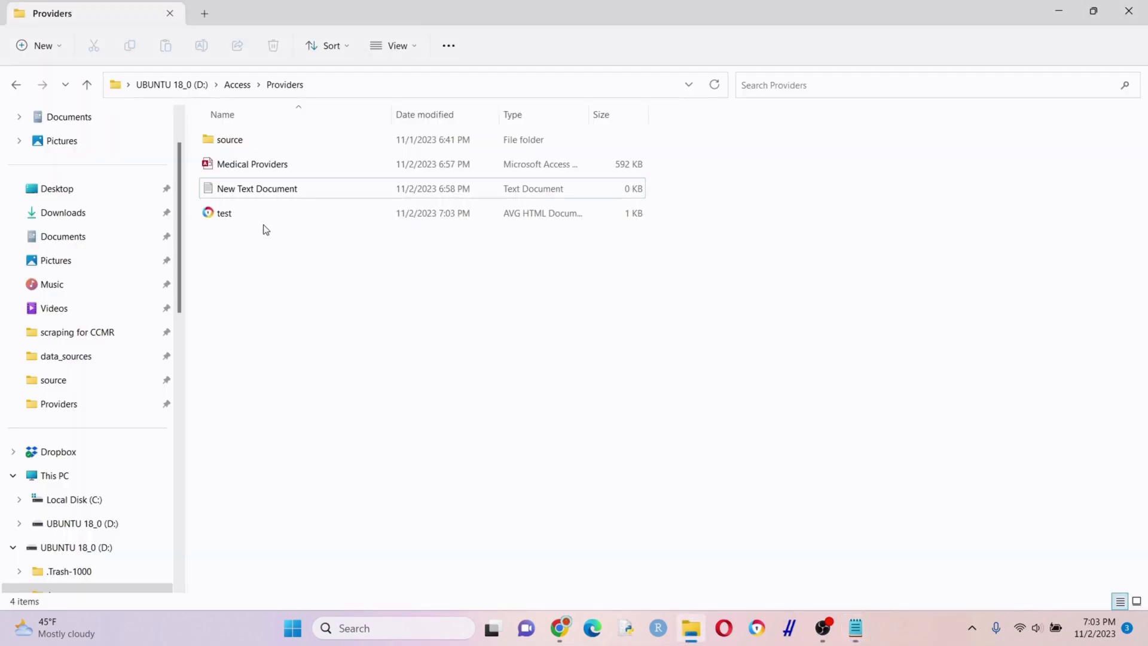
# Step: Open test.html in Chrome to see the four growing Marker Size bubbles
pyautogui.doubleClick(223, 213)
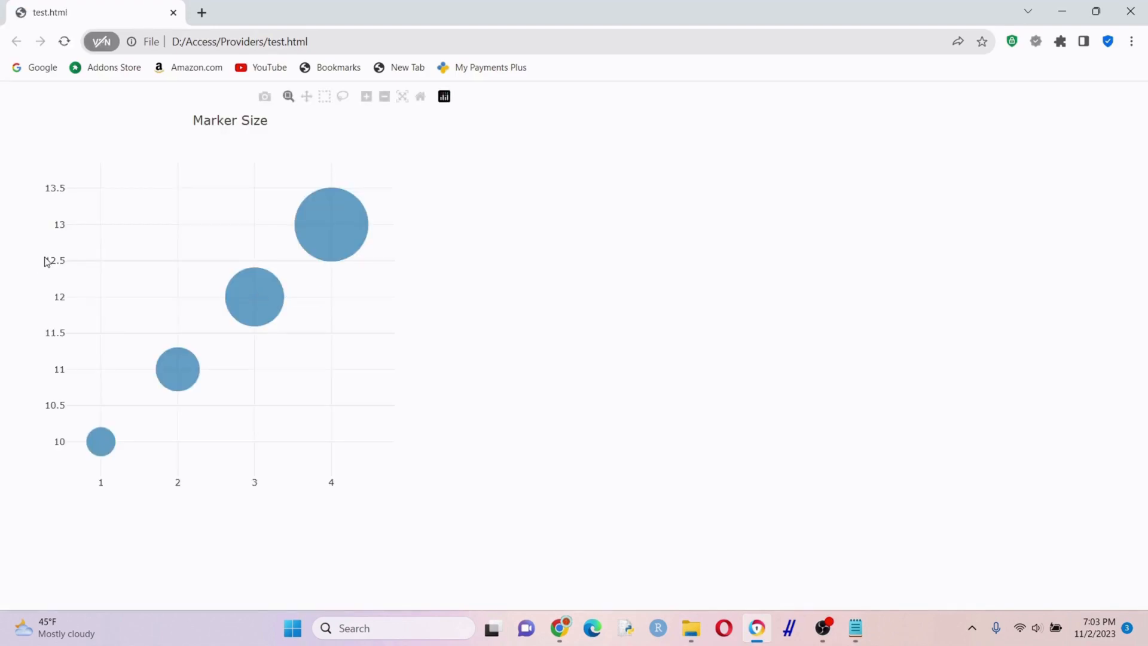
pyautogui.moveTo(3, 427)
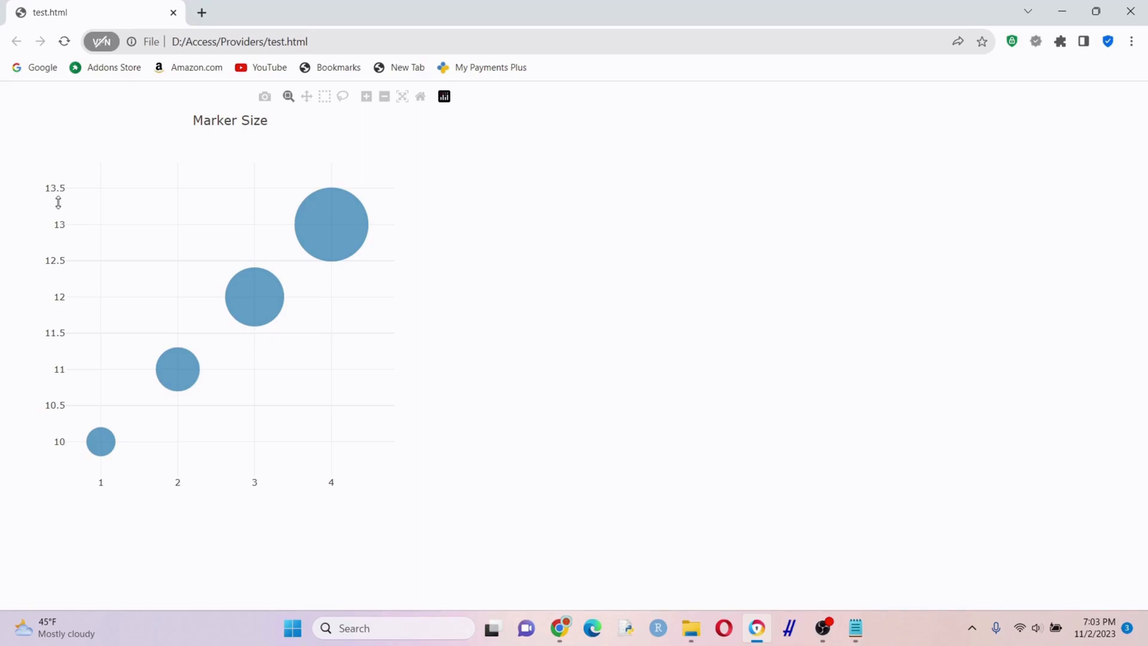
pyautogui.moveTo(101, 441)
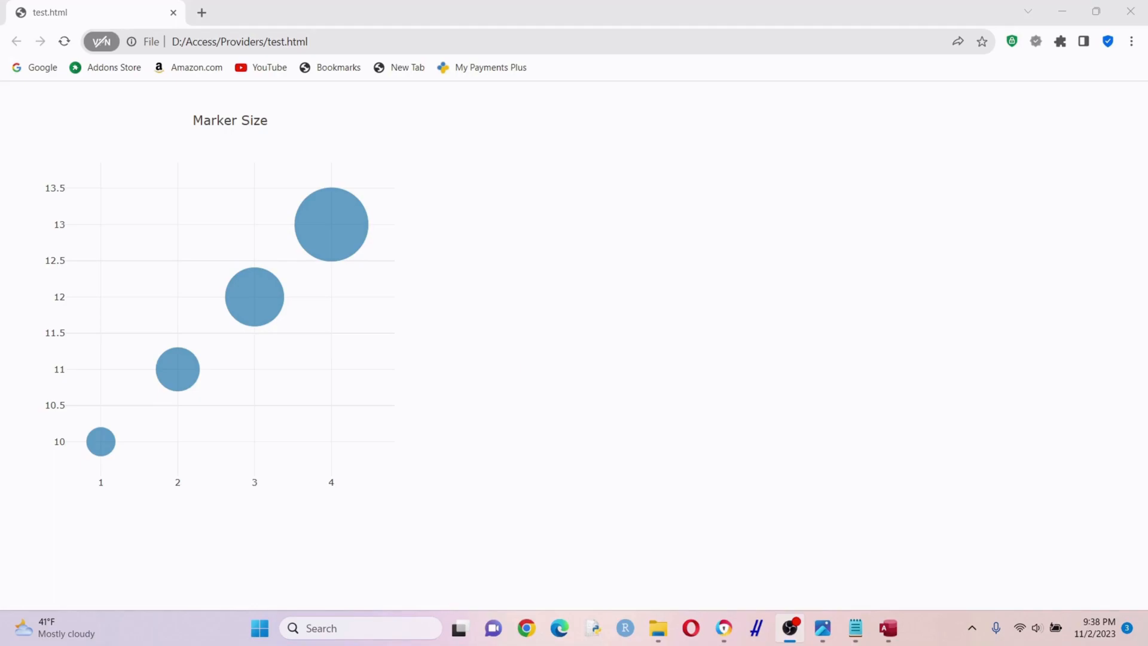
# Step: Open the Providers table and highlight Provider_Type, Provider_Case_Load and the Psychologist record
pyautogui.click(887, 628)
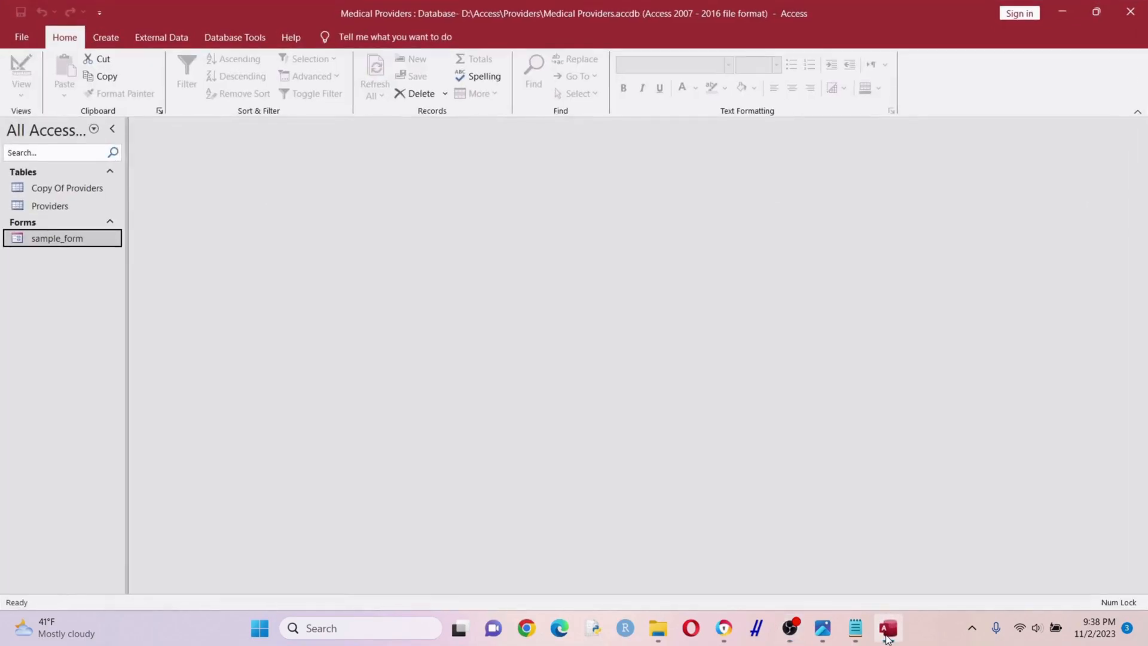
pyautogui.click(50, 206)
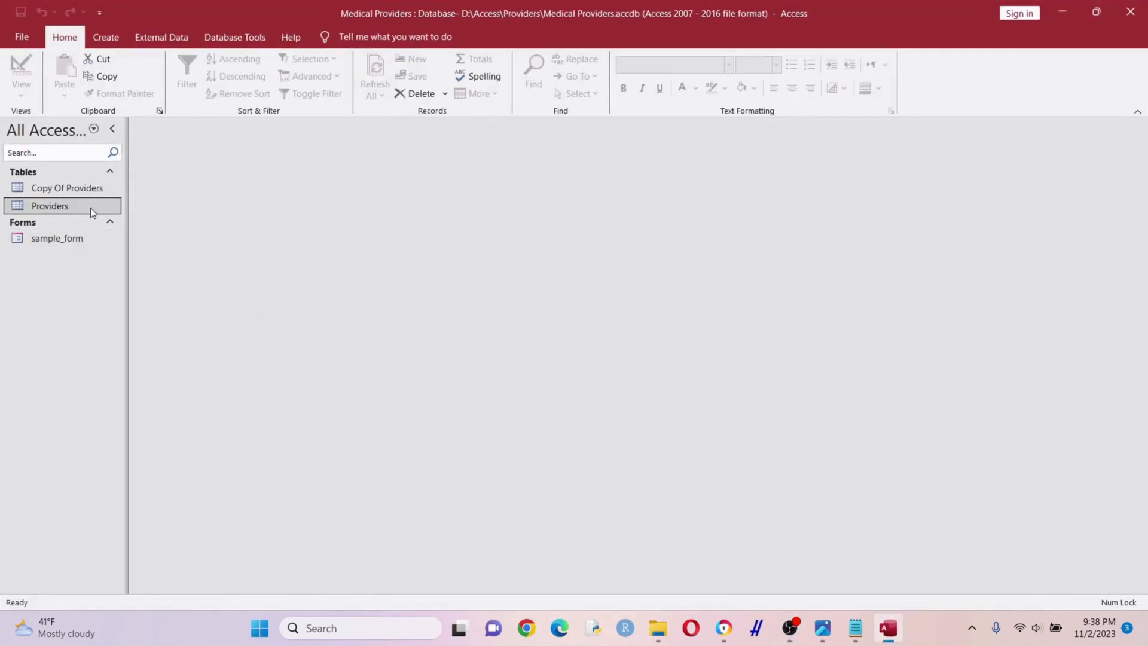
pyautogui.doubleClick(49, 206)
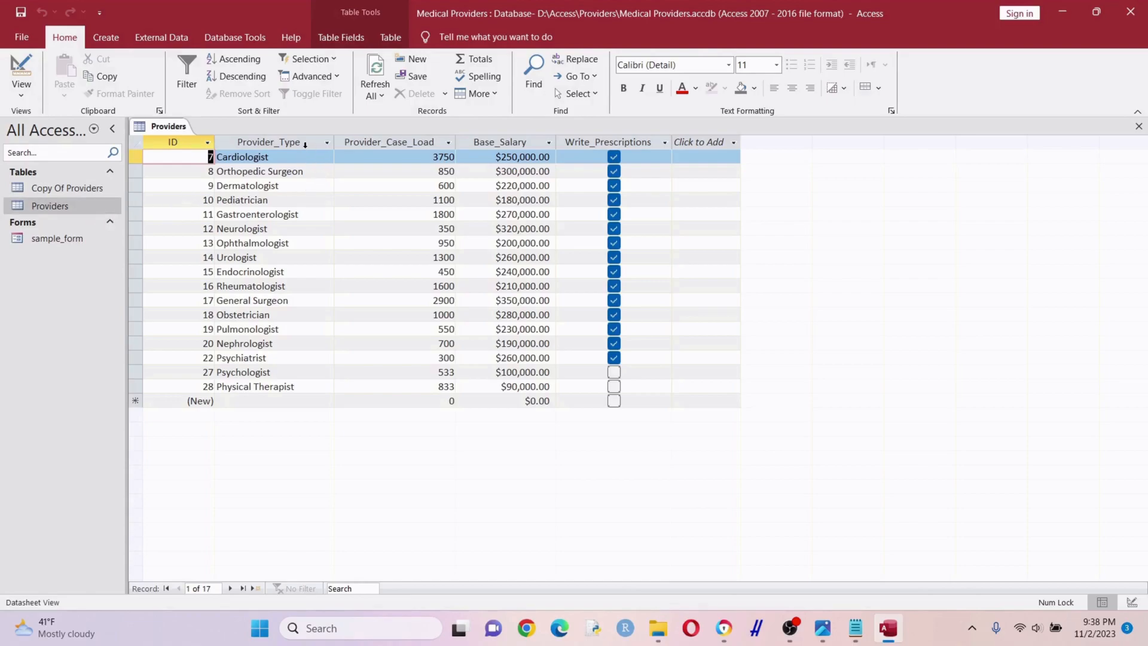
pyautogui.click(269, 143)
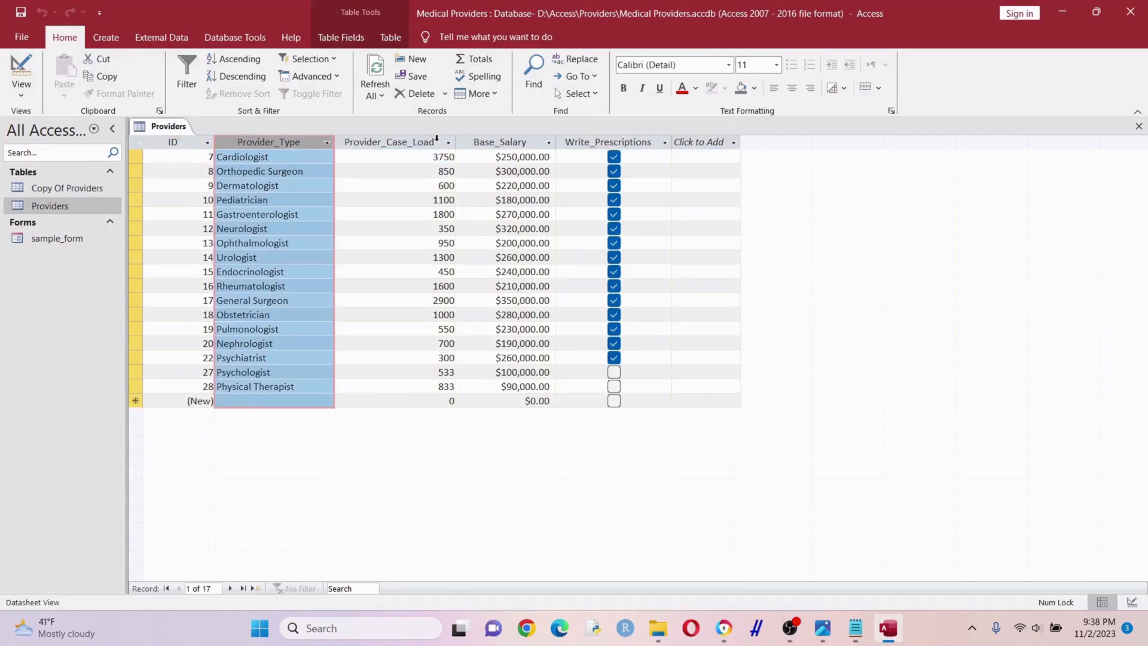
pyautogui.click(396, 142)
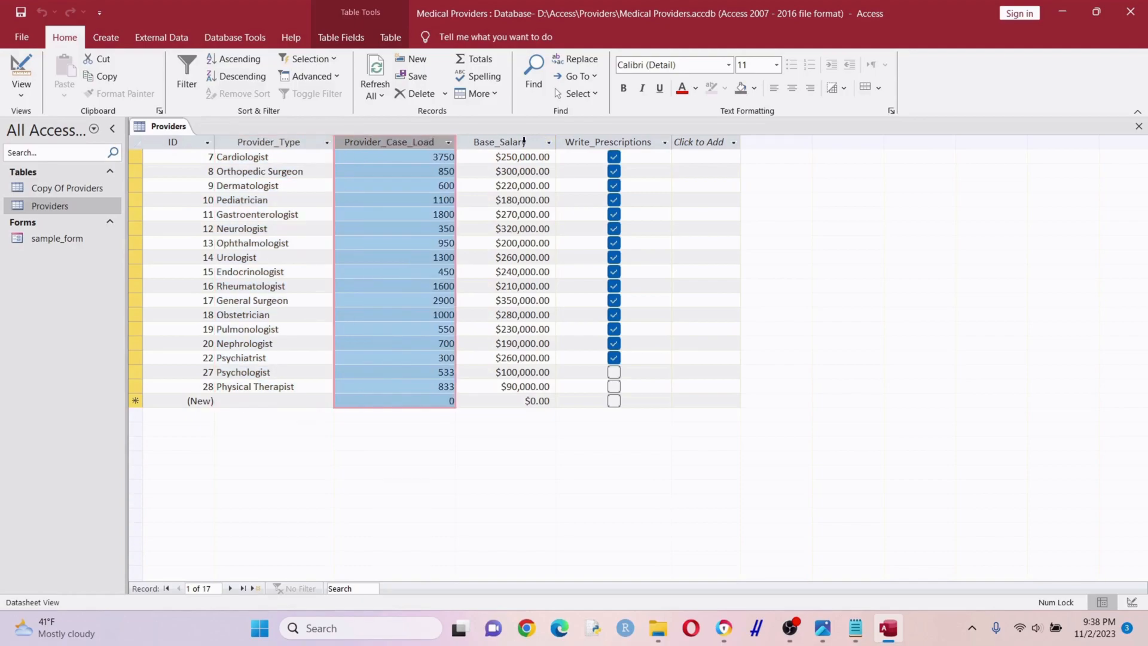
pyautogui.click(502, 142)
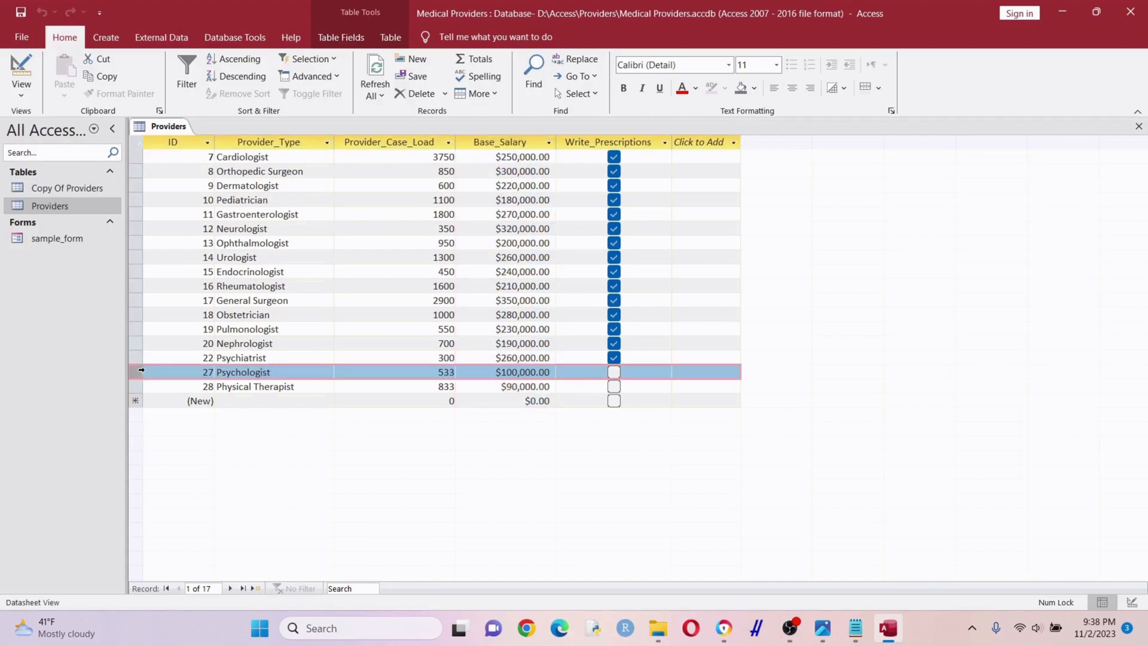
pyautogui.click(237, 357)
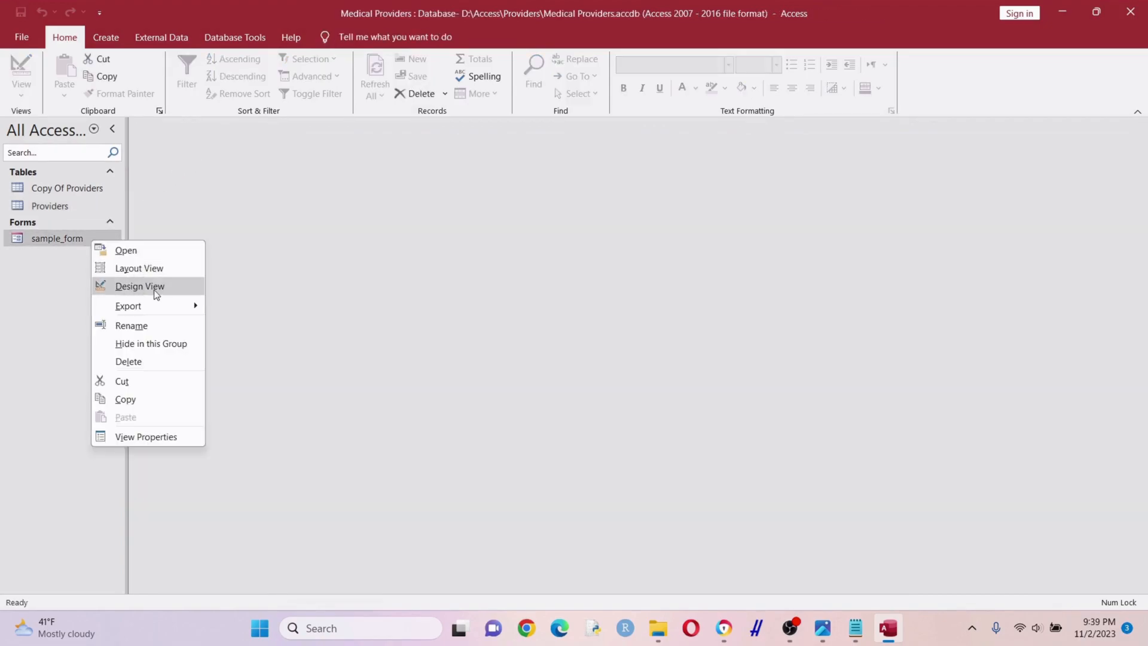
# Step: In sample_form's Design View, build the Create Graph button's On Click Command2_Click procedure
pyautogui.click(140, 287)
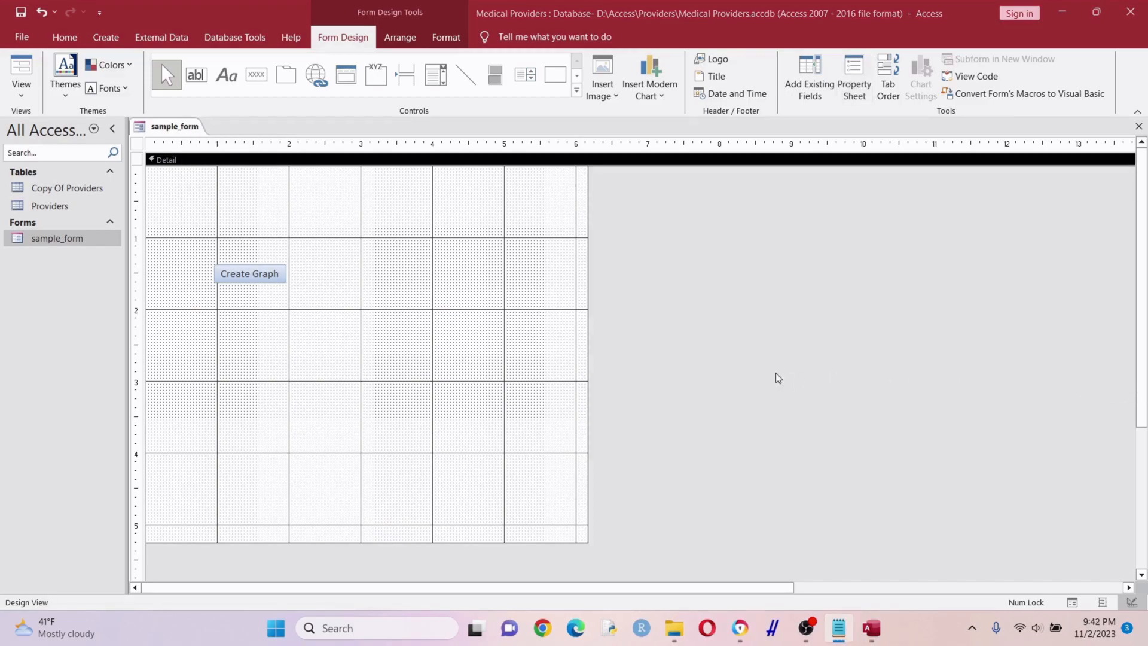
pyautogui.rightClick(249, 273)
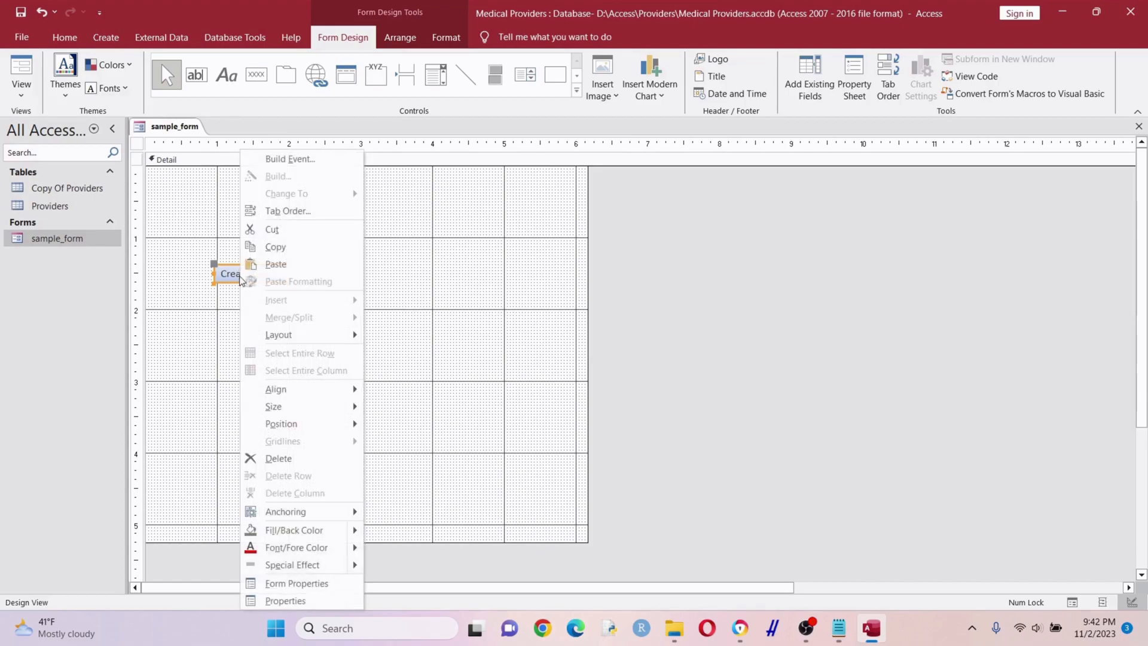
pyautogui.click(284, 600)
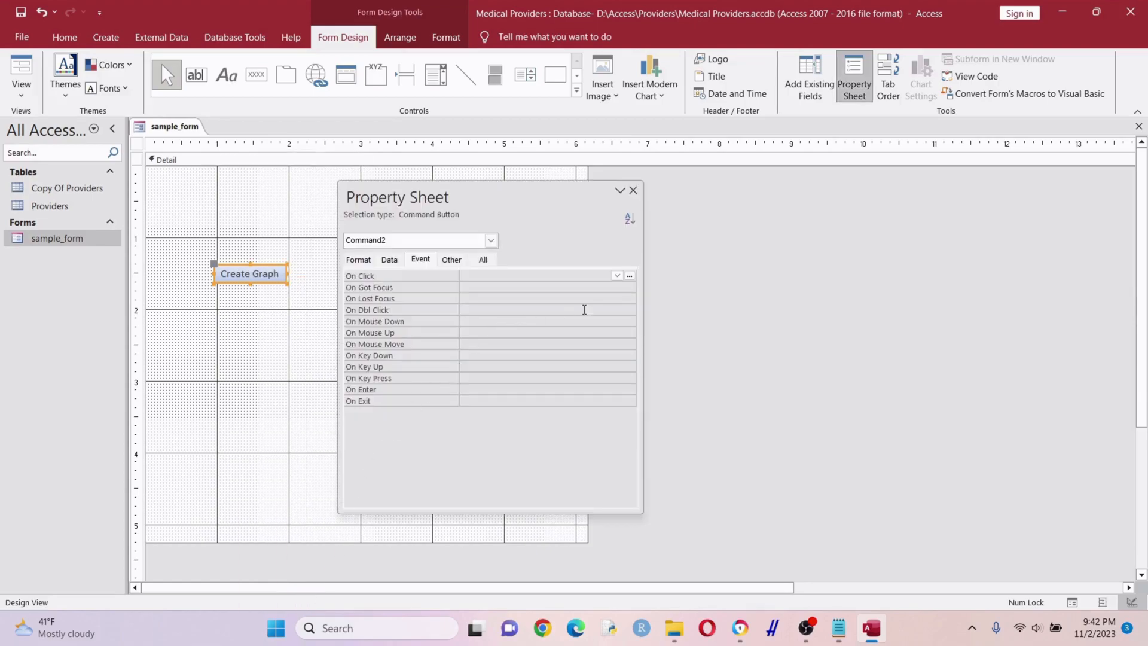
pyautogui.click(628, 276)
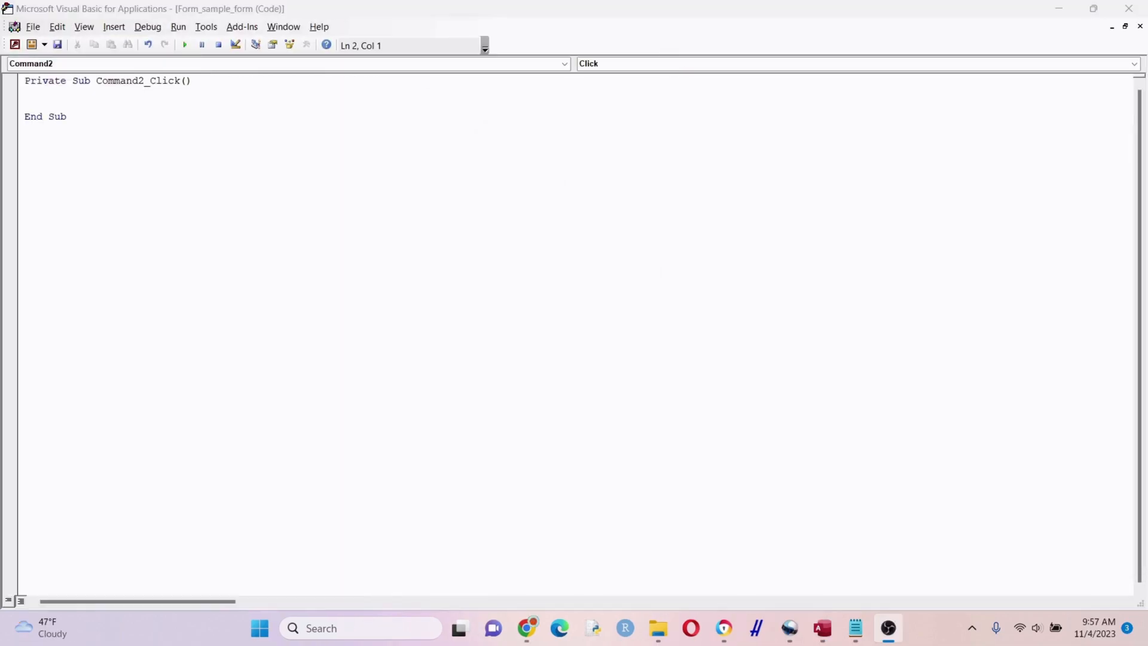
pyautogui.moveTo(1042, 278)
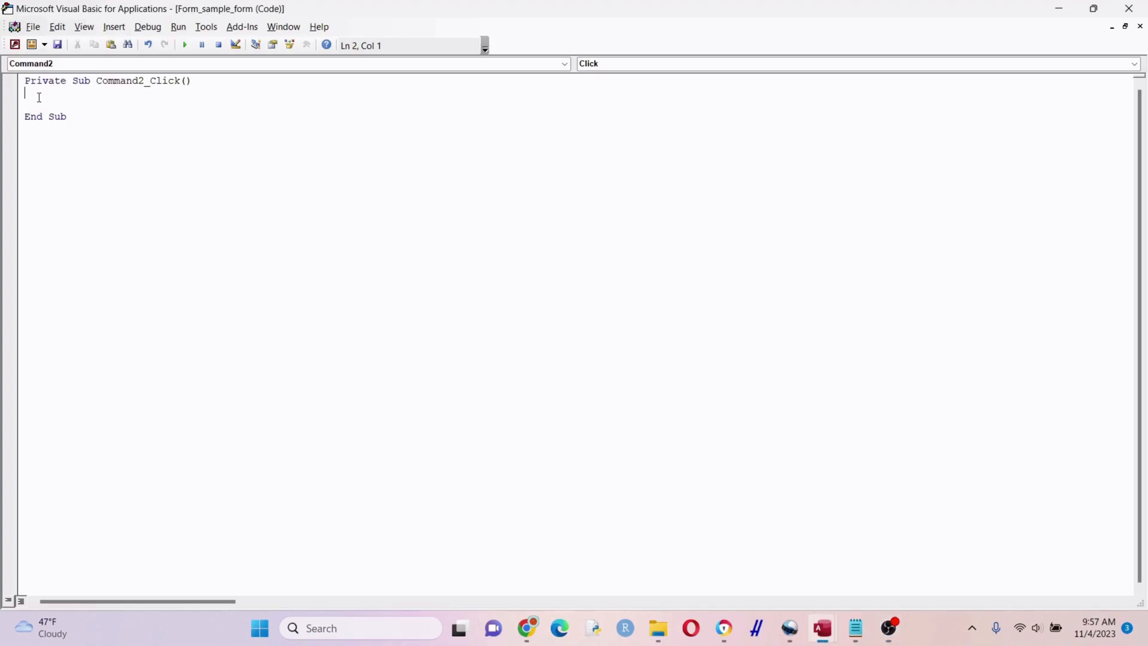
# Step: Paste the ProviderChart.html-building code into Command2_Click and highlight its file system object line
pyautogui.press('Return')
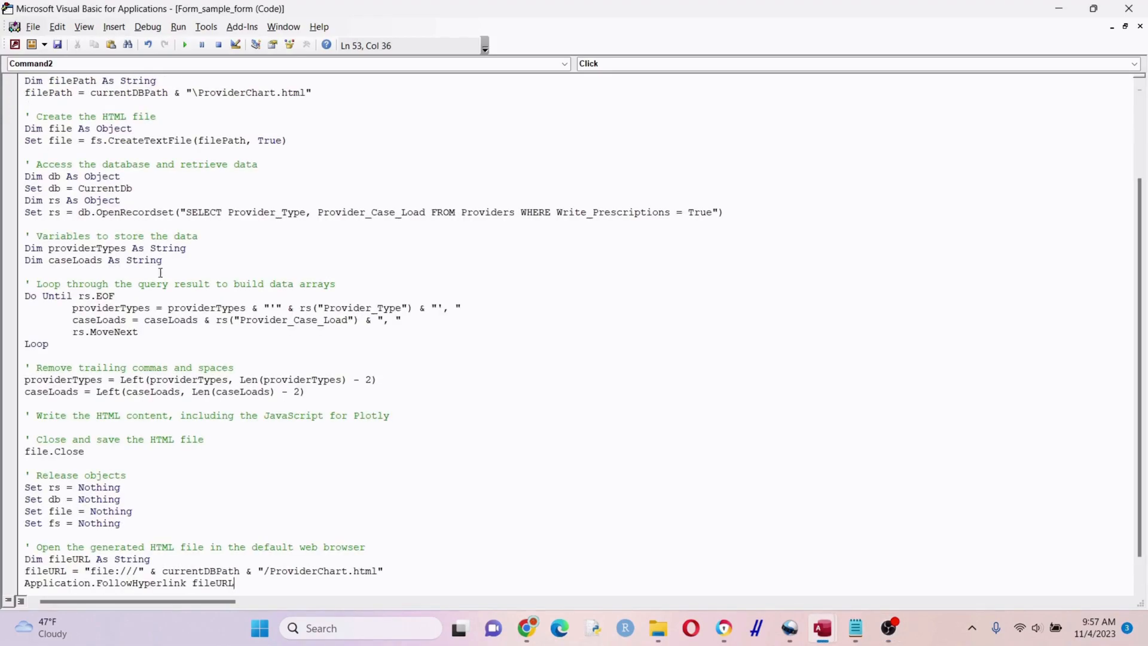
pyautogui.scroll(3)
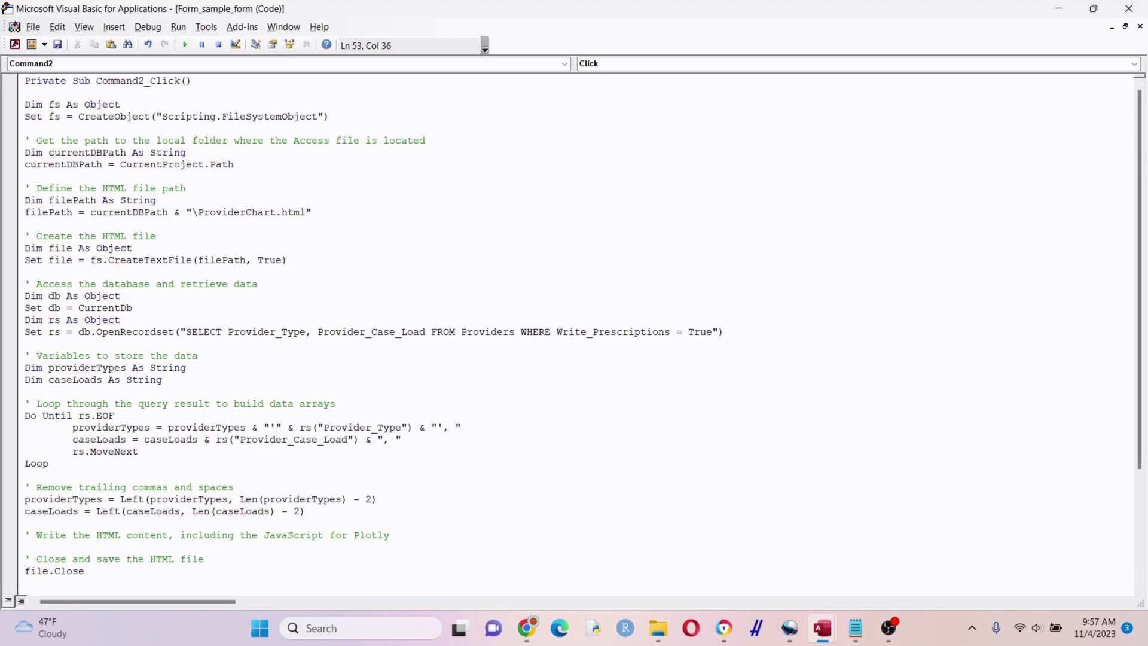
pyautogui.click(330, 116)
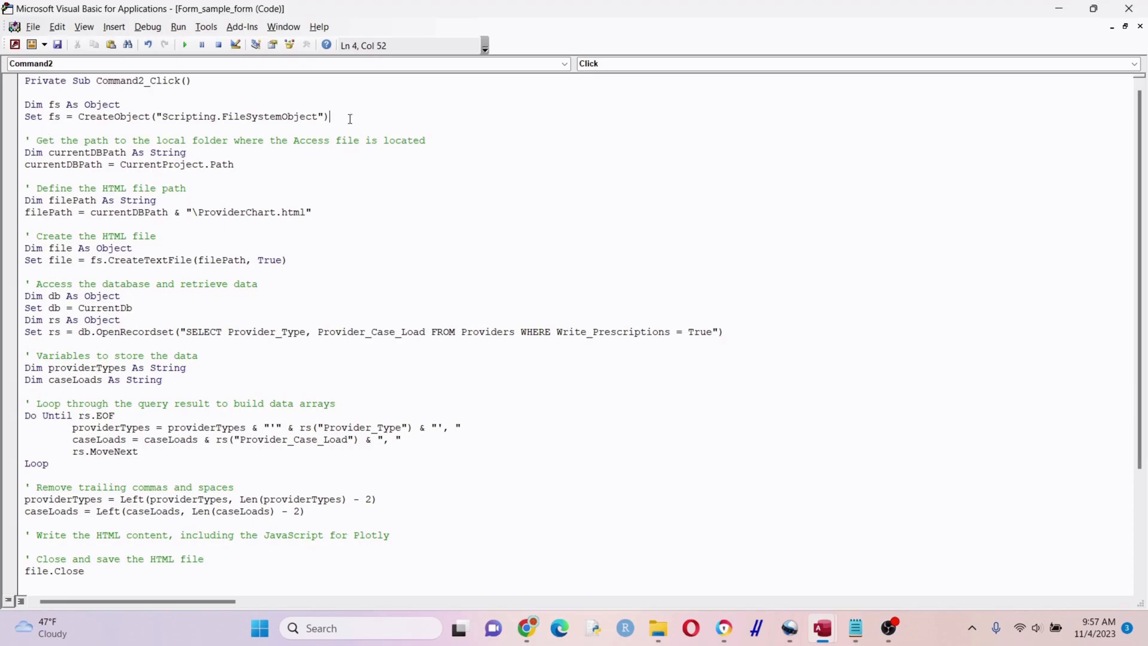
pyautogui.moveTo(330, 116); pyautogui.dragTo(24, 105)
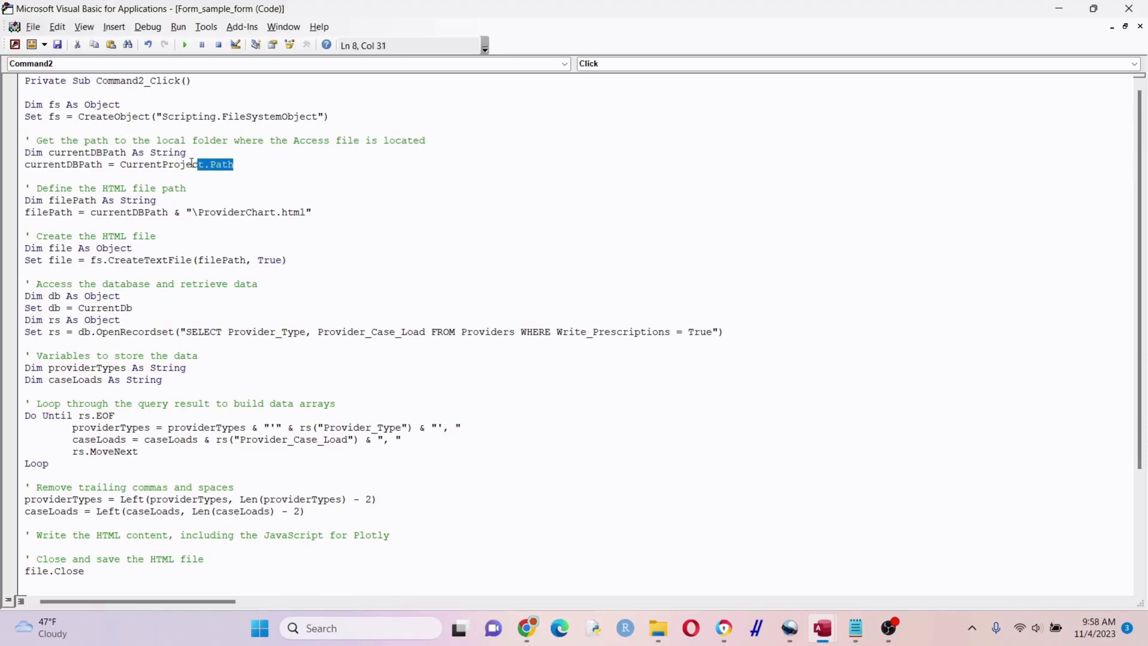
pyautogui.moveTo(232, 164); pyautogui.dragTo(30, 140)
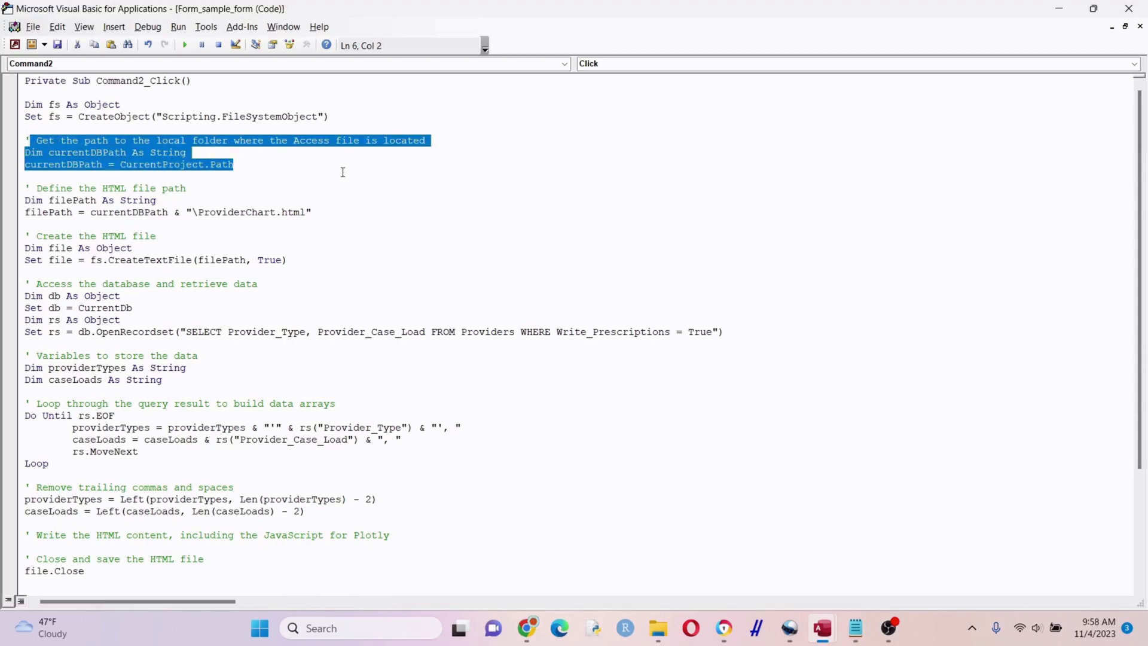
pyautogui.moveTo(409, 185)
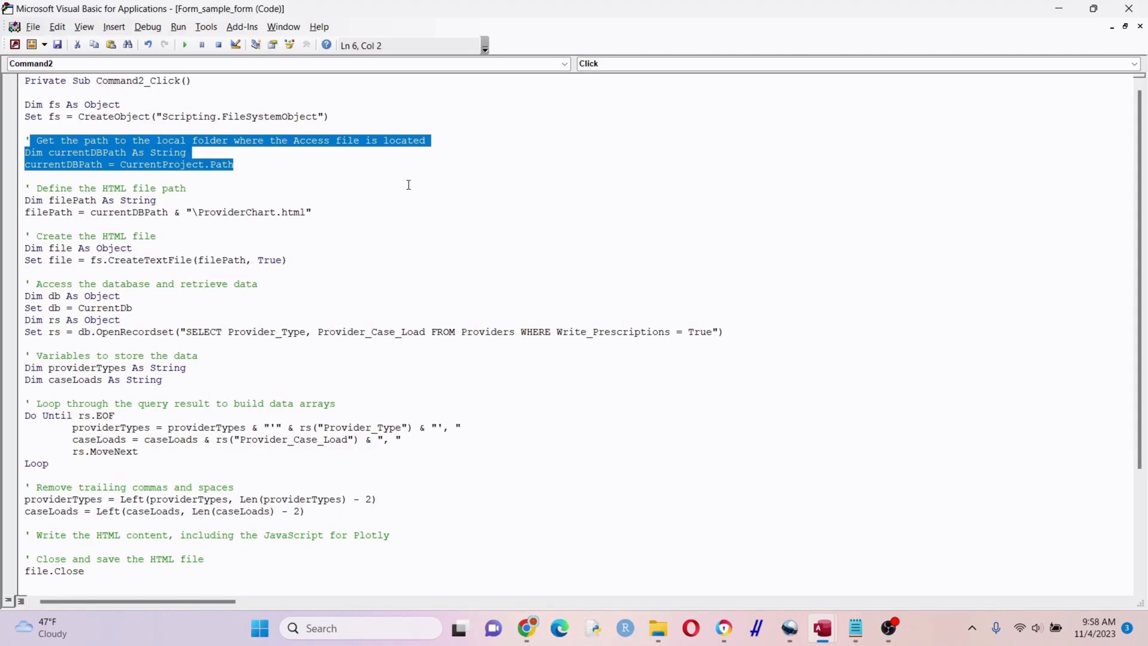
pyautogui.moveTo(379, 183)
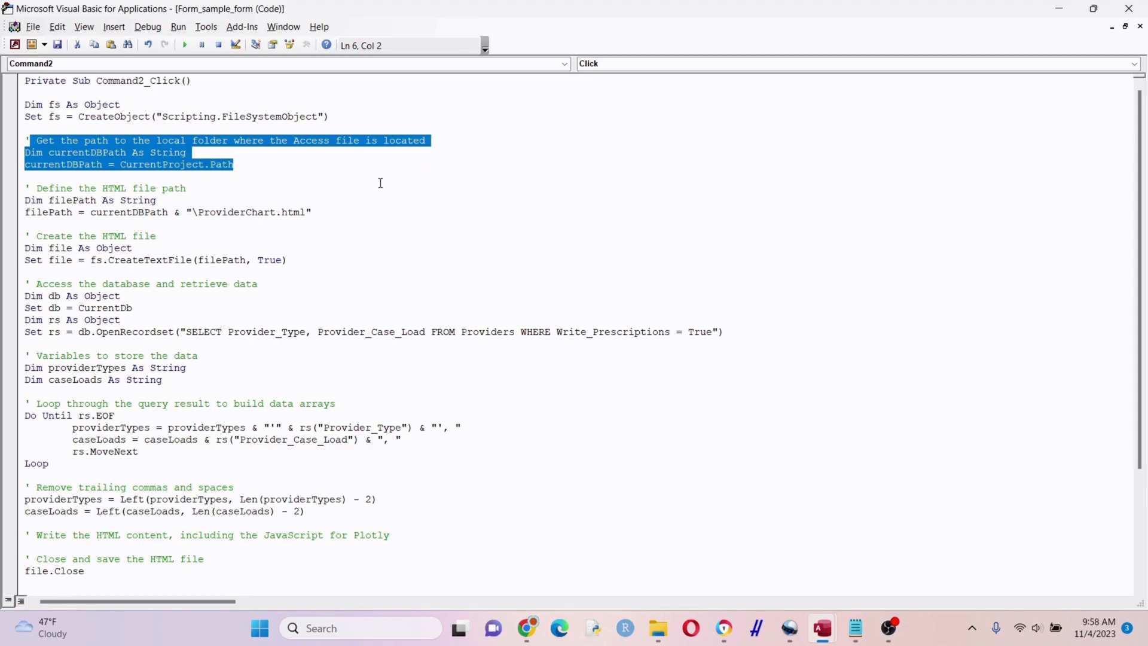
pyautogui.click(388, 191)
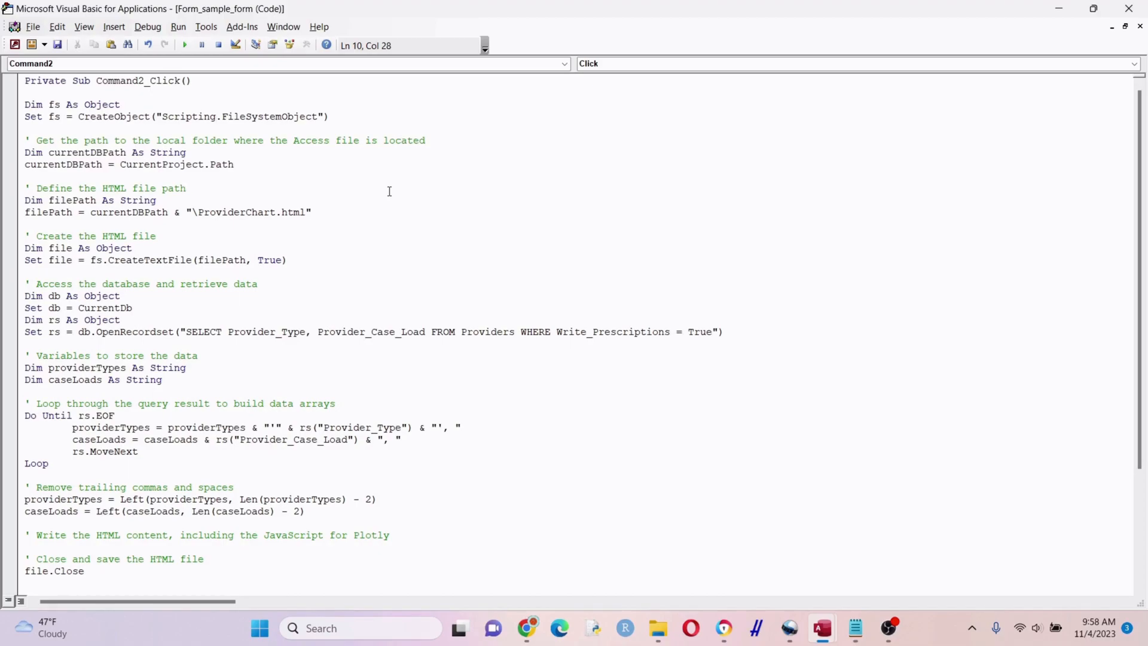
pyautogui.click(311, 212)
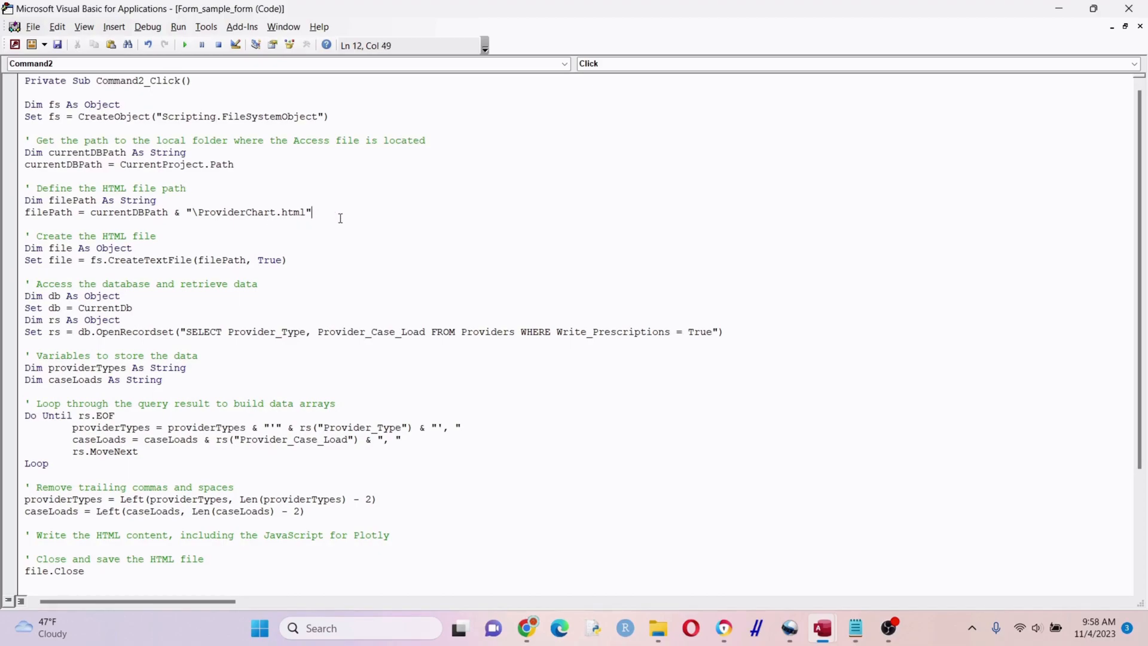
pyautogui.moveTo(27, 187); pyautogui.dragTo(310, 213)
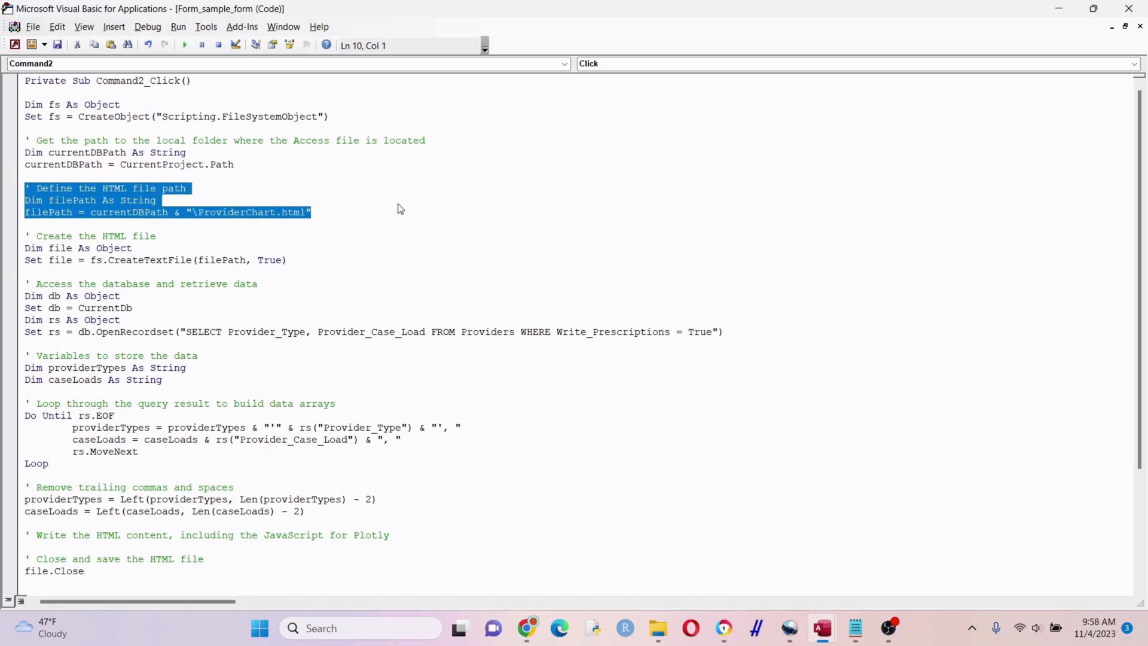
pyautogui.click(349, 232)
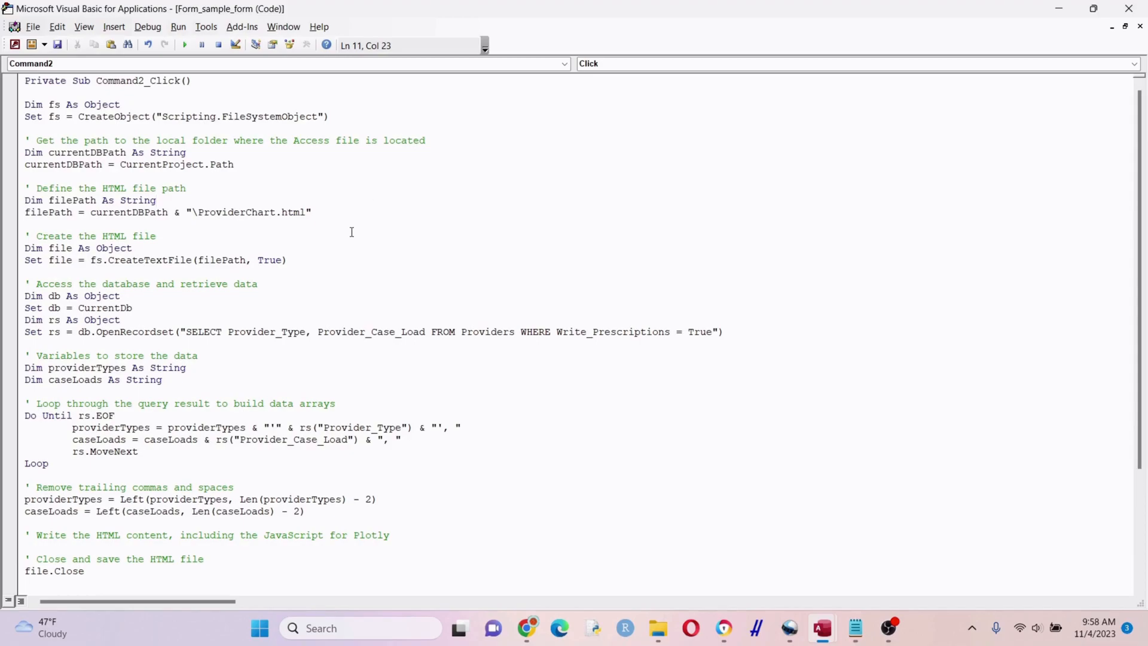
pyautogui.scroll(-3)
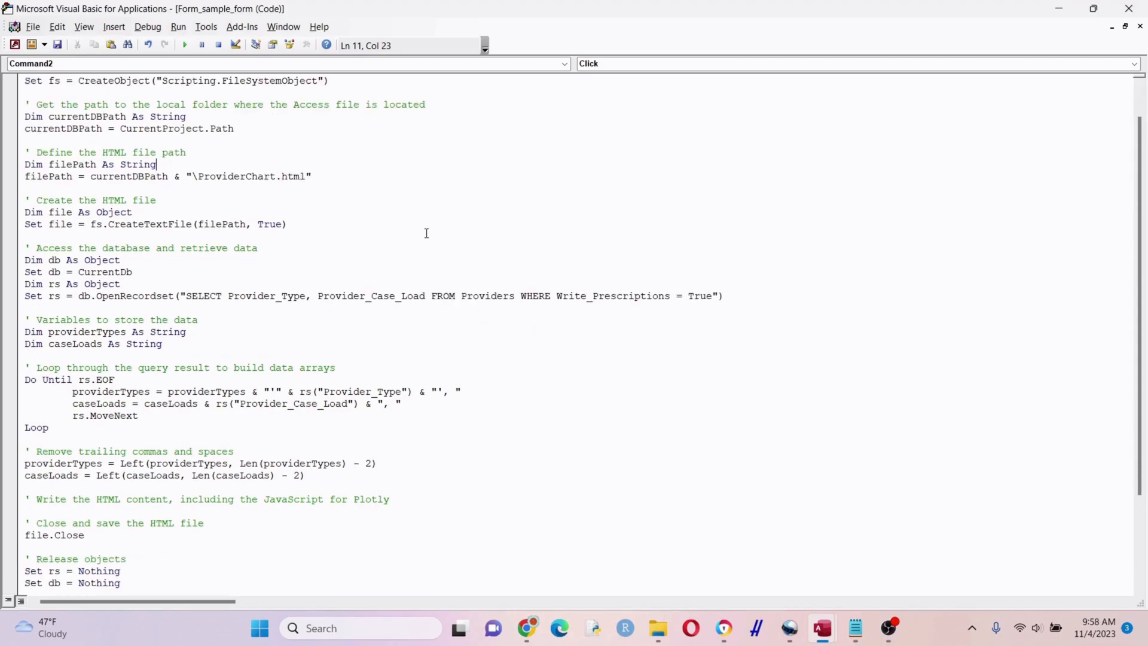
pyautogui.moveTo(49, 212); pyautogui.dragTo(287, 224)
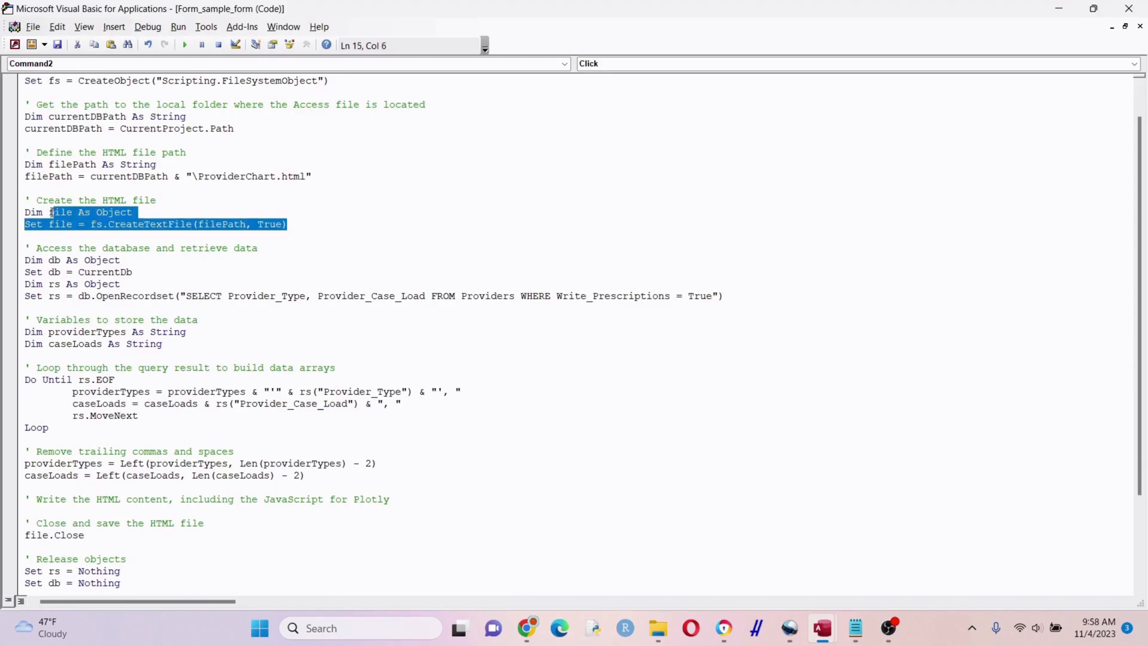
pyautogui.click(389, 225)
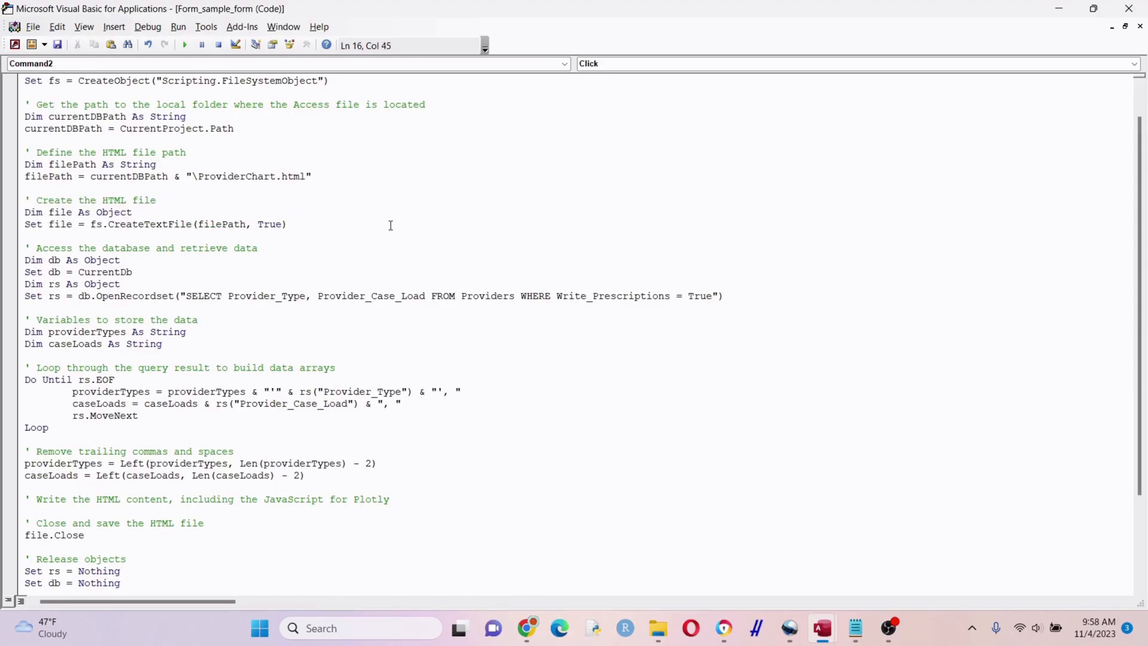
pyautogui.scroll(-3)
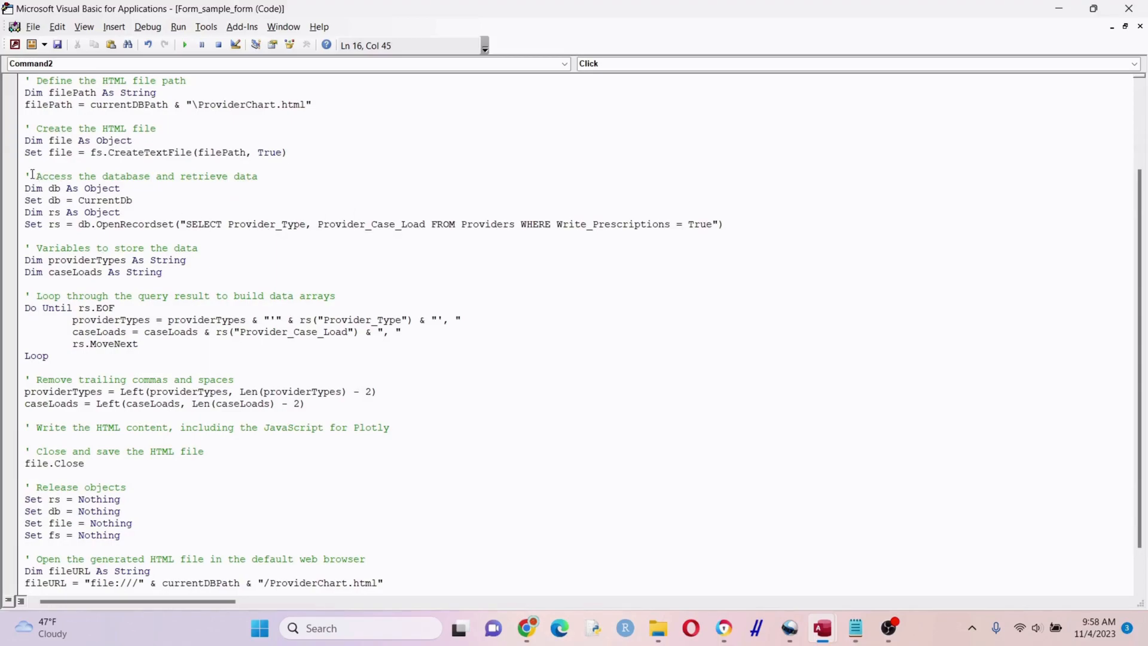
pyautogui.moveTo(26, 176); pyautogui.dragTo(132, 200)
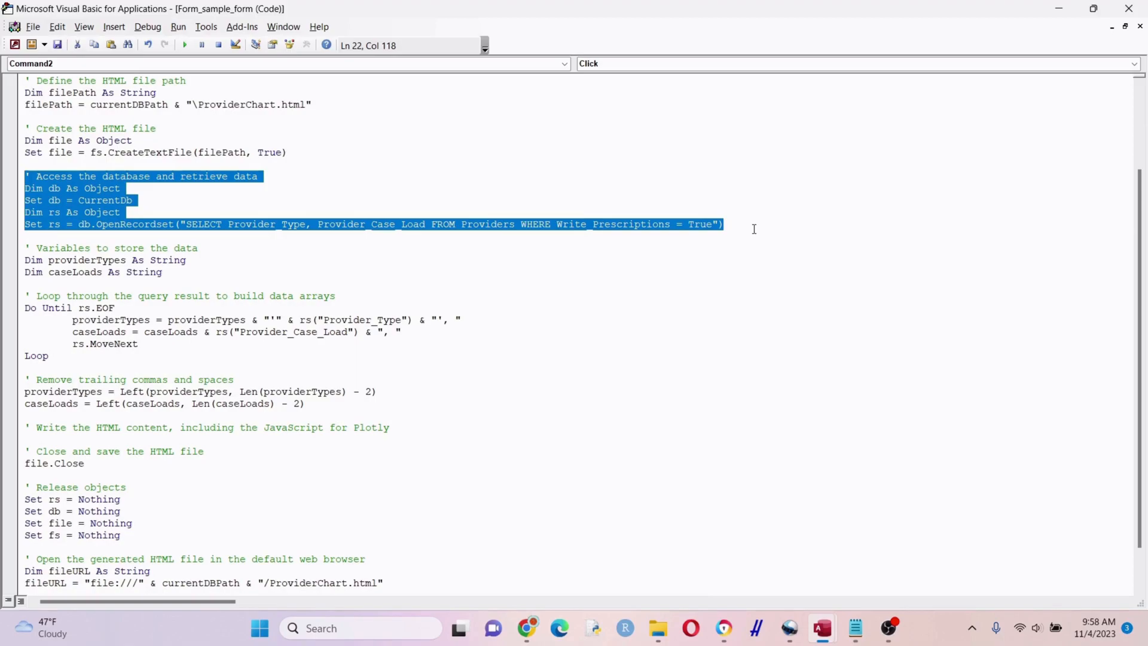
pyautogui.click(725, 224)
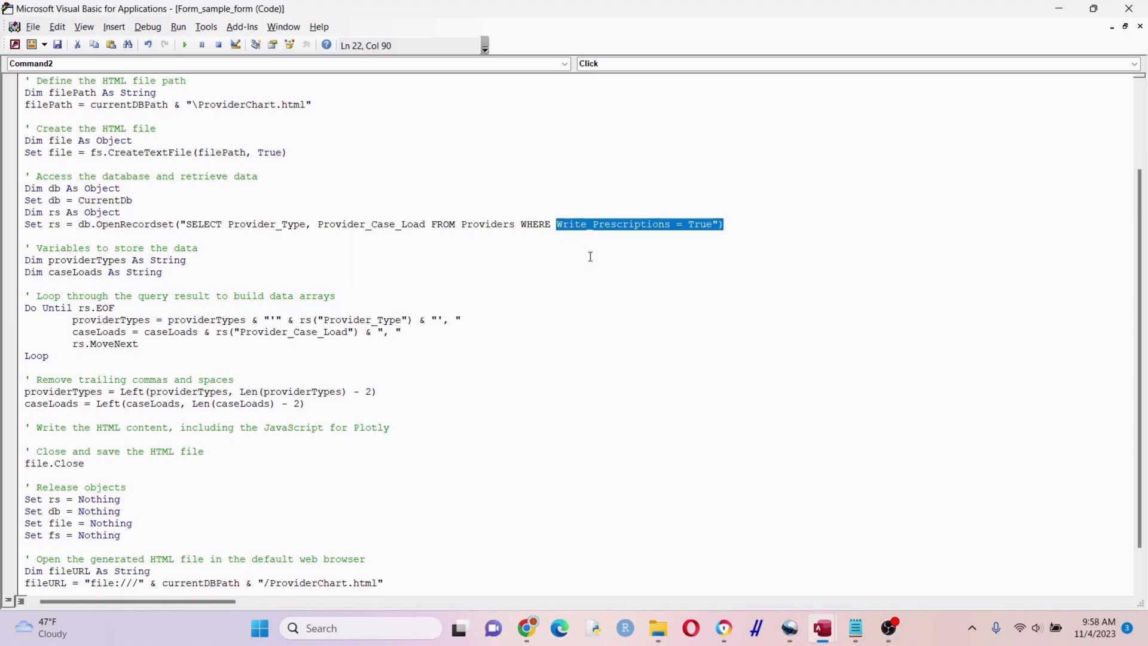
pyautogui.moveTo(802, 251)
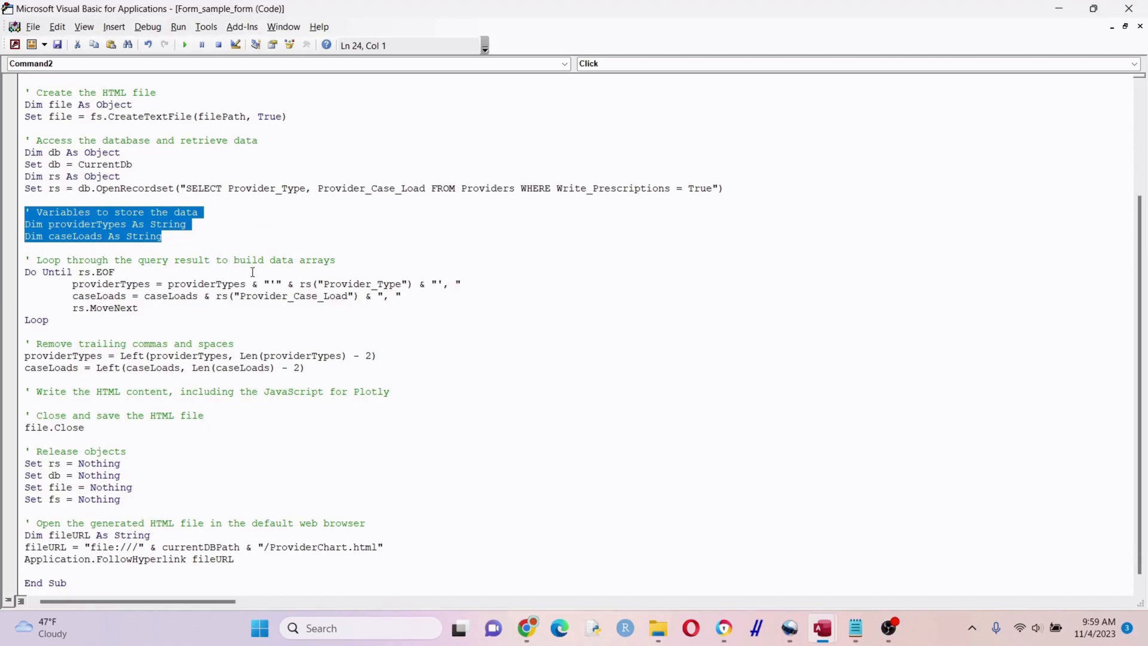
pyautogui.moveTo(358, 260)
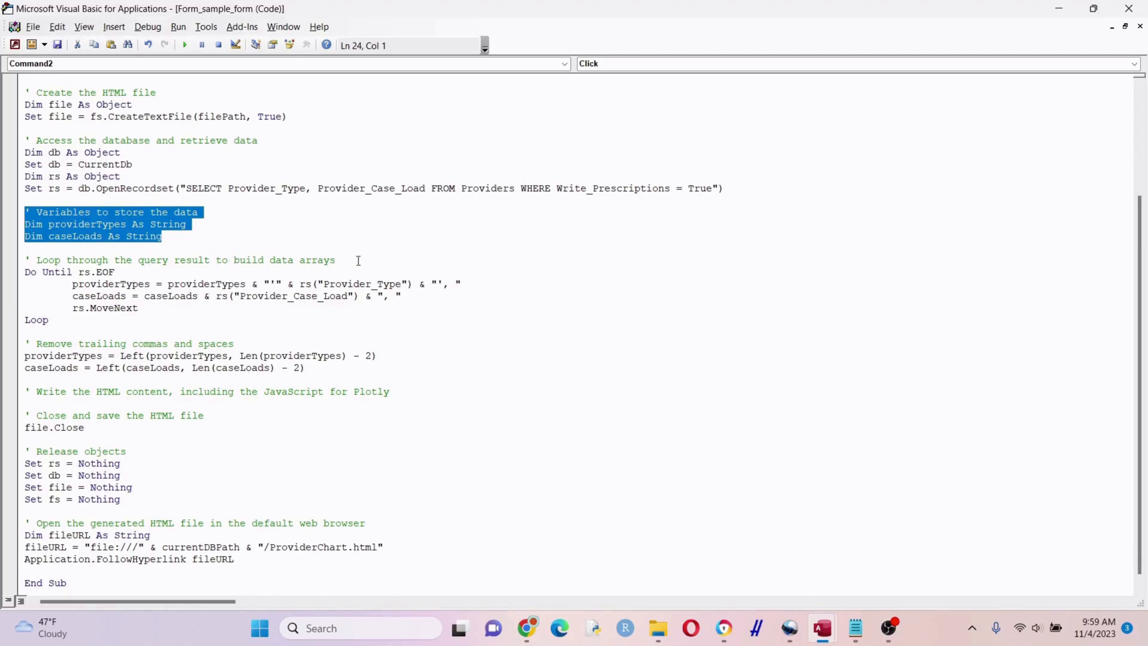
pyautogui.click(405, 316)
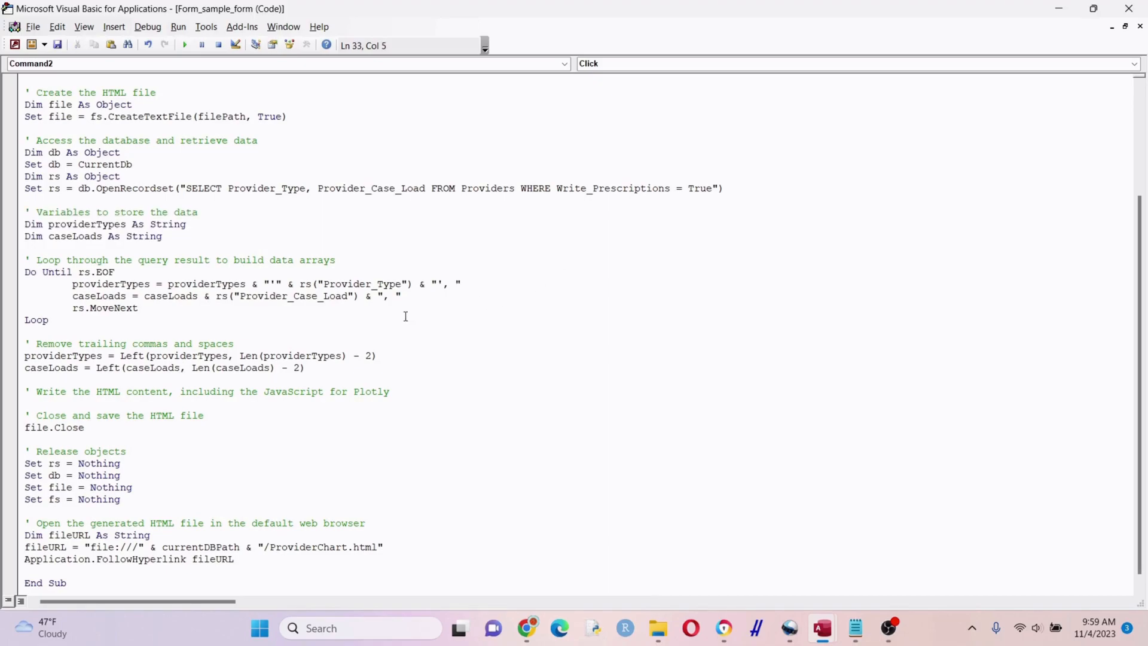
pyautogui.click(49, 320)
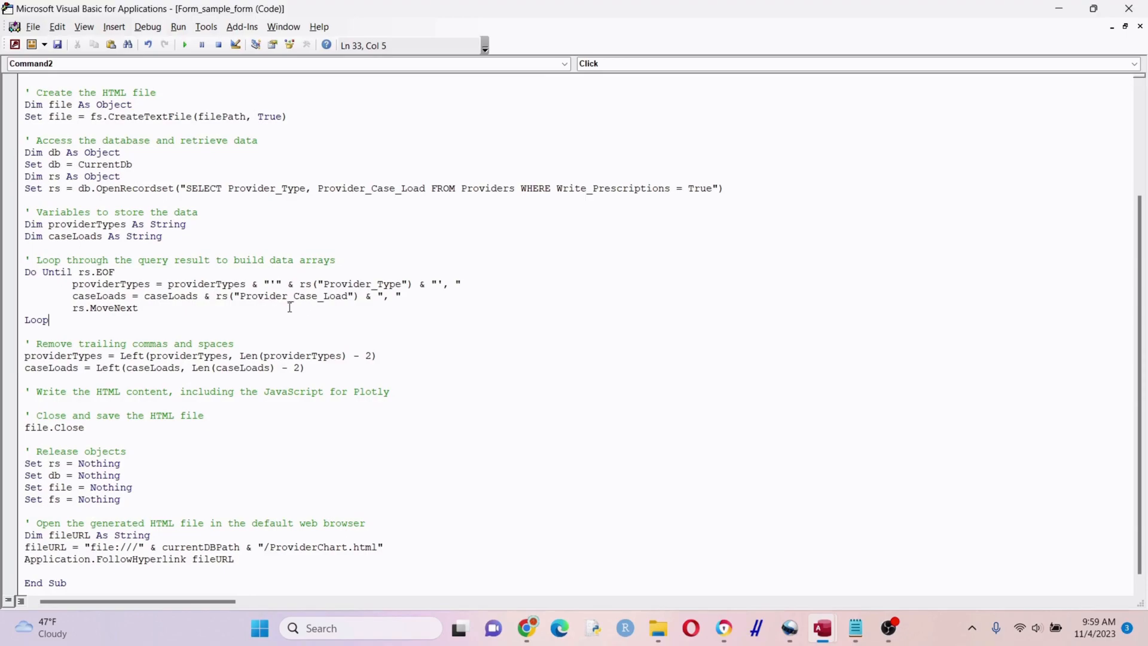
pyautogui.moveTo(228, 317)
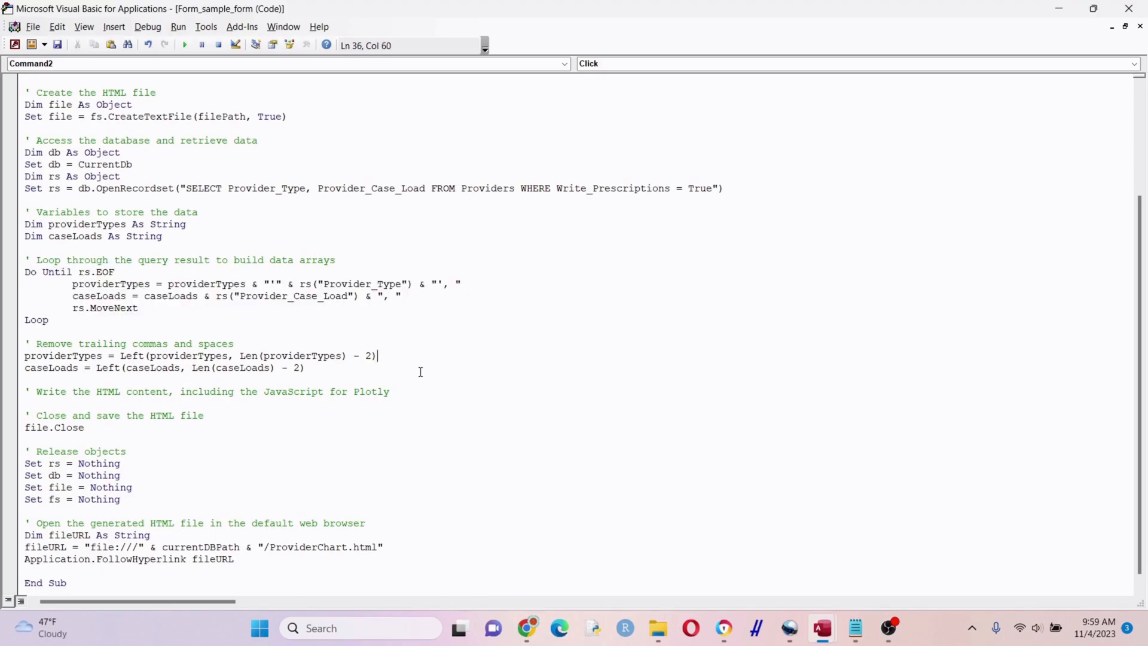
pyautogui.moveTo(212, 358)
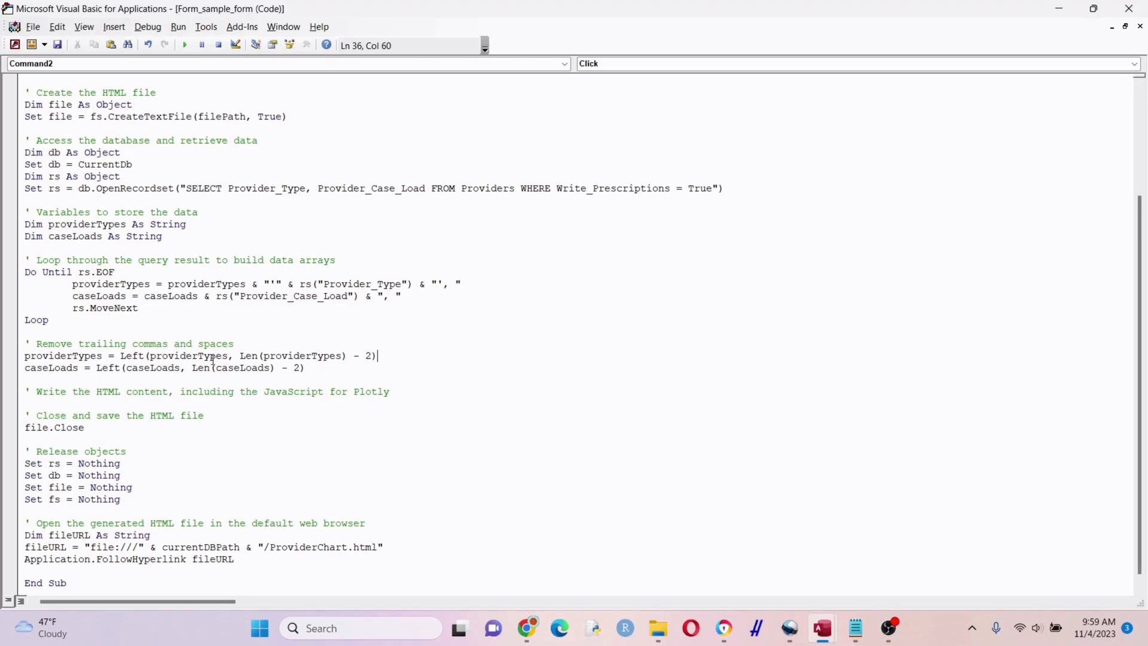
pyautogui.moveTo(336, 378)
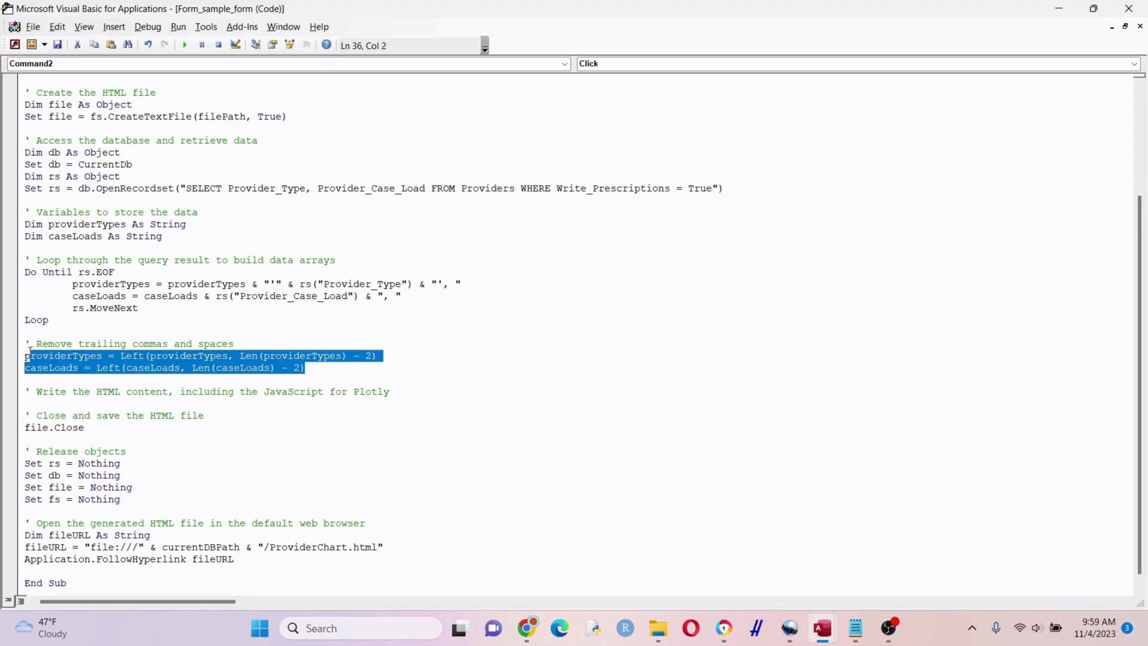
pyautogui.click(307, 367)
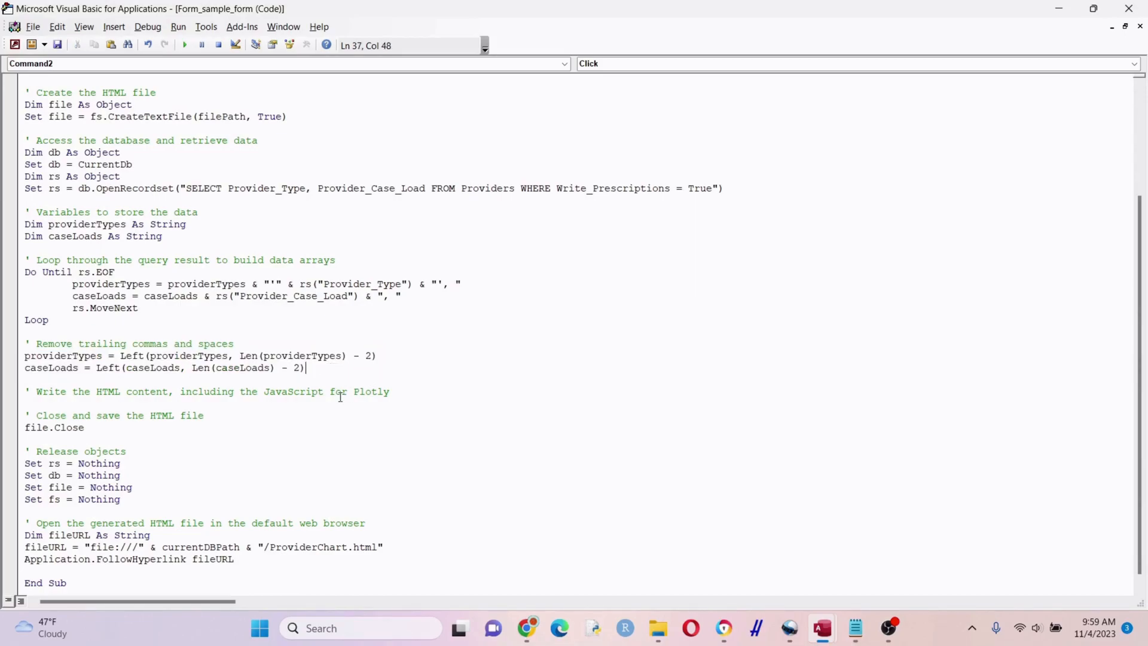
pyautogui.moveTo(345, 368)
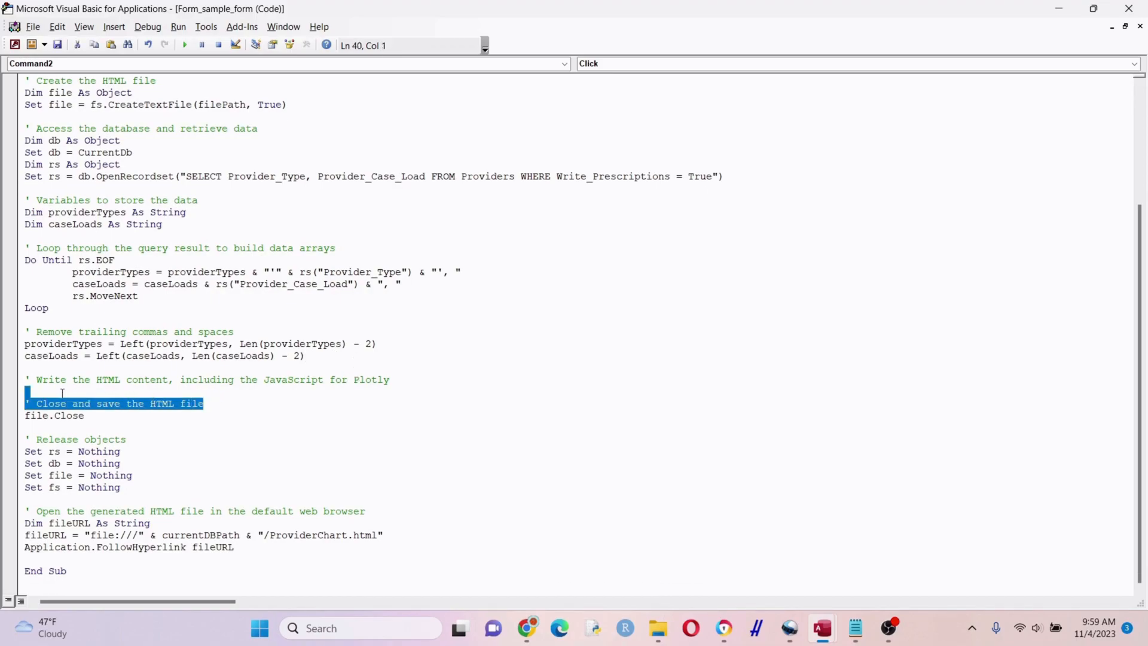
pyautogui.click(75, 379)
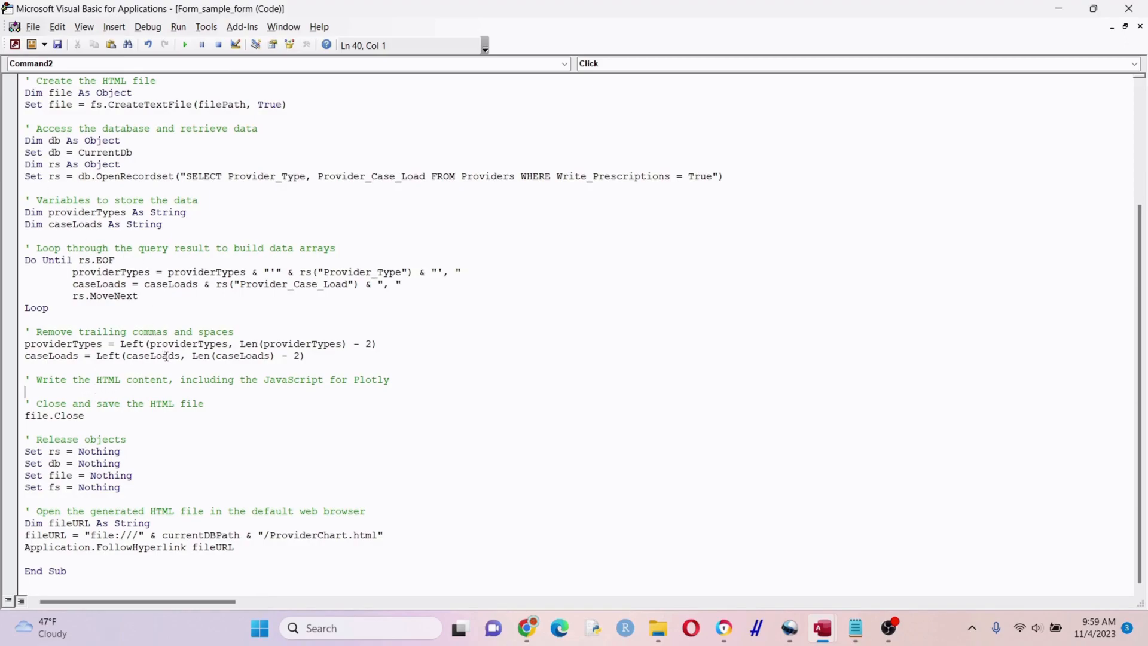
pyautogui.click(102, 428)
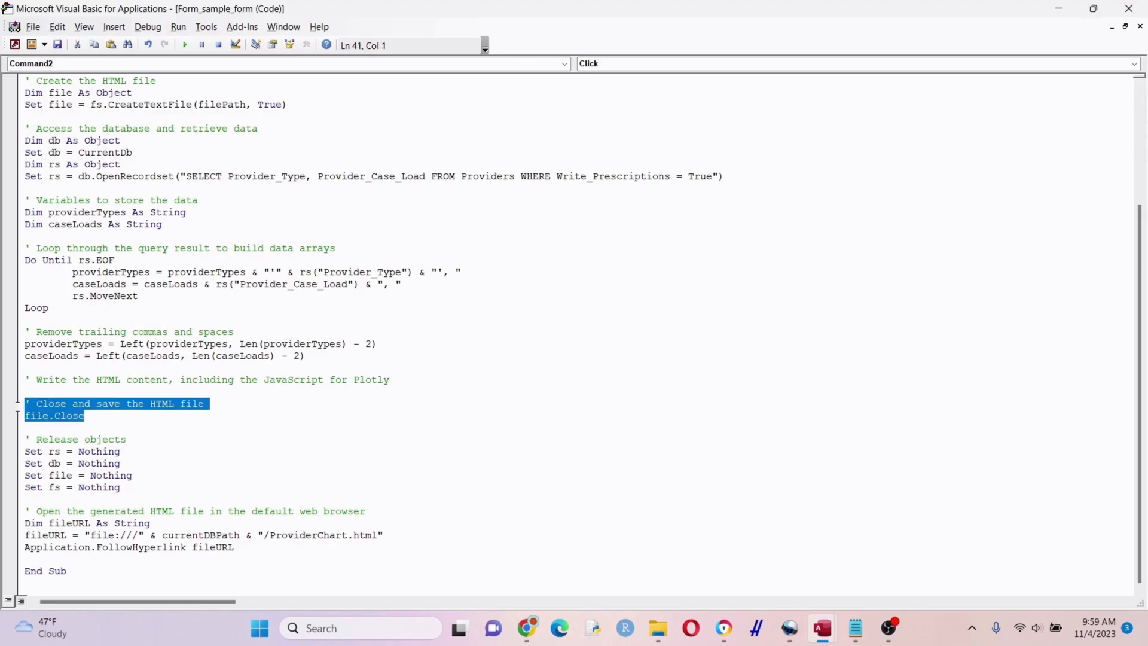
pyautogui.click(32, 439)
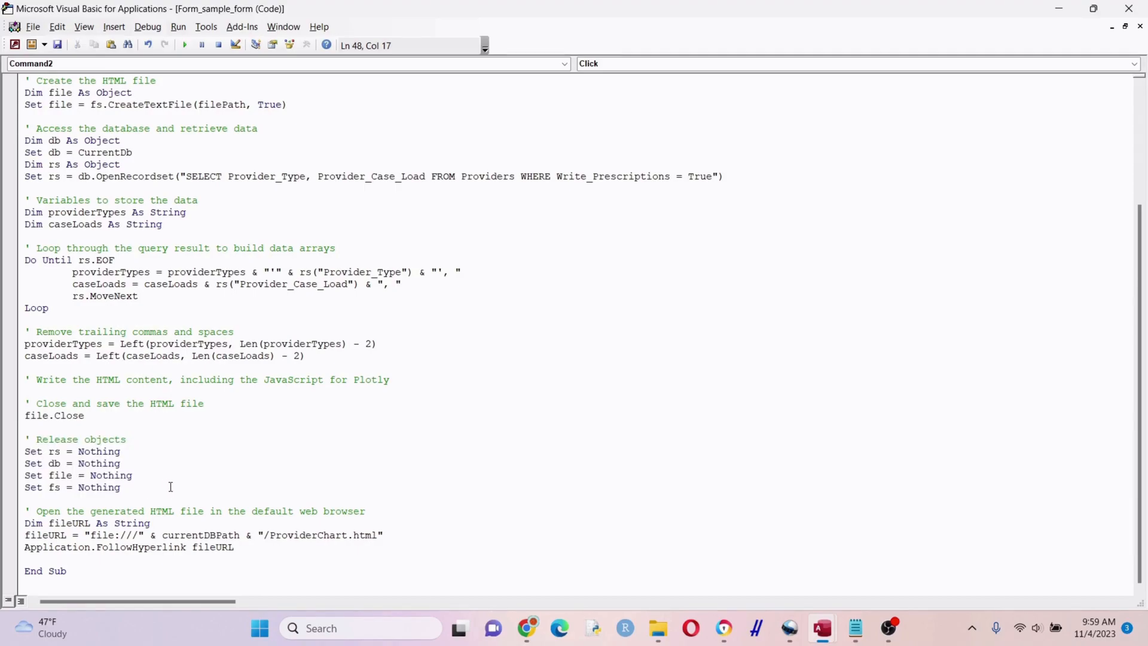
pyautogui.moveTo(282, 529)
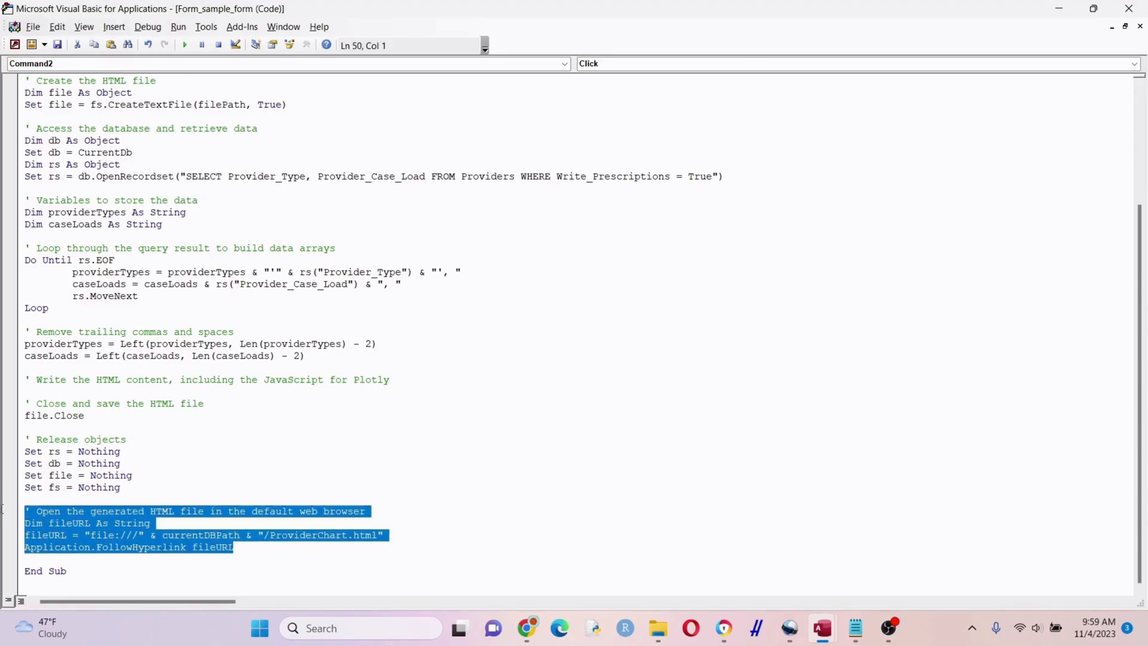
pyautogui.click(208, 523)
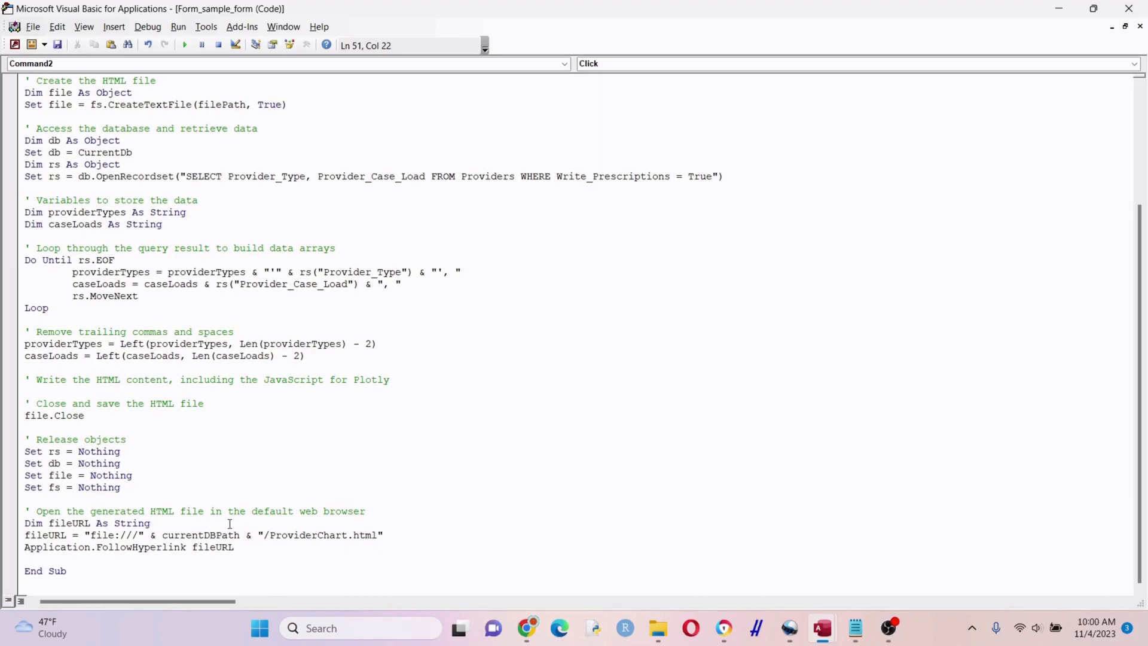
pyautogui.click(288, 546)
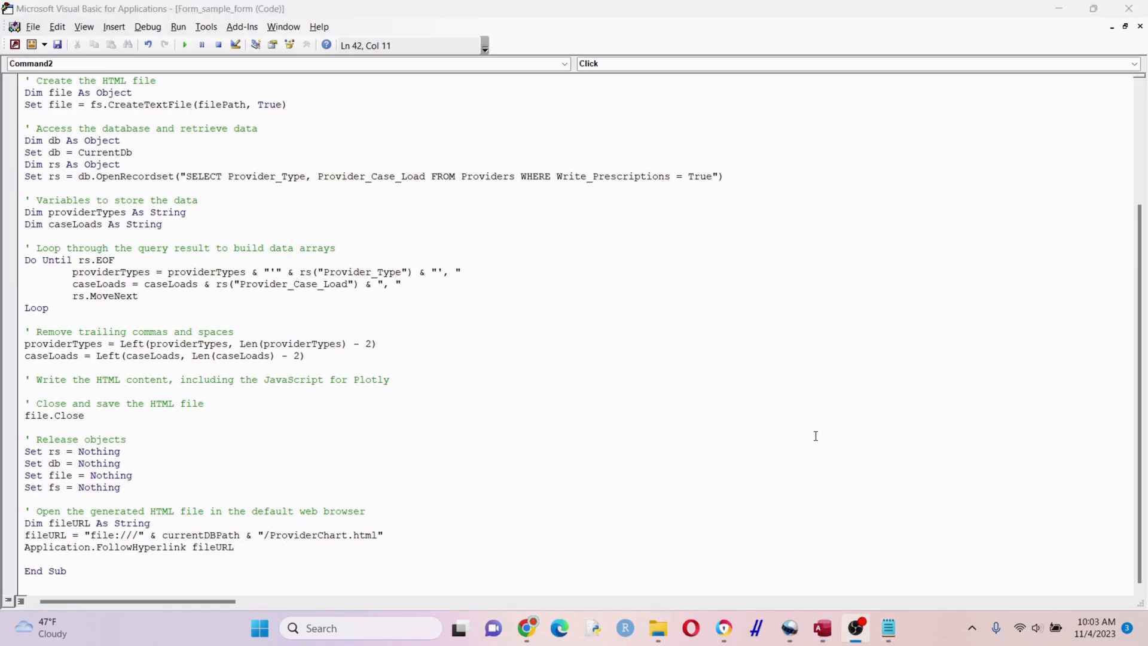
pyautogui.moveTo(658, 628)
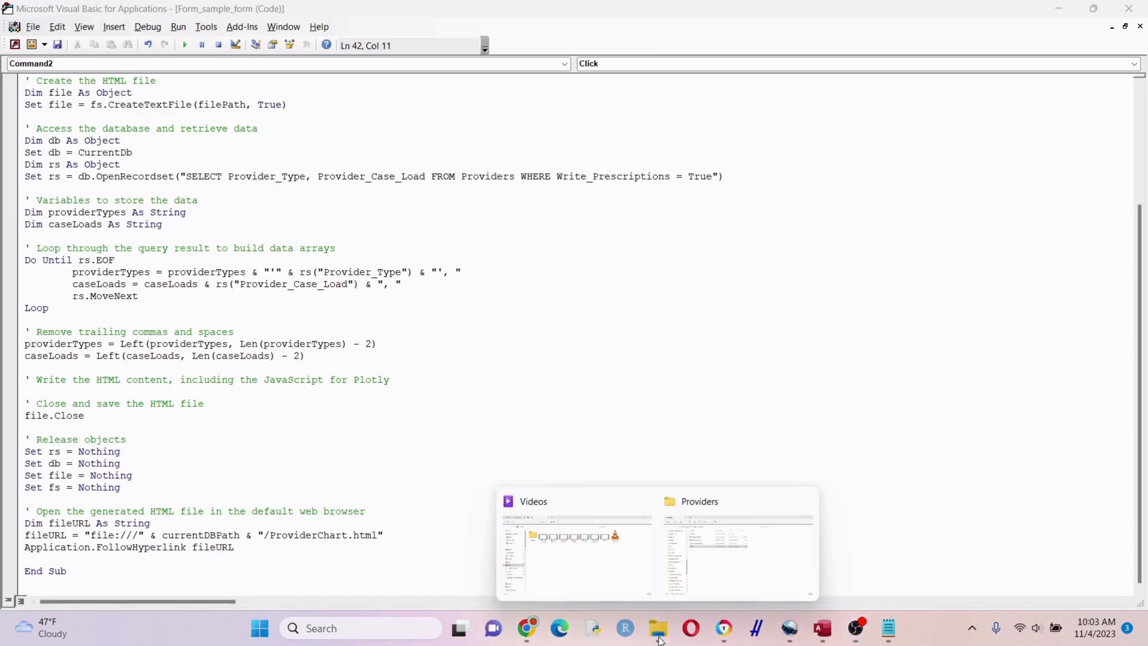
# Step: Open test.html from the Providers folder in Notepad using Open with
pyautogui.click(737, 545)
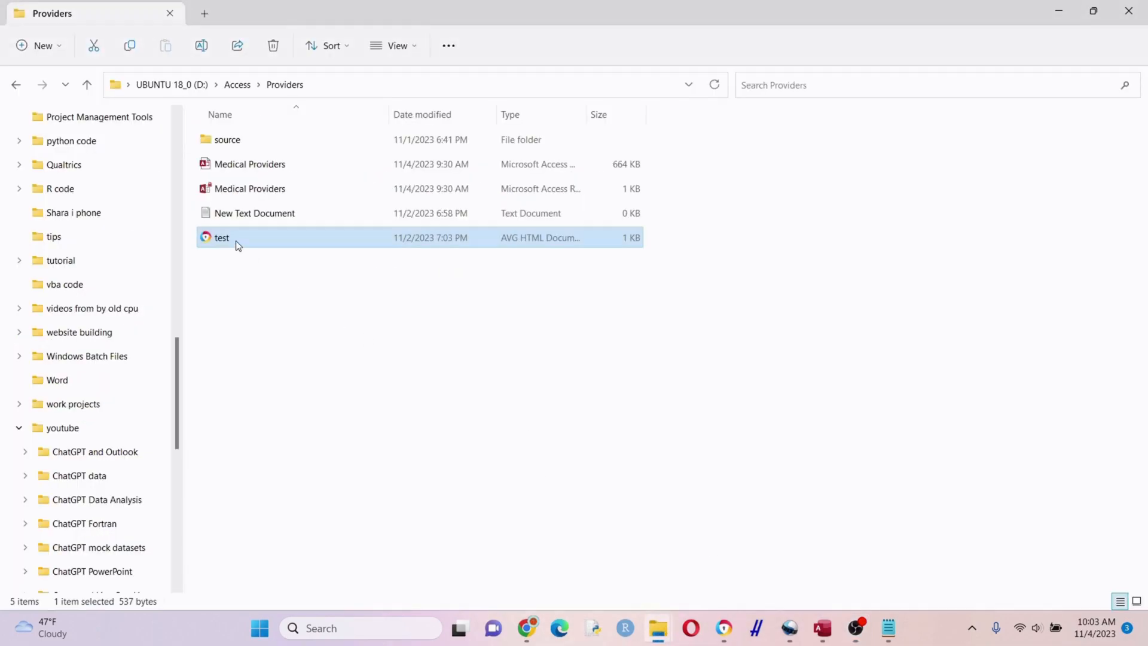
pyautogui.rightClick(222, 238)
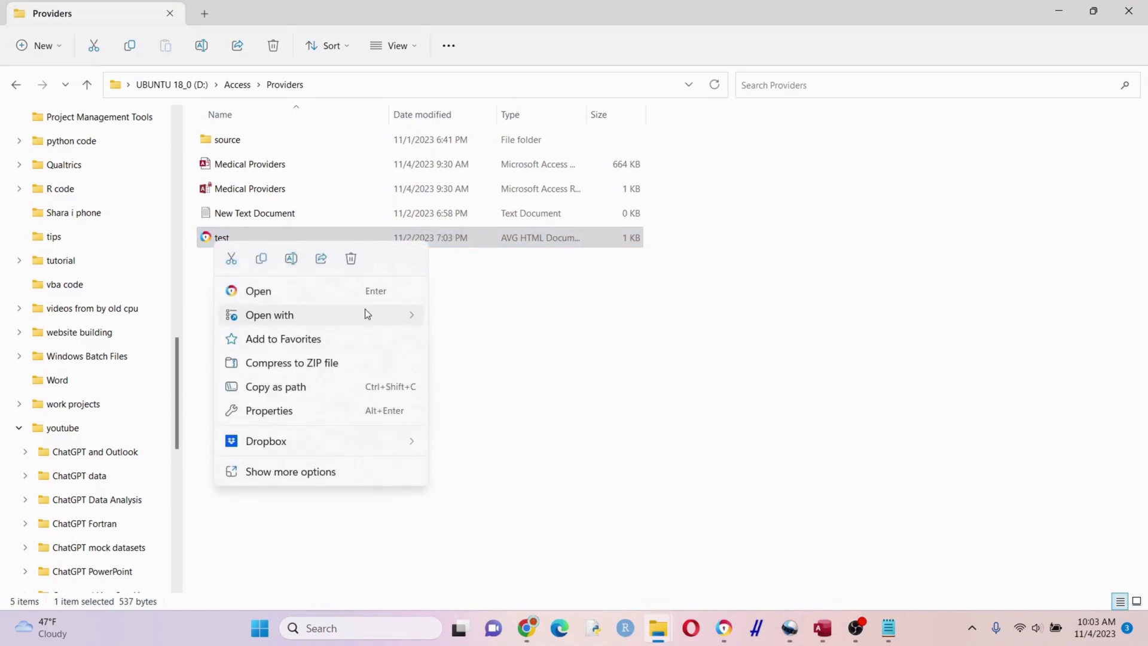
pyautogui.click(268, 315)
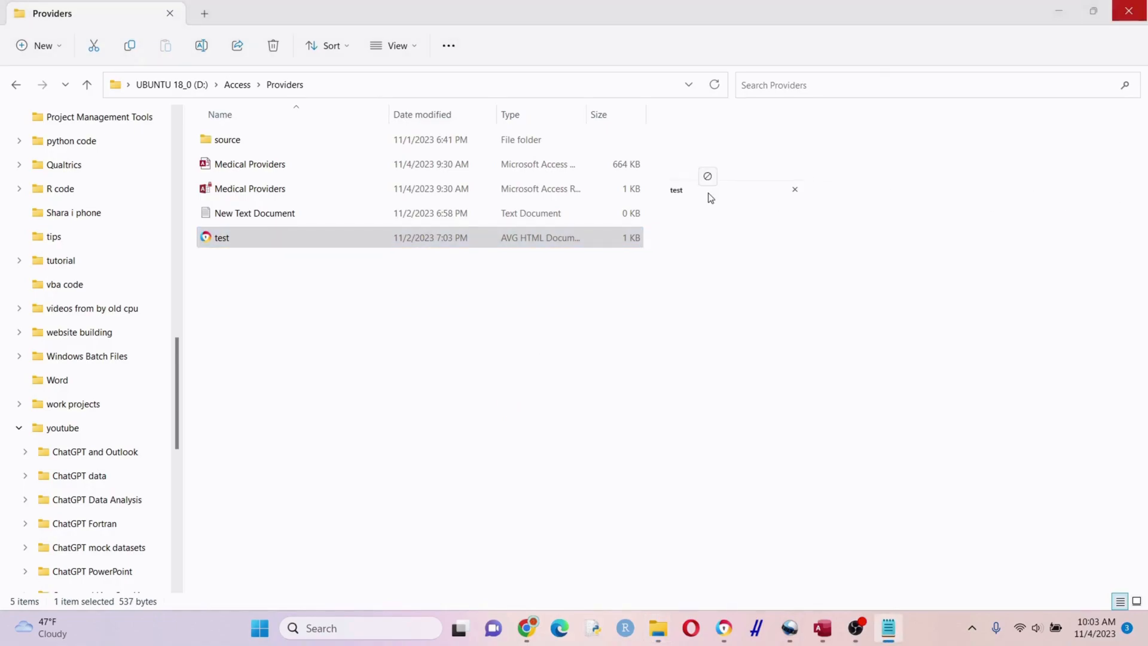
pyautogui.doubleClick(221, 238)
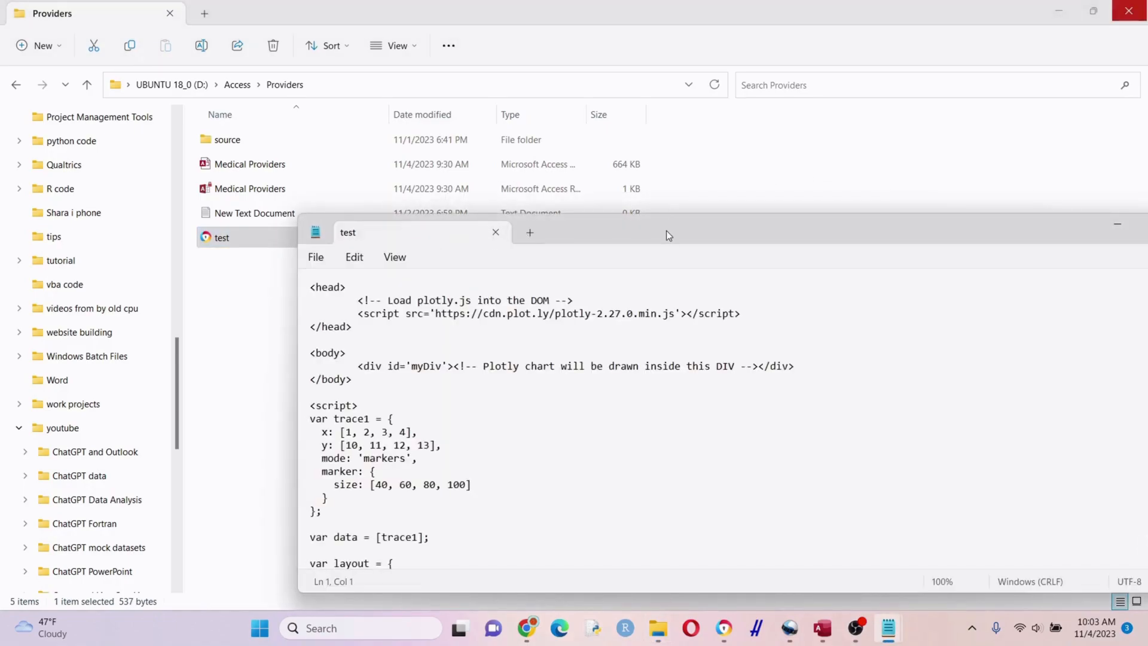
# Step: Maximize Notepad, rewrite the HTML lines as quoted file.Writeline statements, and select them all
pyautogui.click(988, 73)
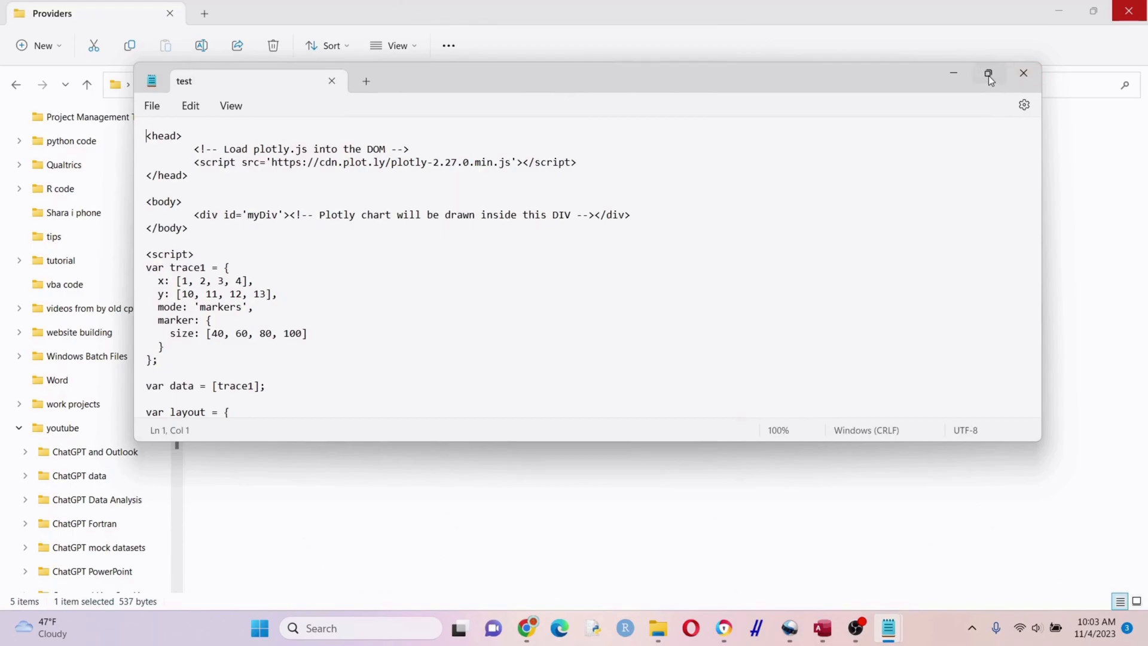
pyautogui.click(988, 73)
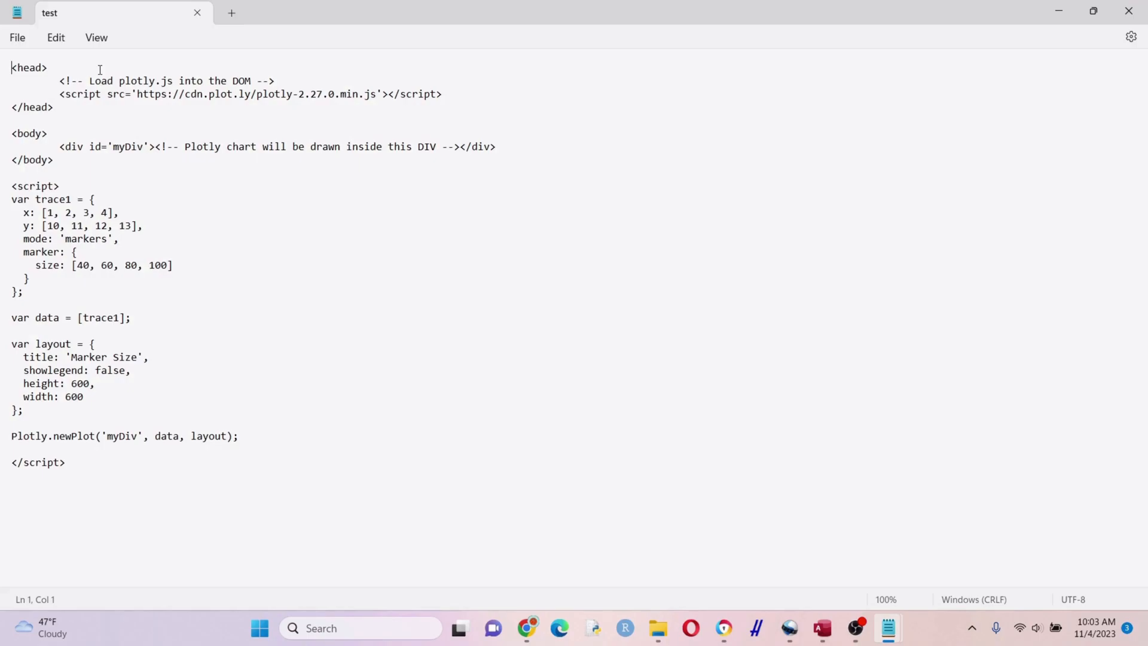
pyautogui.write('file')
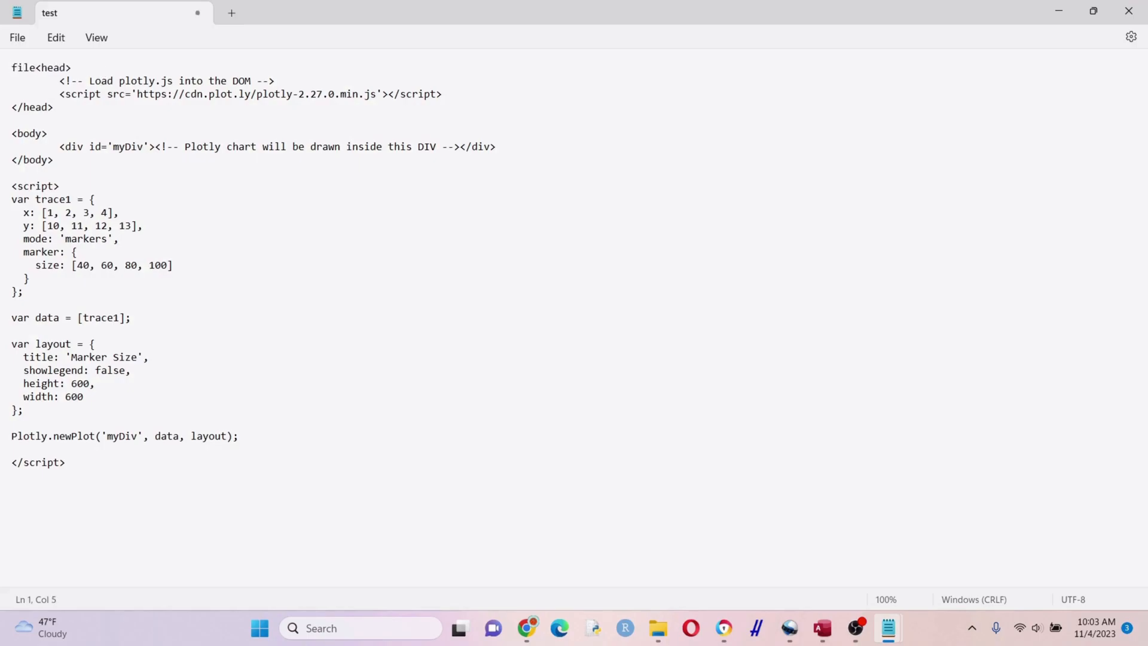
pyautogui.write('.Write')
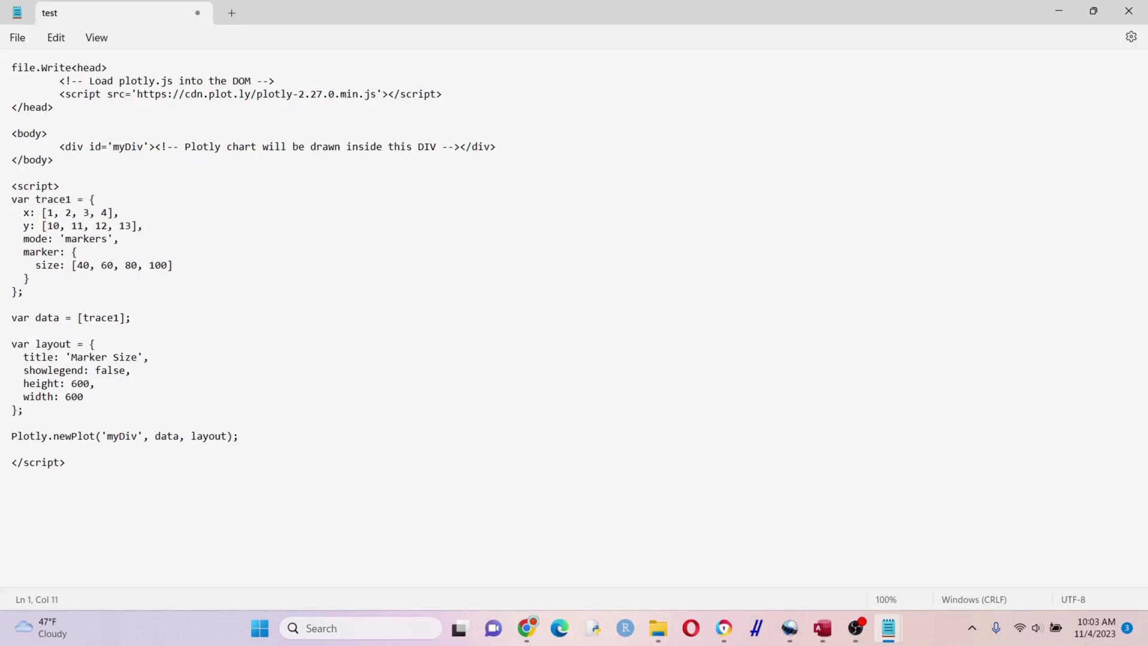
pyautogui.write('line')
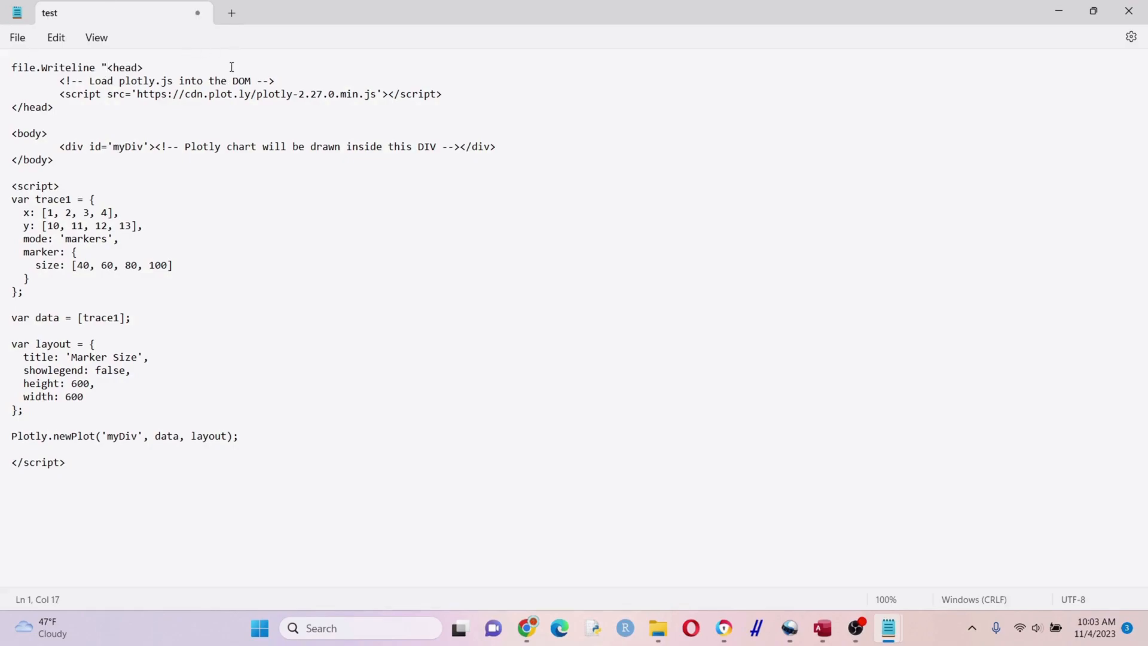
pyautogui.write('"')
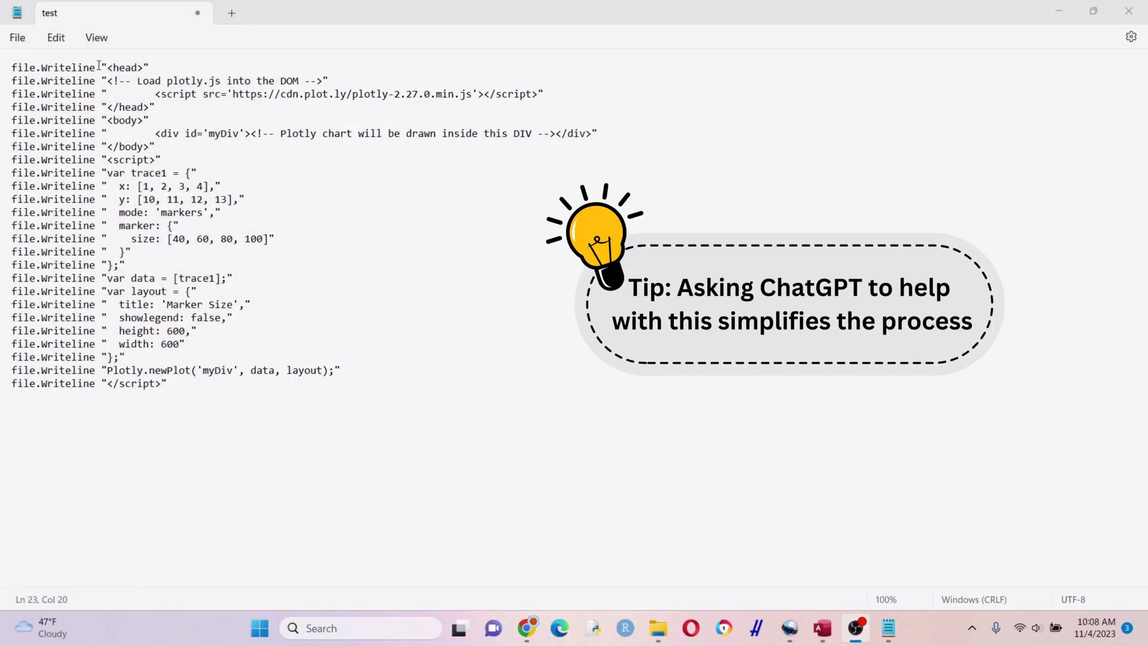
pyautogui.press('ctrl+a')
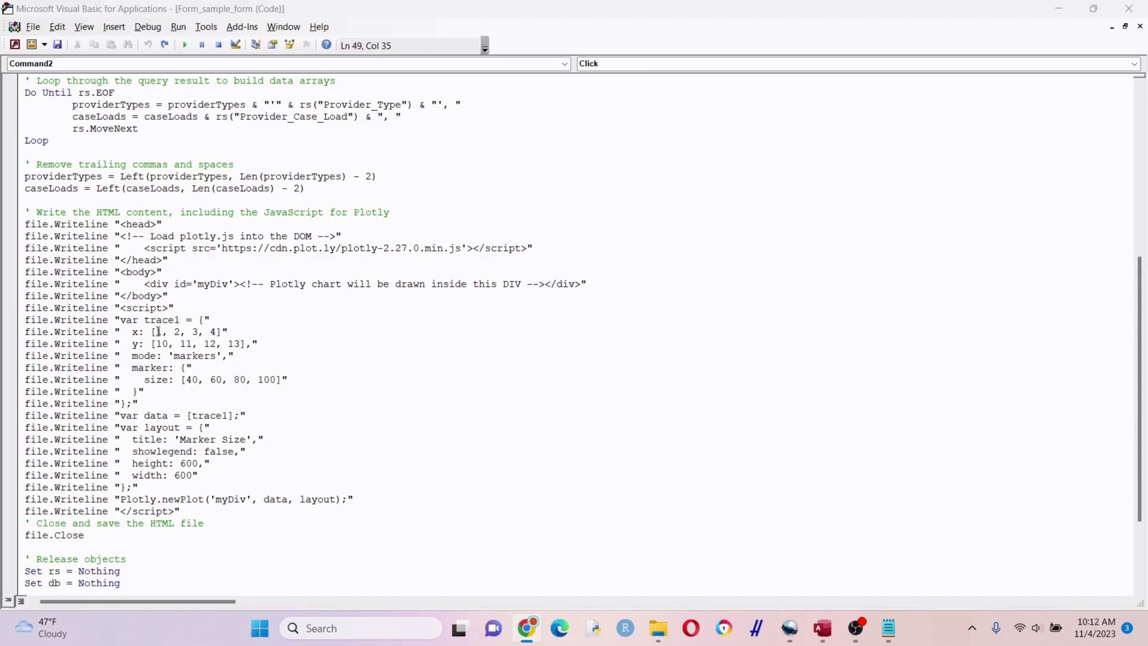
# Step: Make trace1's x and y concatenate providerTypes and caseLoads, then return to Access
pyautogui.click(156, 332)
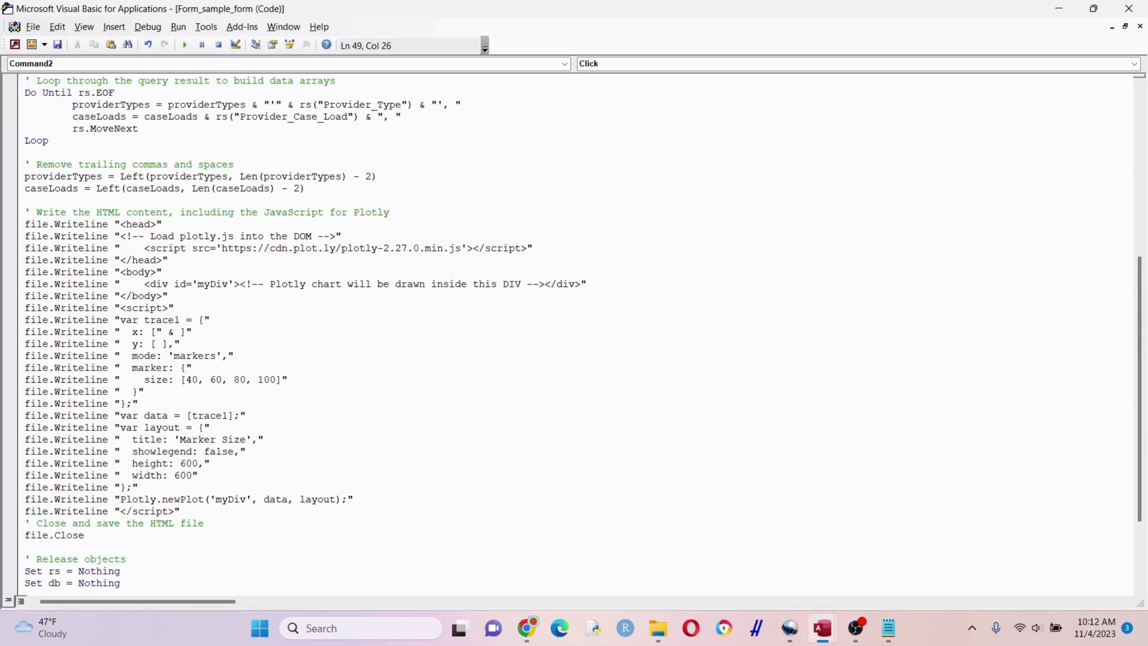
pyautogui.write('providerTypes')
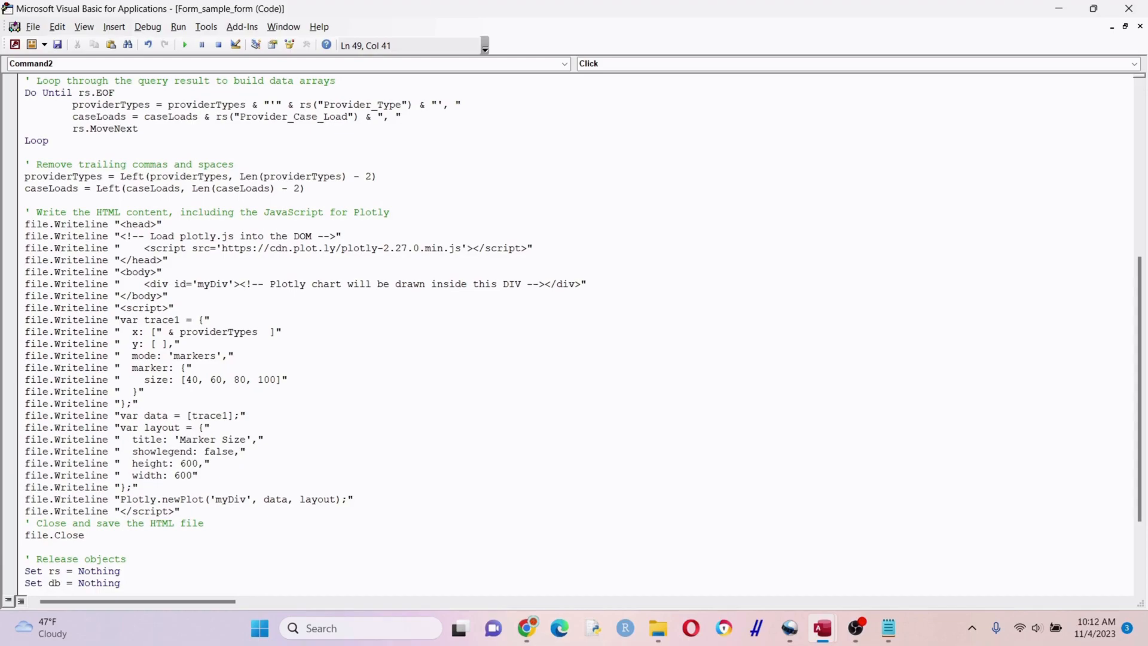
pyautogui.write('&')
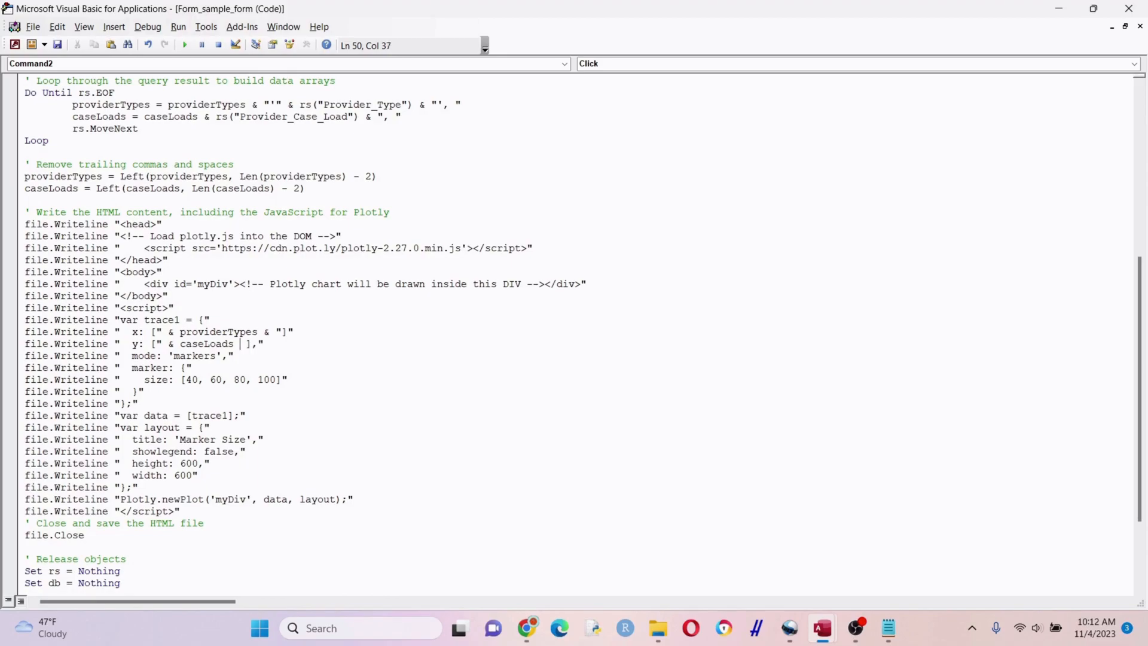
pyautogui.write('& "')
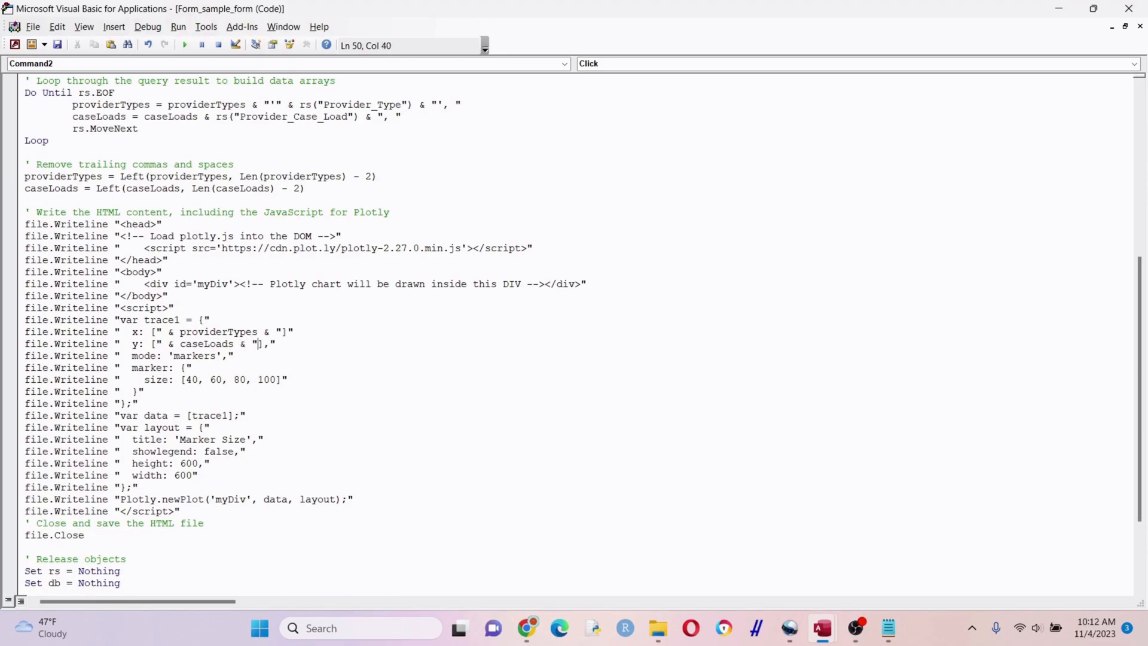
pyautogui.click(369, 364)
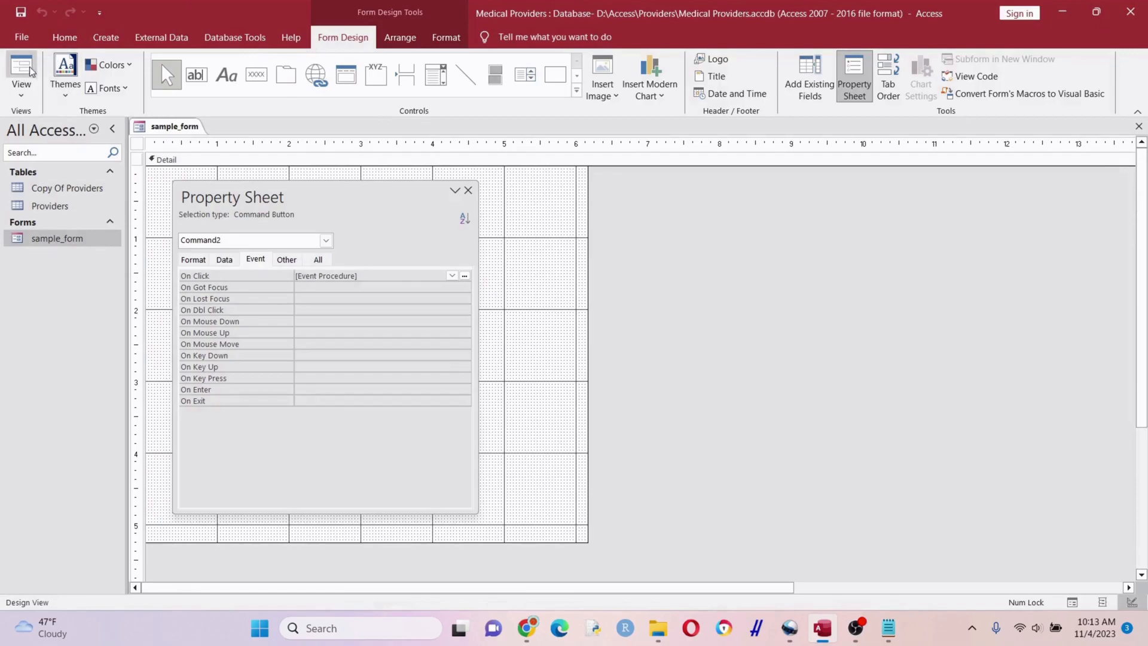
# Step: Run Create Graph in Form View, check the bubble chart, and close Chrome
pyautogui.click(21, 73)
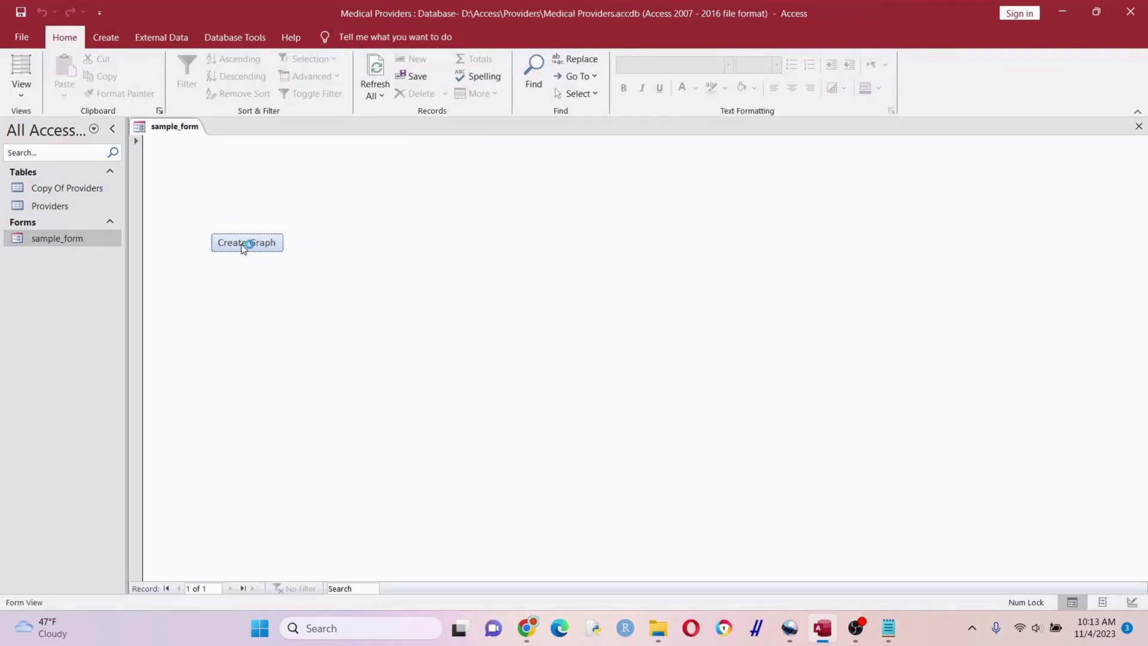
pyautogui.click(247, 242)
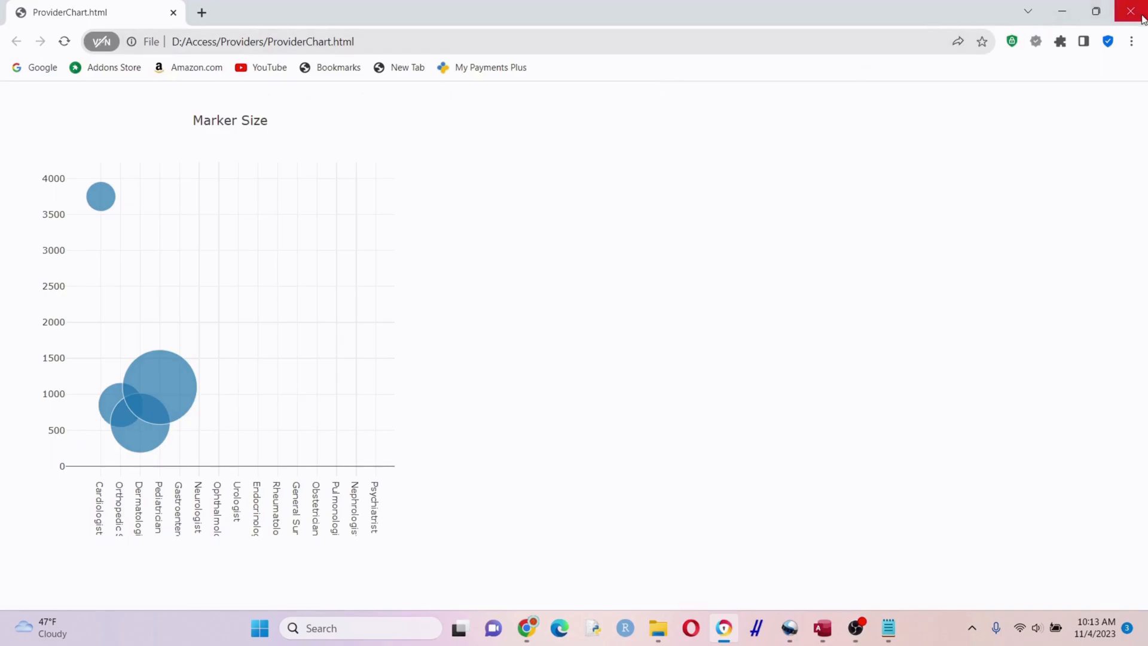
pyautogui.click(1135, 12)
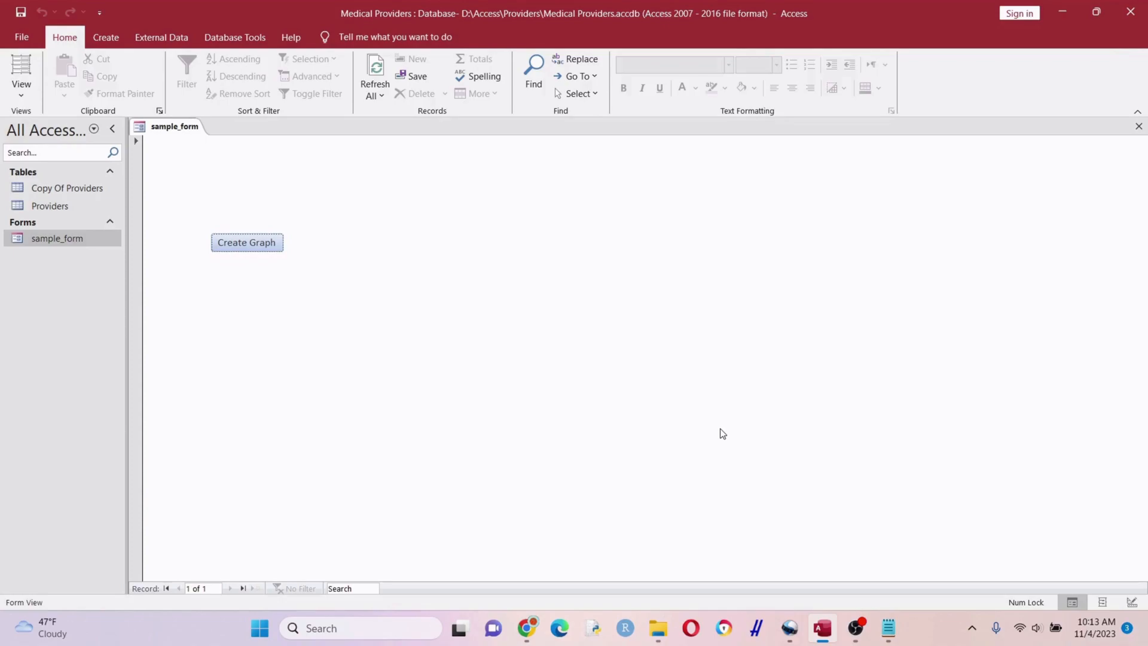
pyautogui.moveTo(812, 533)
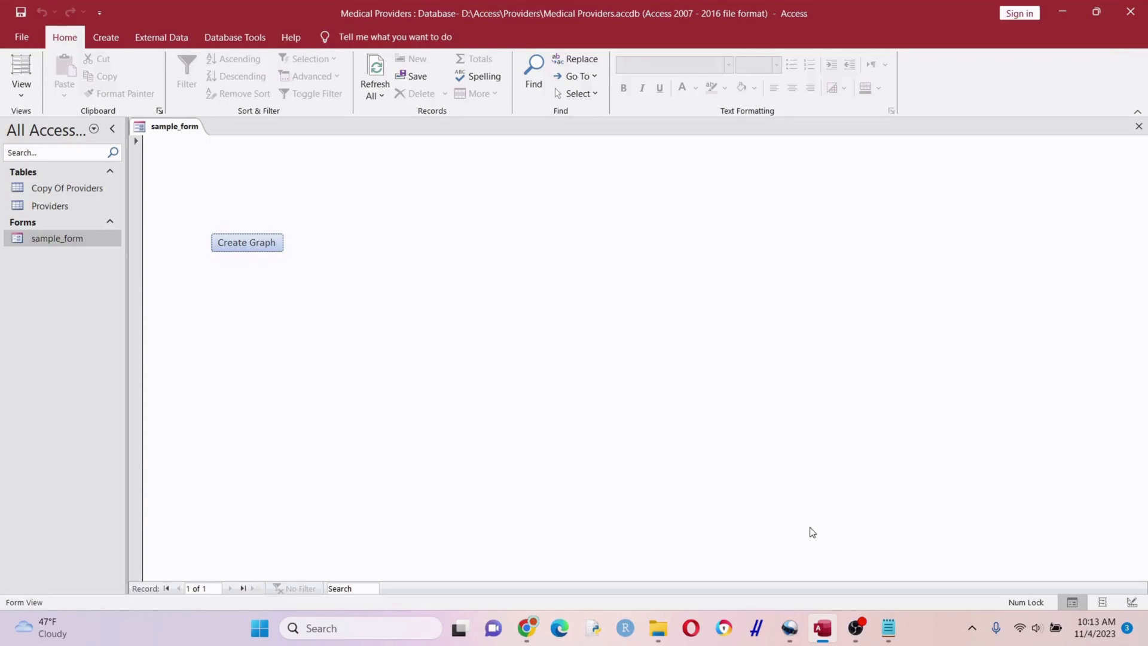
pyautogui.moveTo(839, 574)
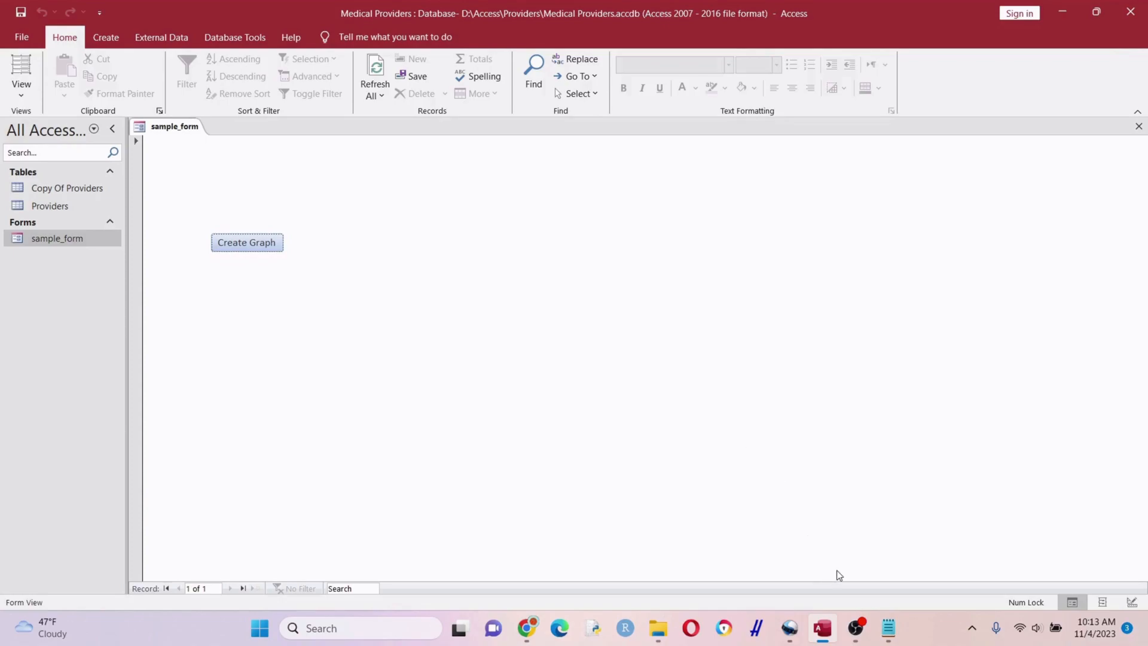
pyautogui.moveTo(415, 370)
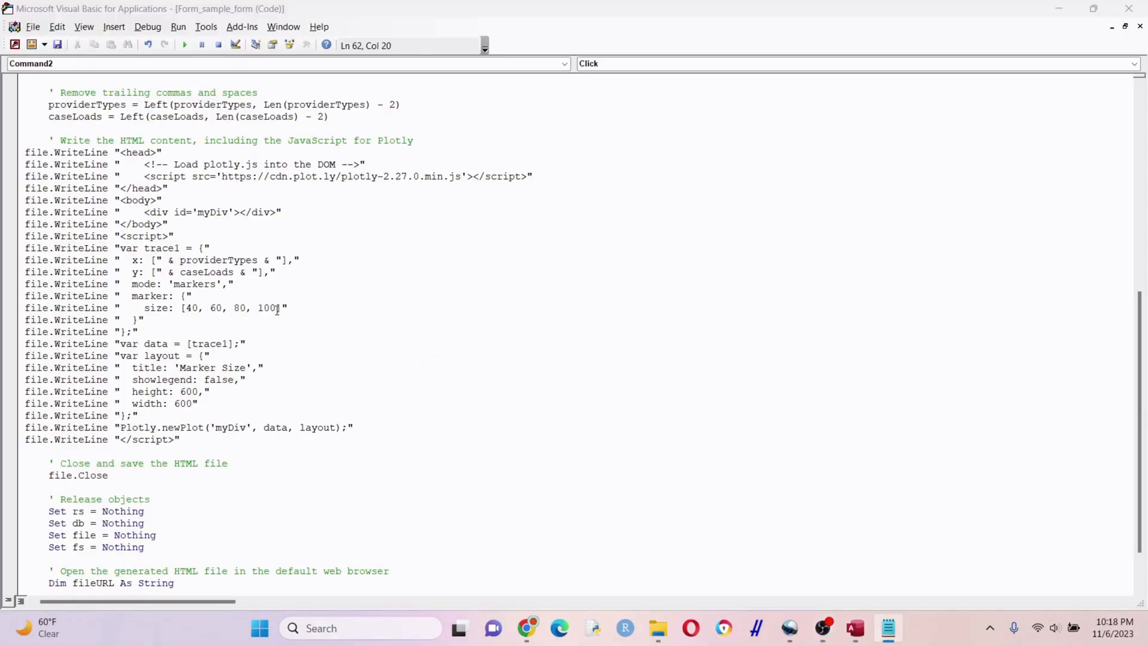
# Step: Set the chart width to 1350 and retitle it 'Provider Caseload by Specialty'
pyautogui.doubleClick(227, 307)
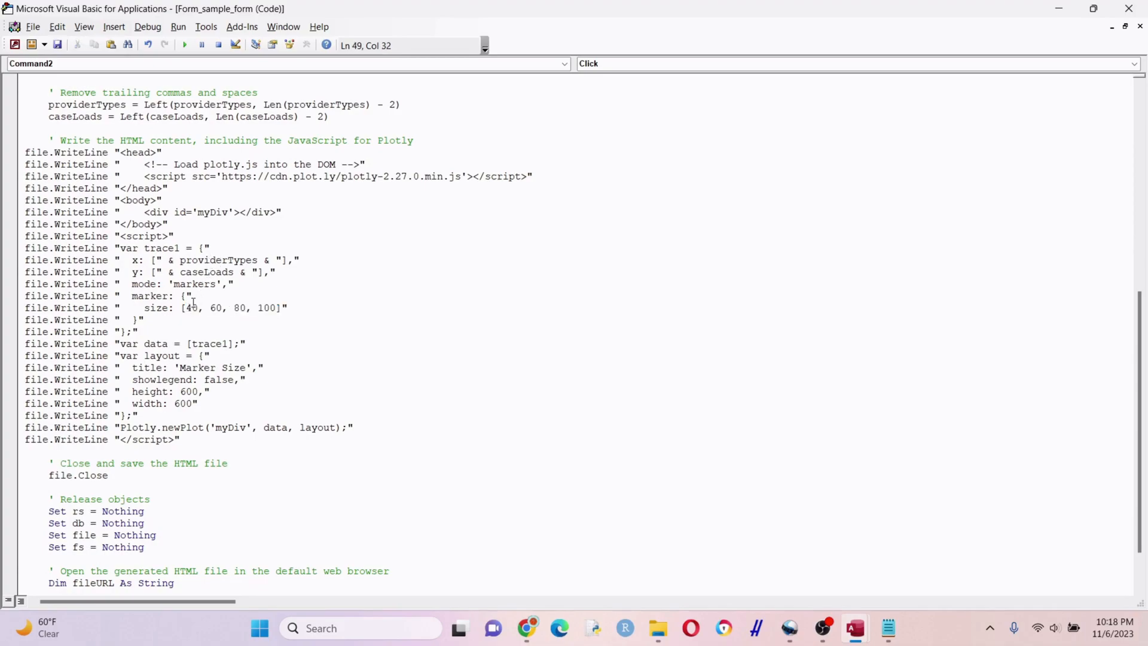
pyautogui.moveTo(317, 343)
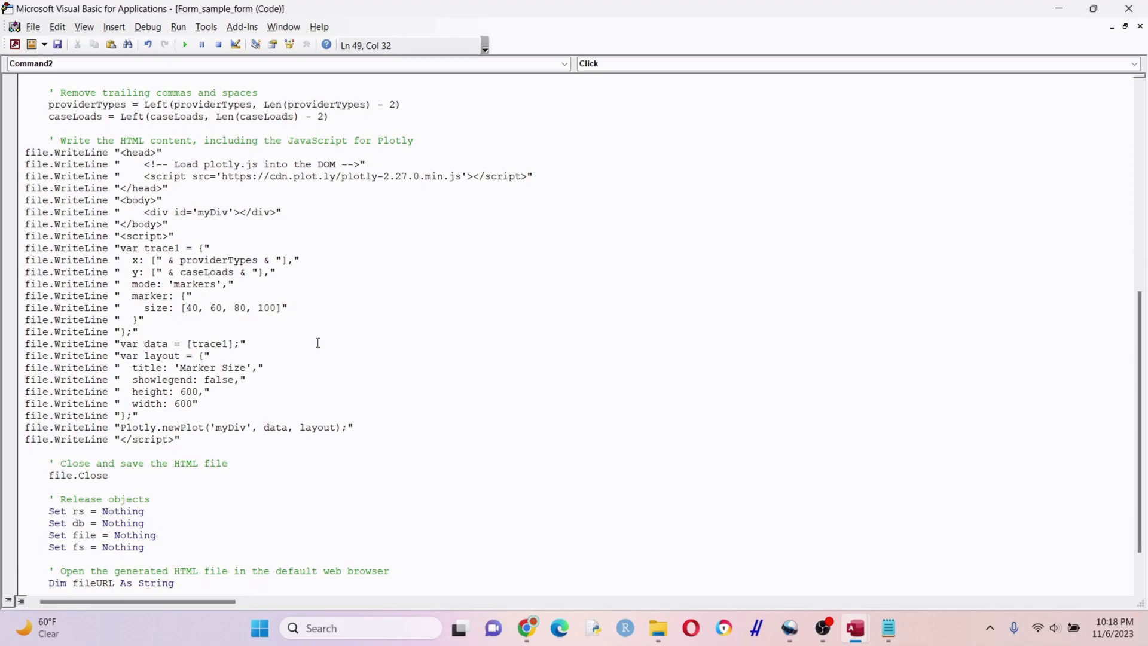
pyautogui.moveTo(177, 392)
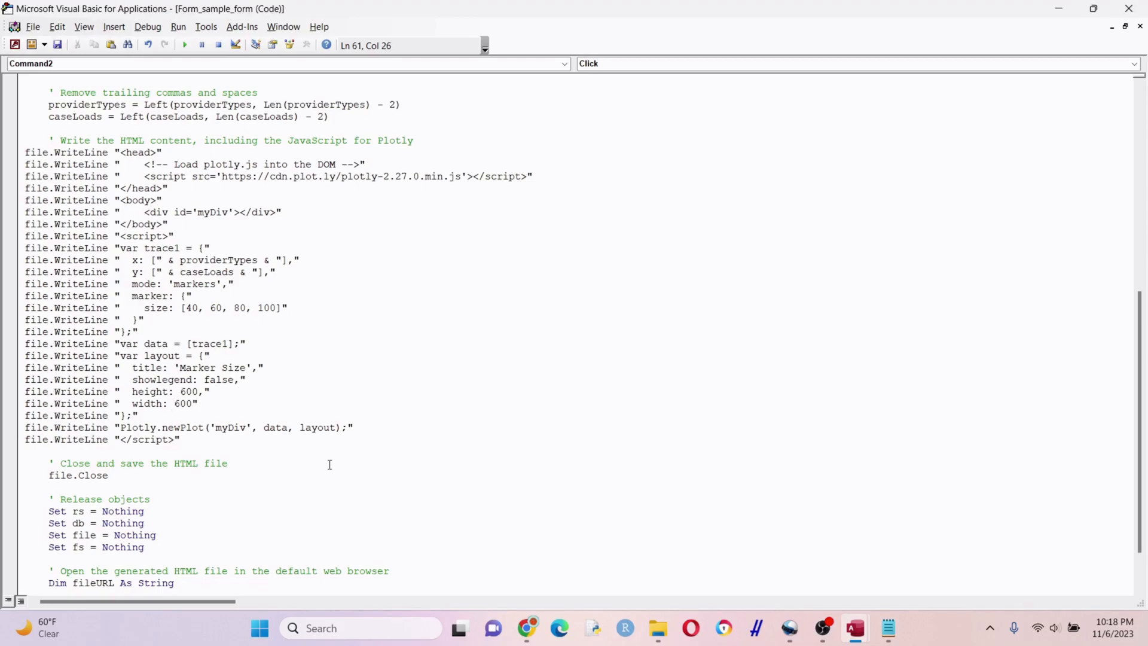
pyautogui.write('1350')
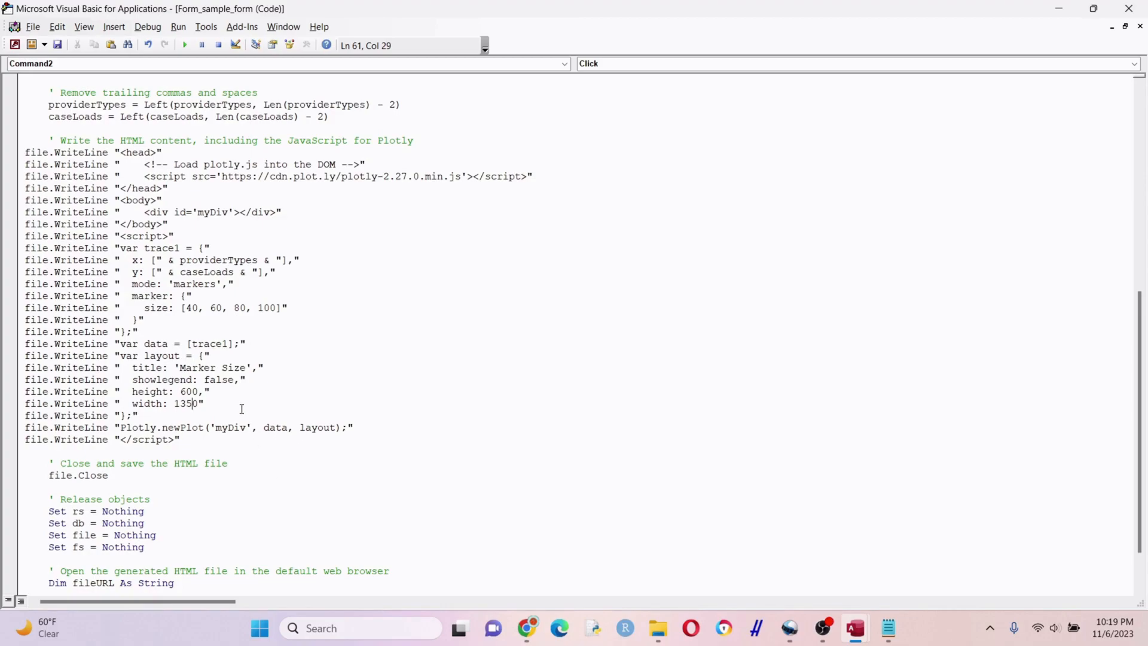
pyautogui.doubleClick(212, 367)
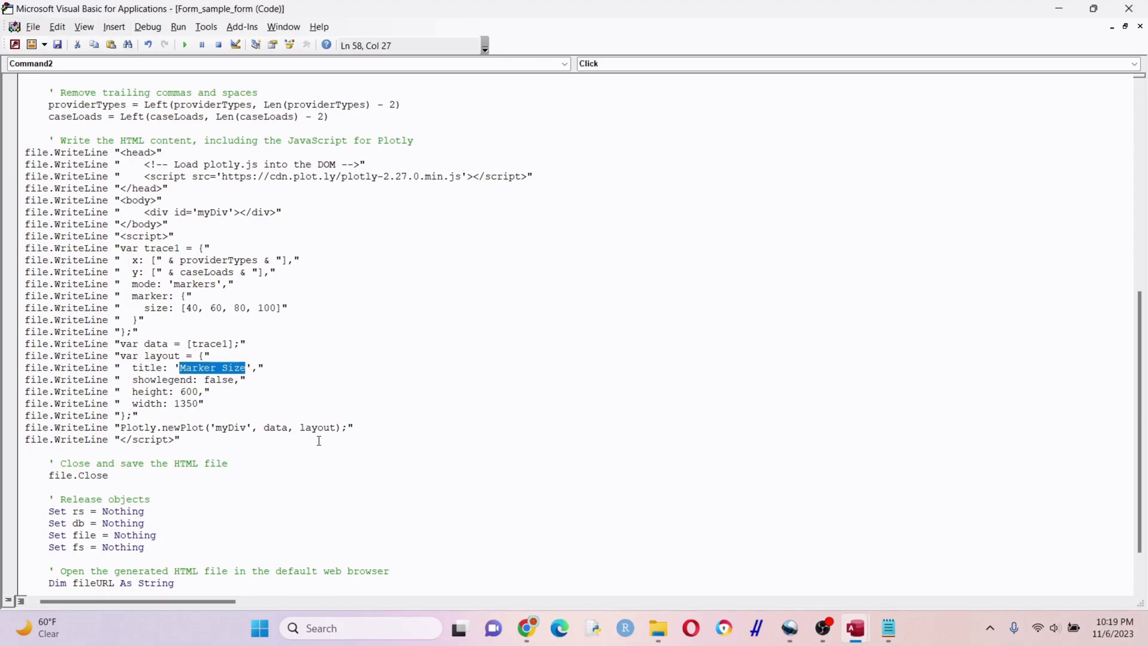
pyautogui.write('Provider Caseload by Specialt')
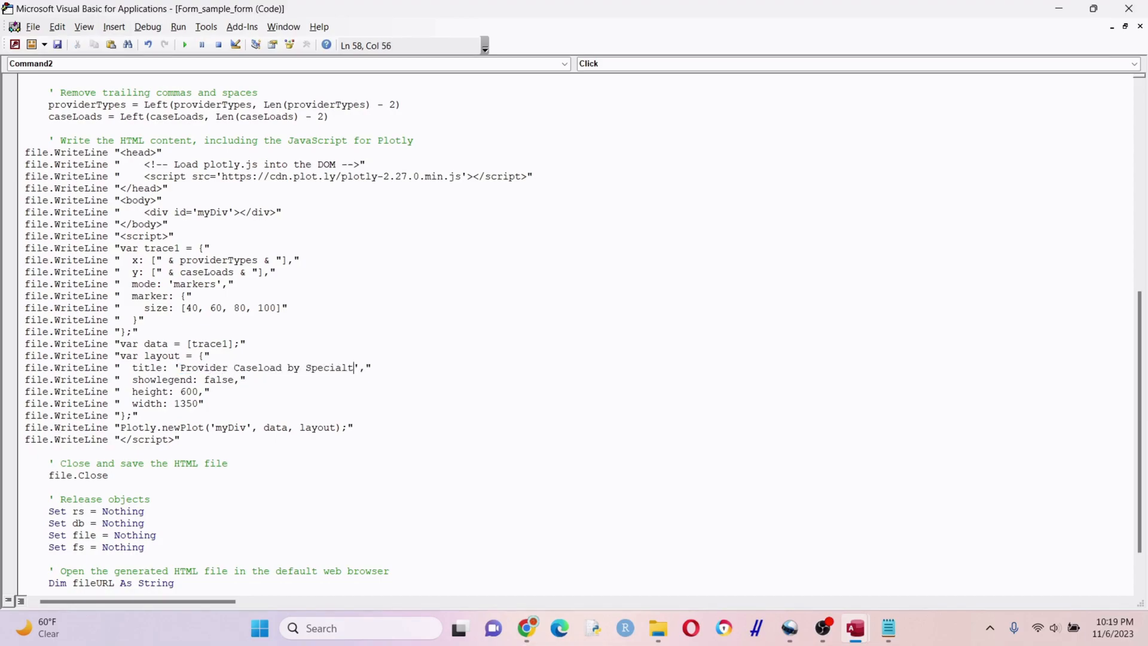
pyautogui.write('y')
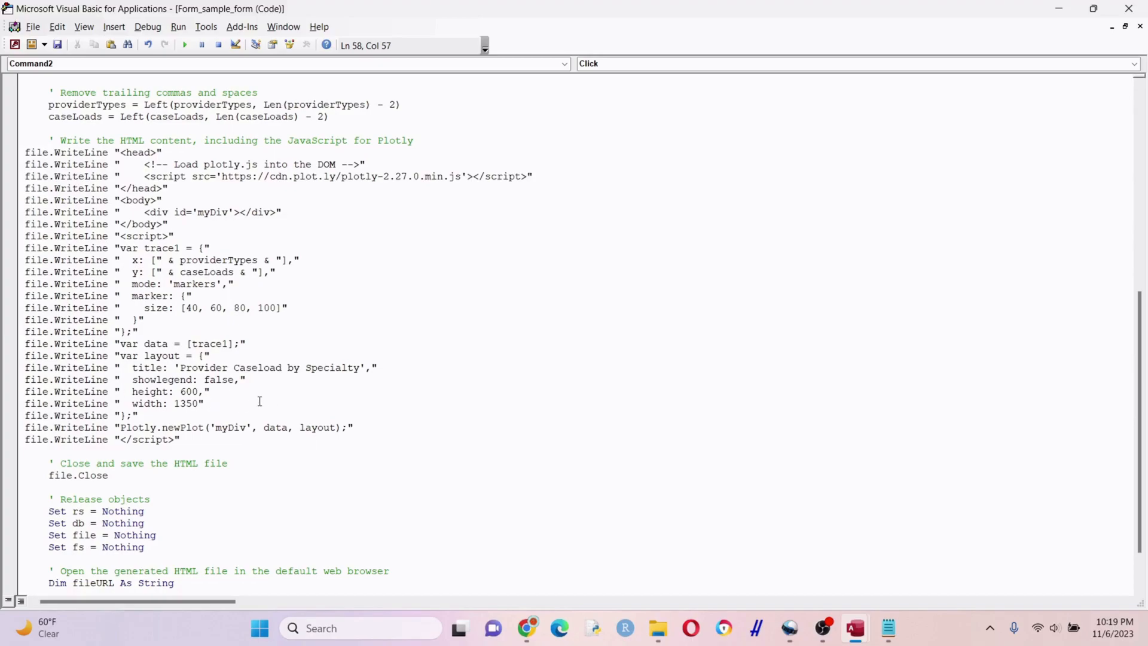
pyautogui.moveTo(410, 376)
pyautogui.write('file.WriteLine "')
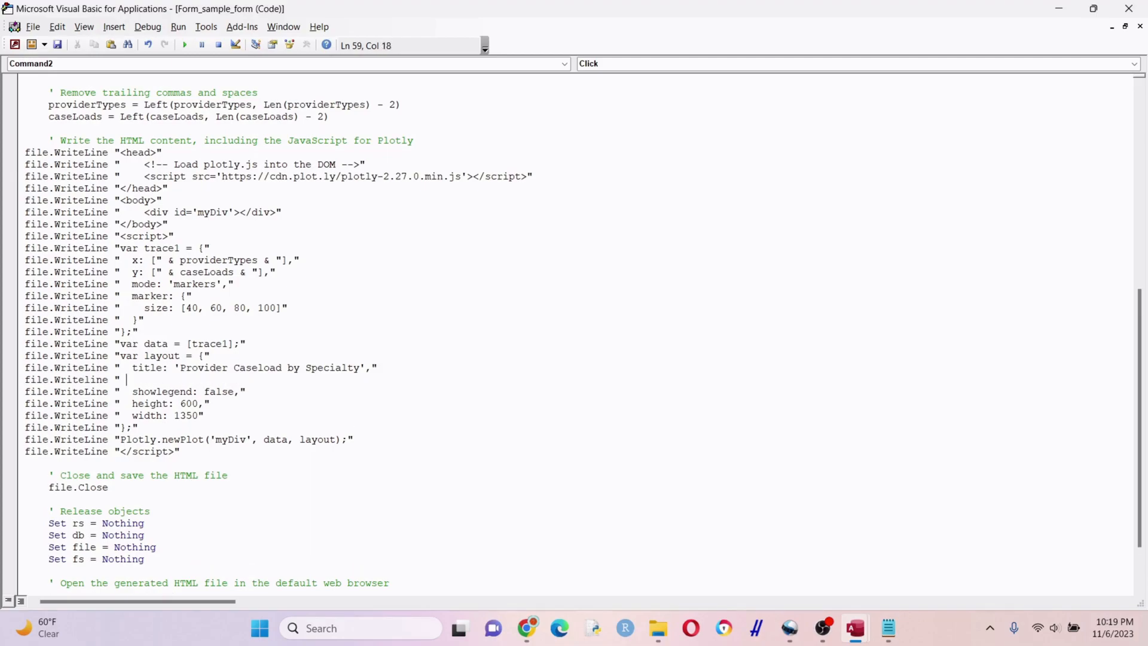
# Step: Add an xaxis title line reading 'Provider Type'
pyautogui.write('xaxis: {')
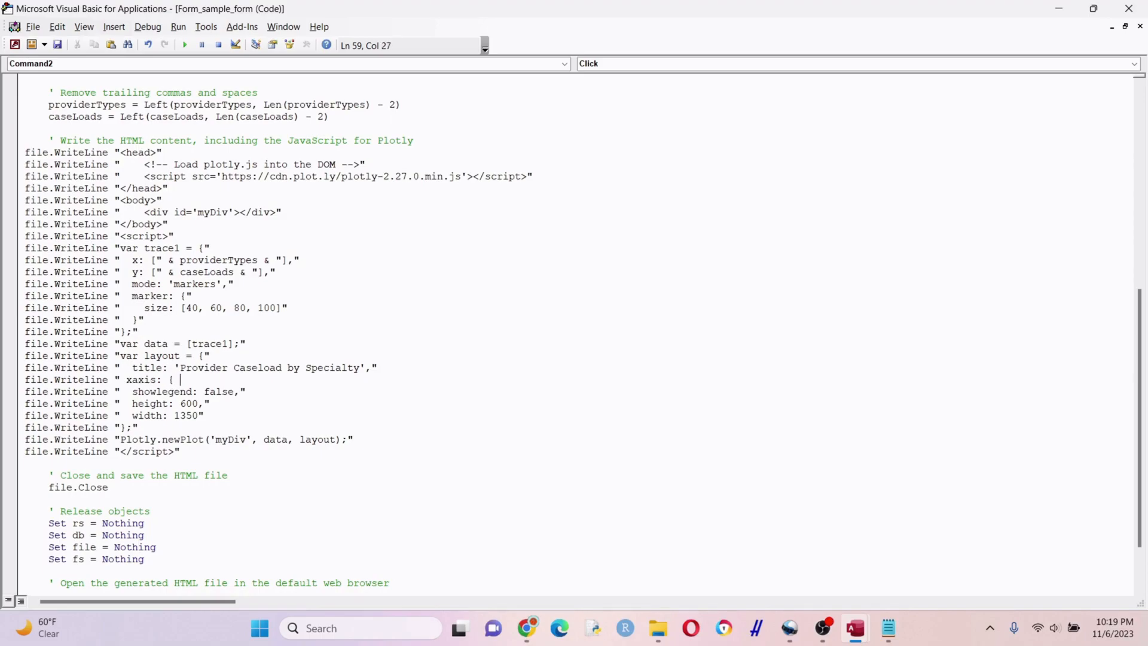
pyautogui.write("title: '")
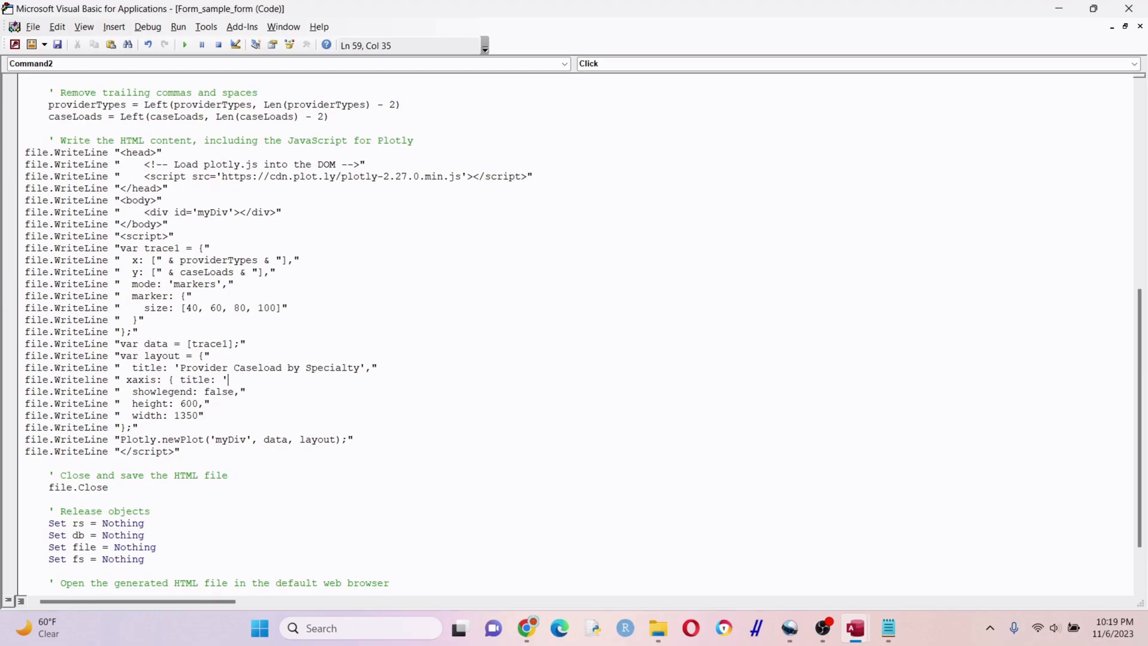
pyautogui.write('Provider Typ')
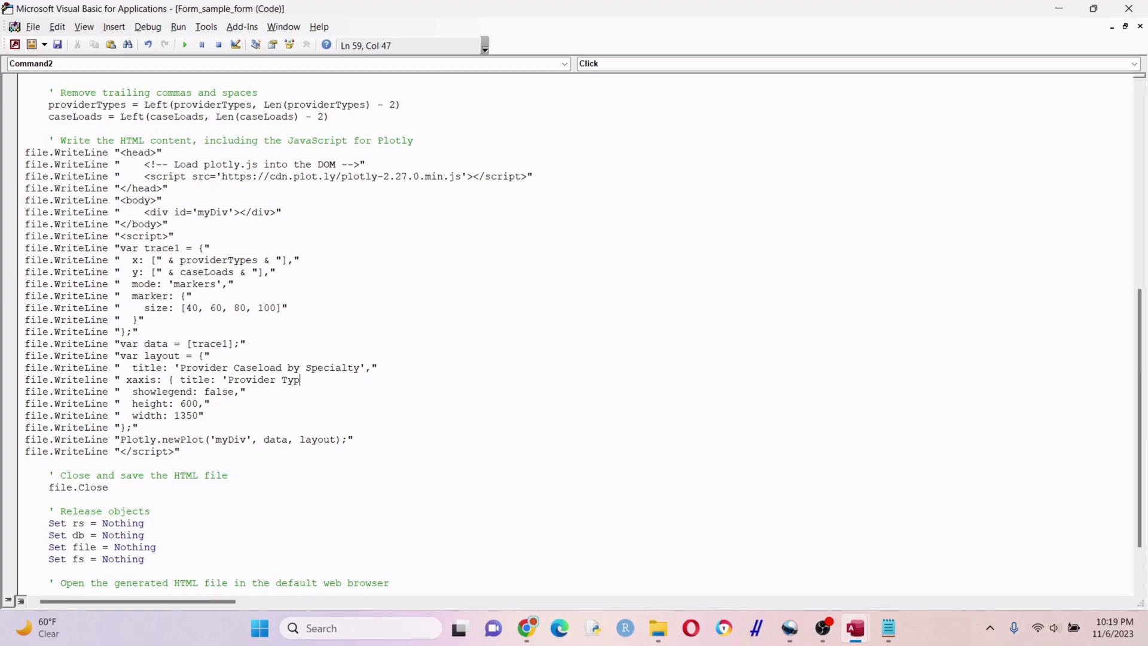
pyautogui.write("e'")
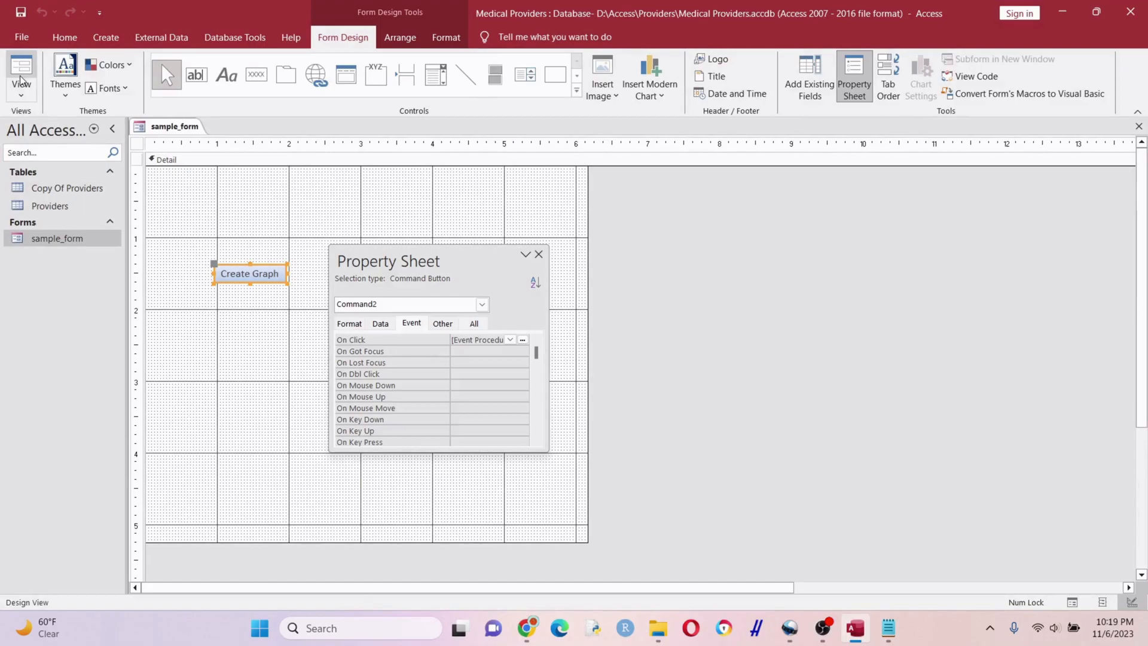
# Step: Rebuild the chart with Create Graph in Form View, review it, and return to sample_form
pyautogui.click(21, 69)
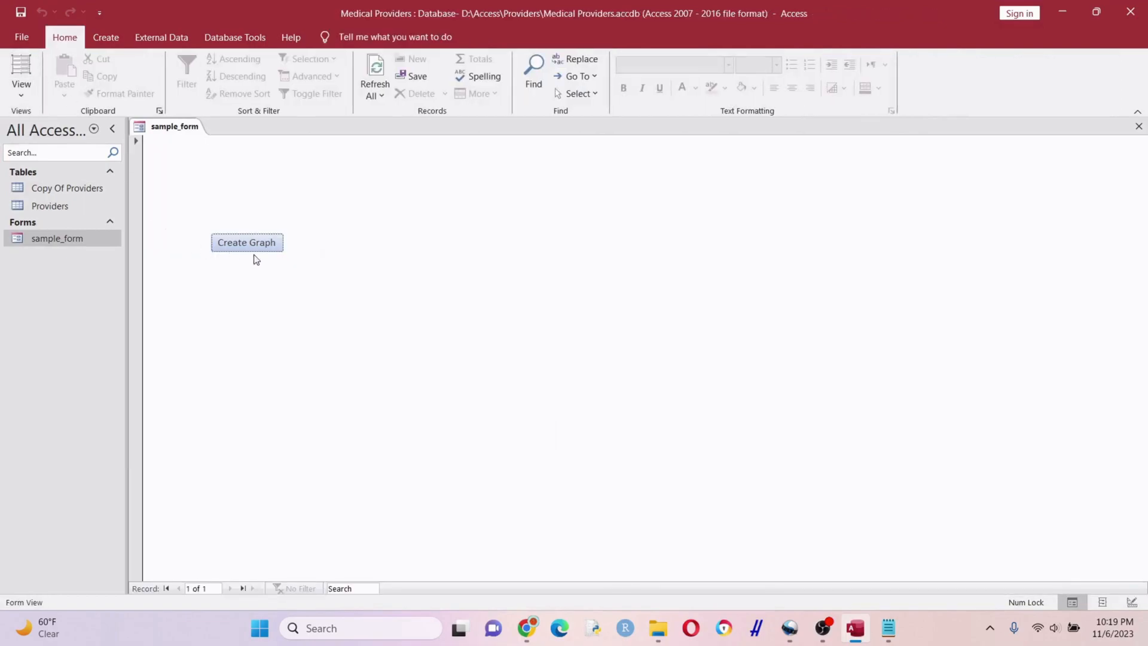
pyautogui.click(247, 243)
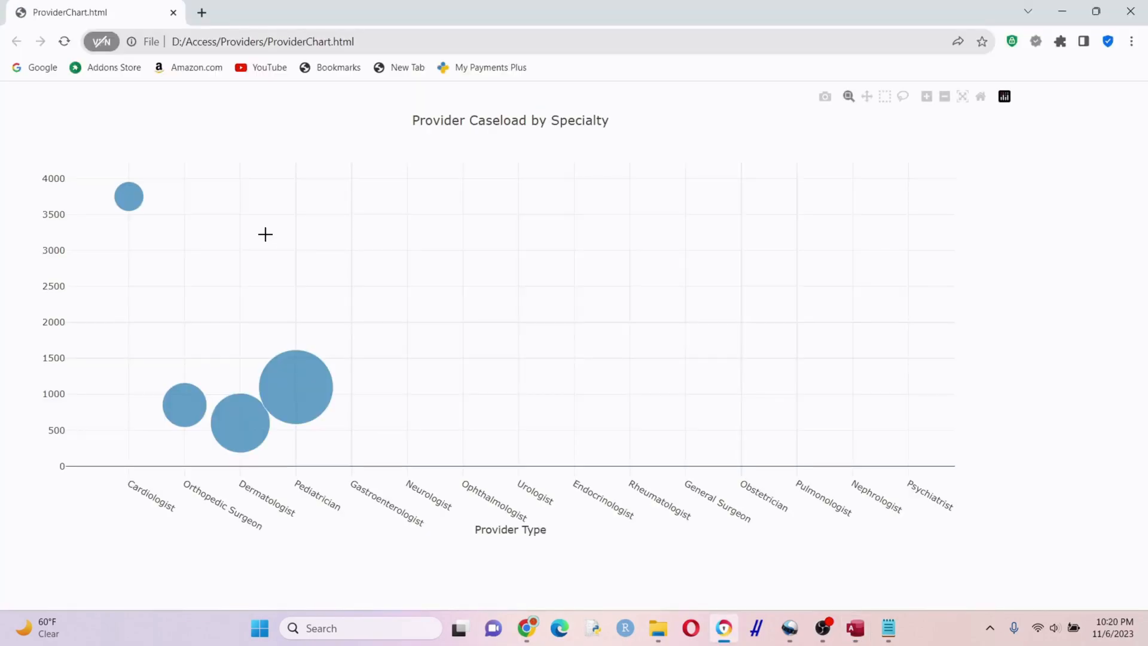
pyautogui.moveTo(235, 190)
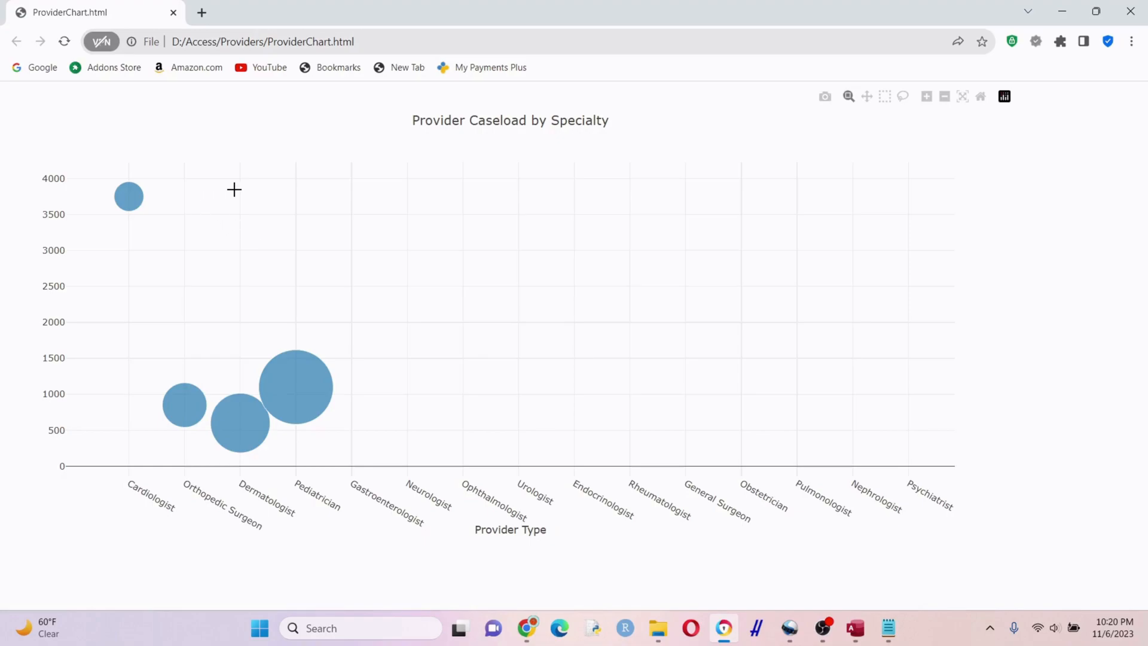
pyautogui.moveTo(253, 436)
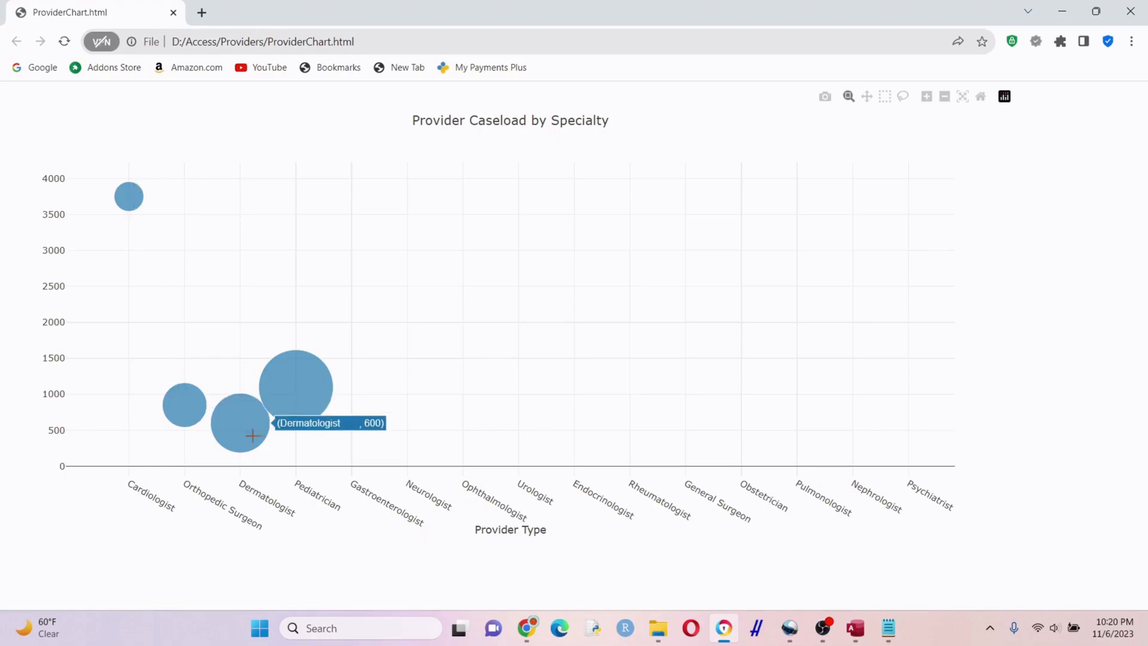
pyautogui.moveTo(128, 196)
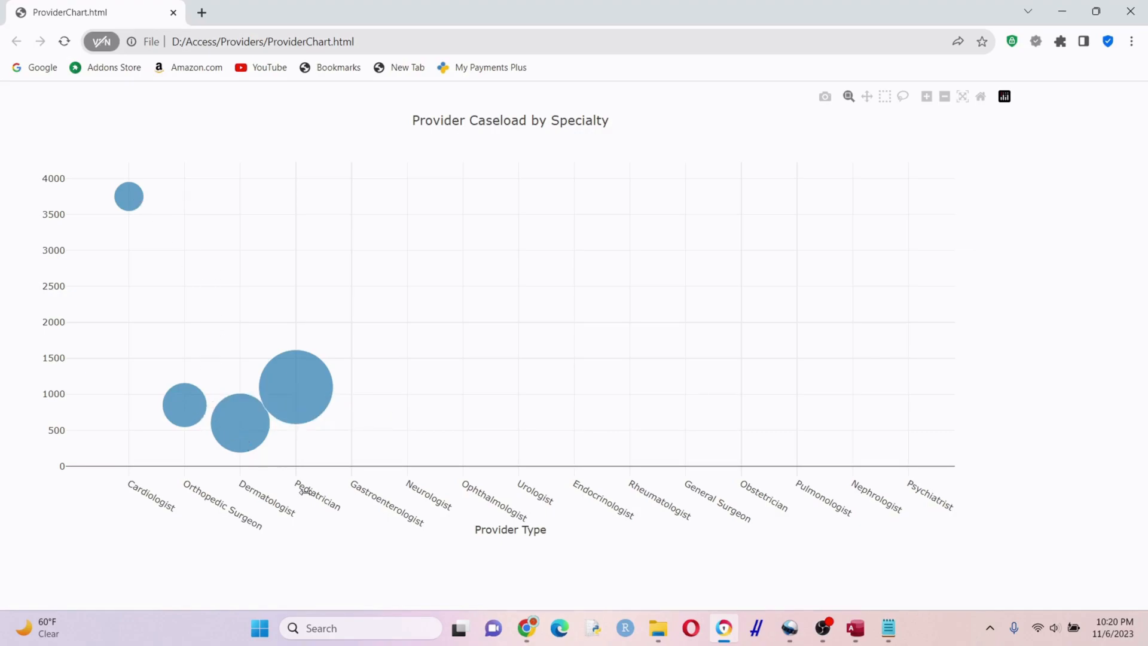
pyautogui.moveTo(519, 533)
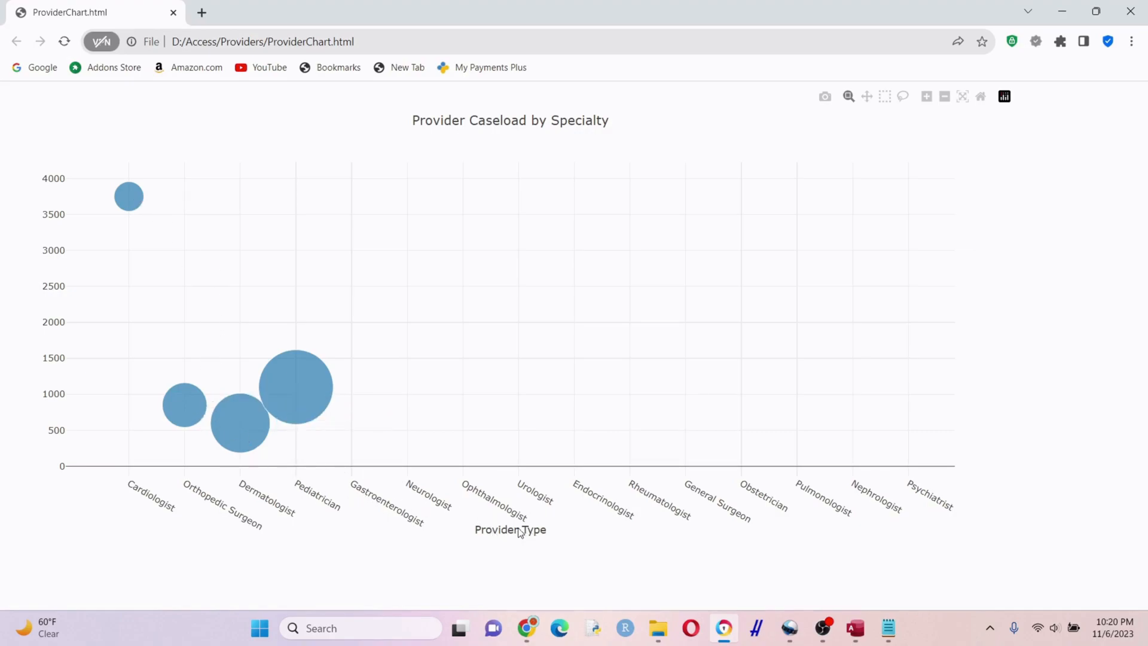
pyautogui.moveTo(483, 147)
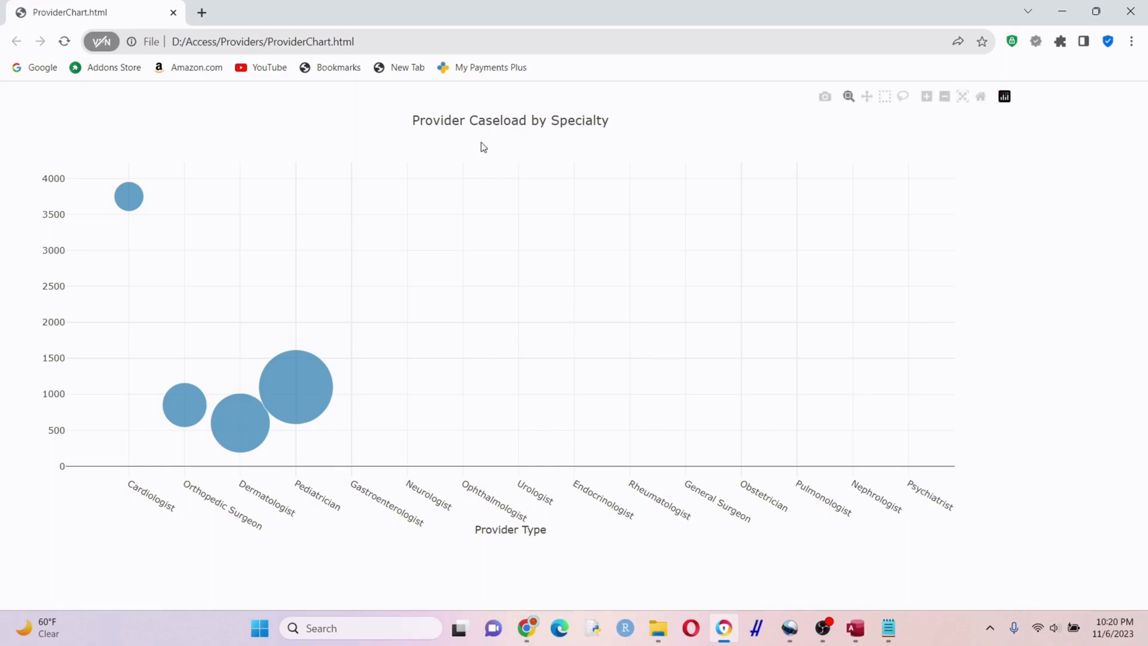
pyautogui.moveTo(960, 477)
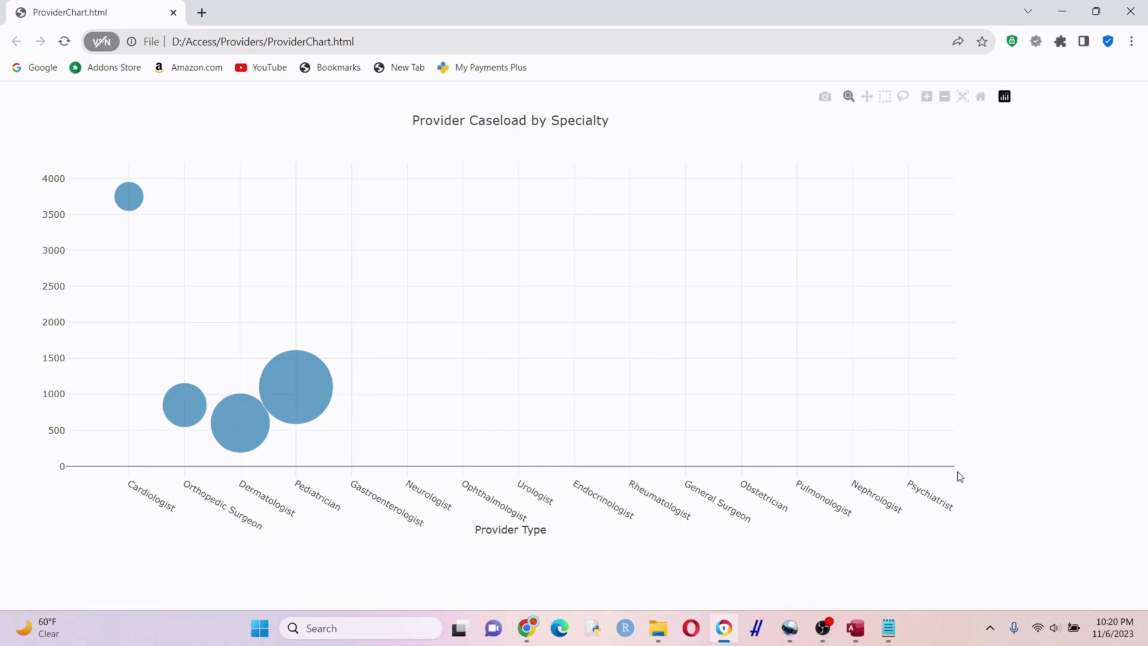
pyautogui.moveTo(957, 477)
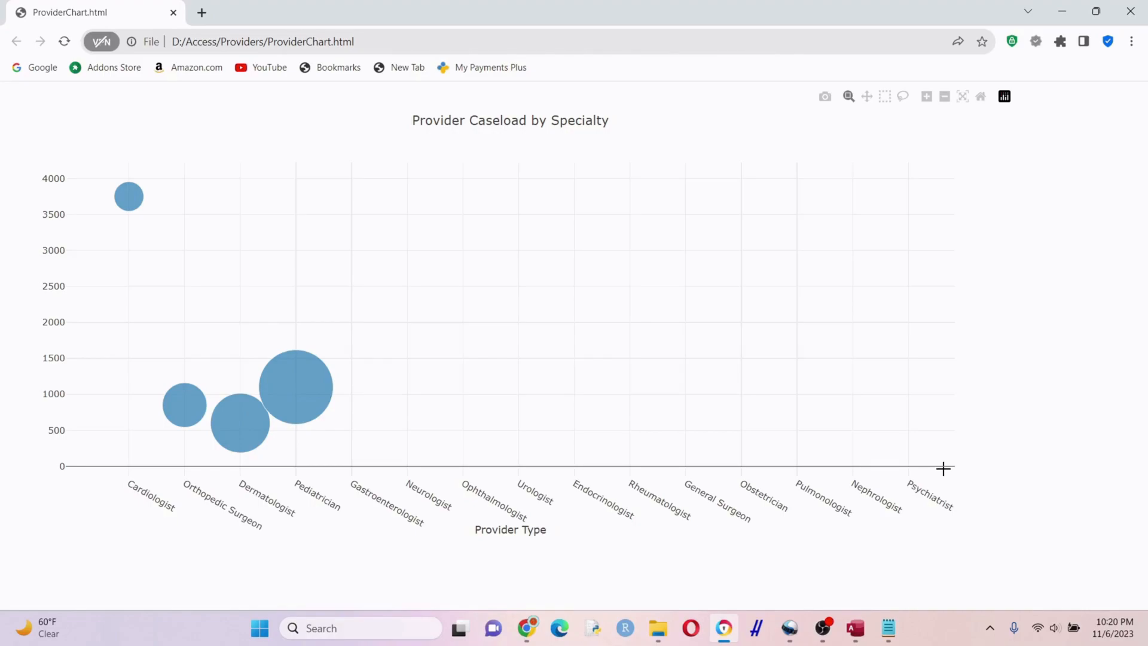
pyautogui.click(822, 629)
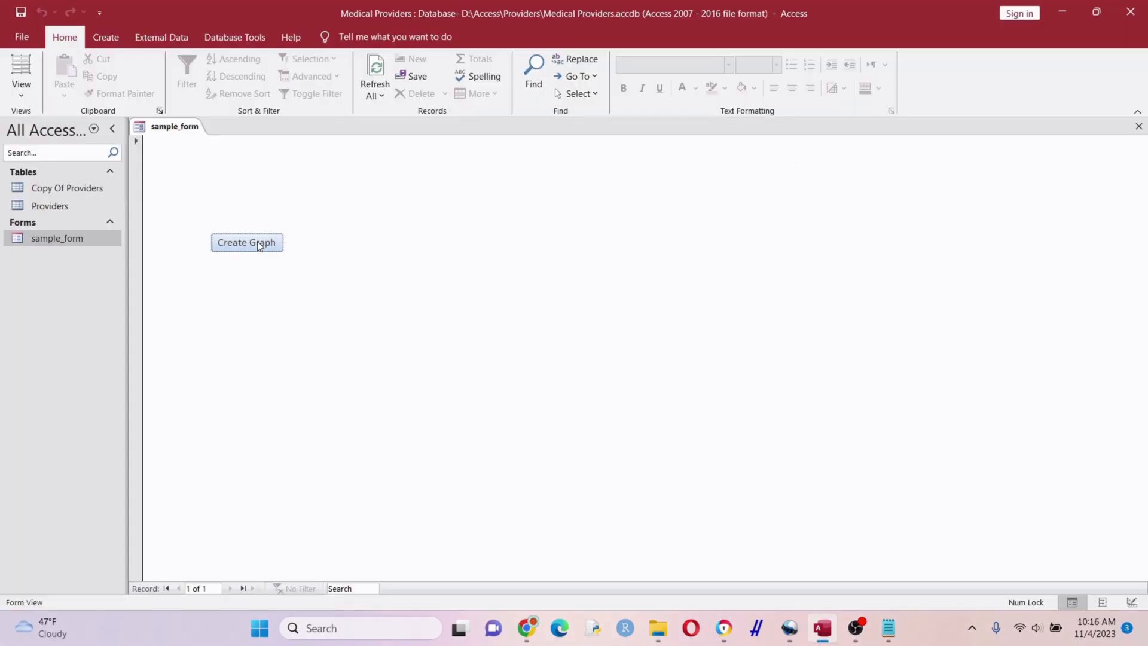
# Step: Run Create Graph to open Provider Case Load Breakdown in a new Chrome tab
pyautogui.click(247, 242)
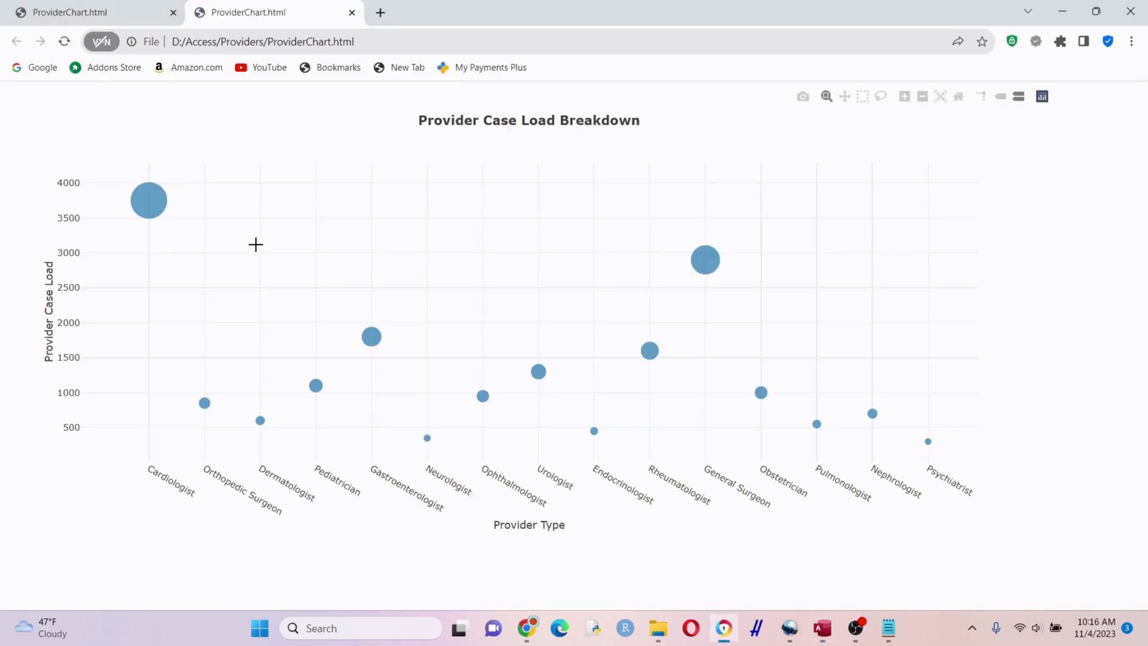
pyautogui.moveTo(609, 538)
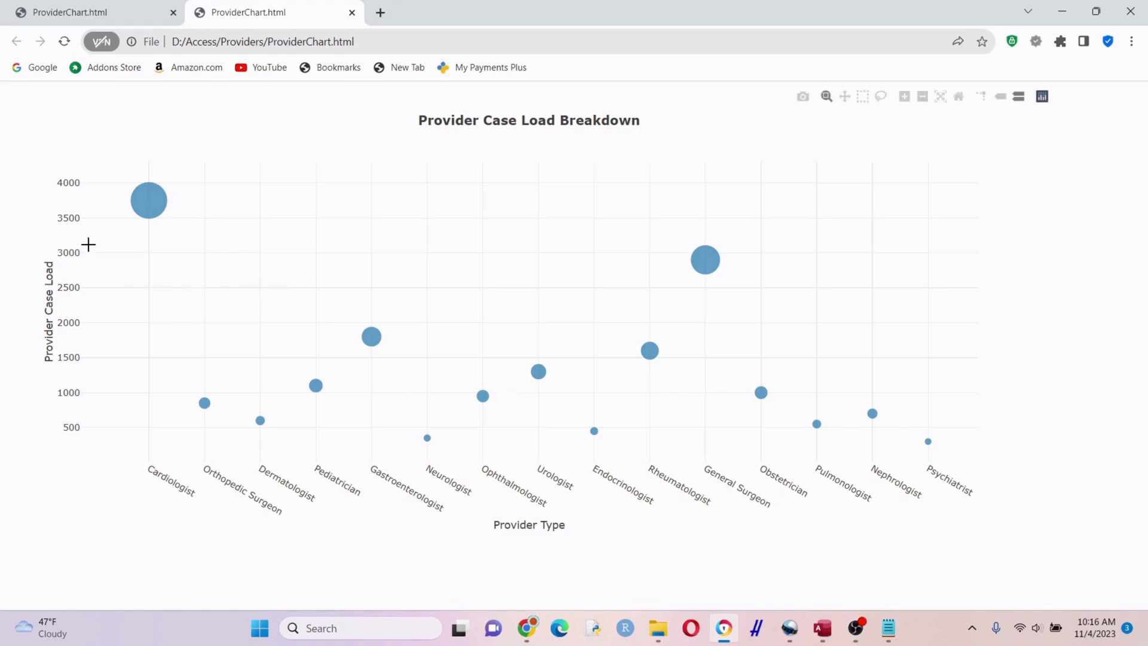
pyautogui.moveTo(148, 199)
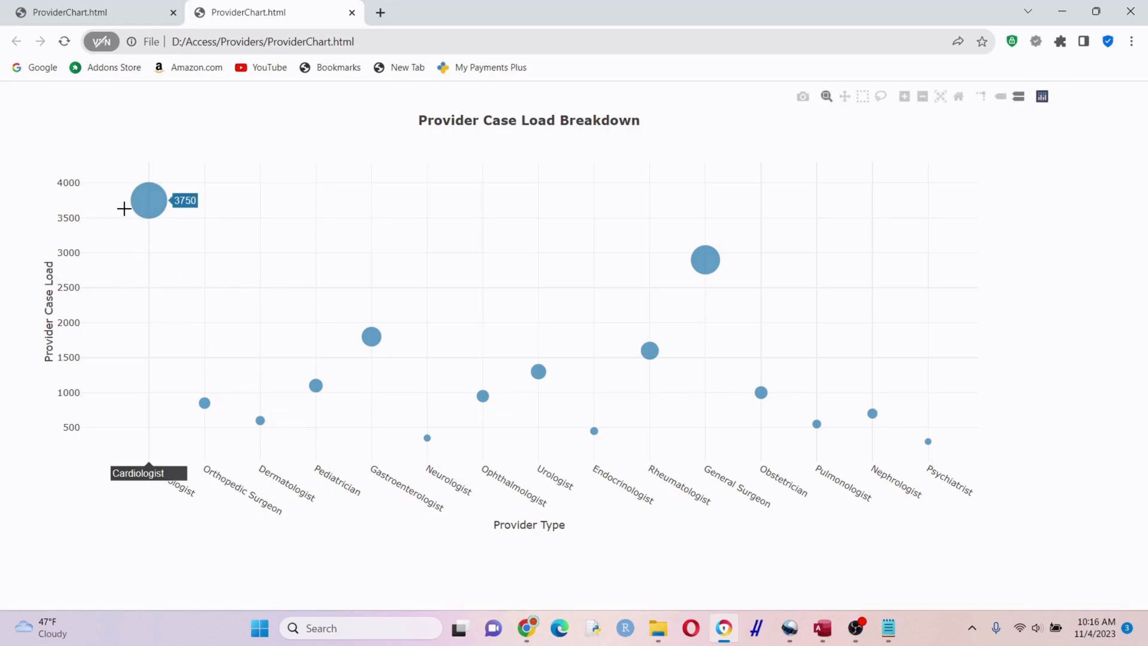
pyautogui.moveTo(41, 329)
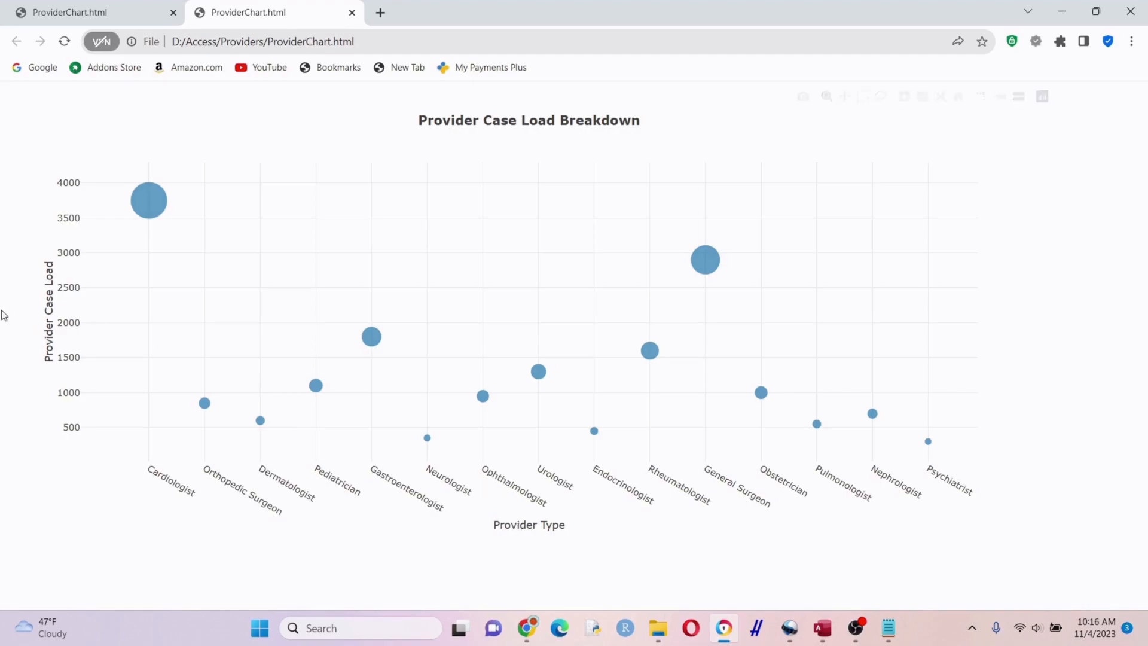
pyautogui.moveTo(528, 532)
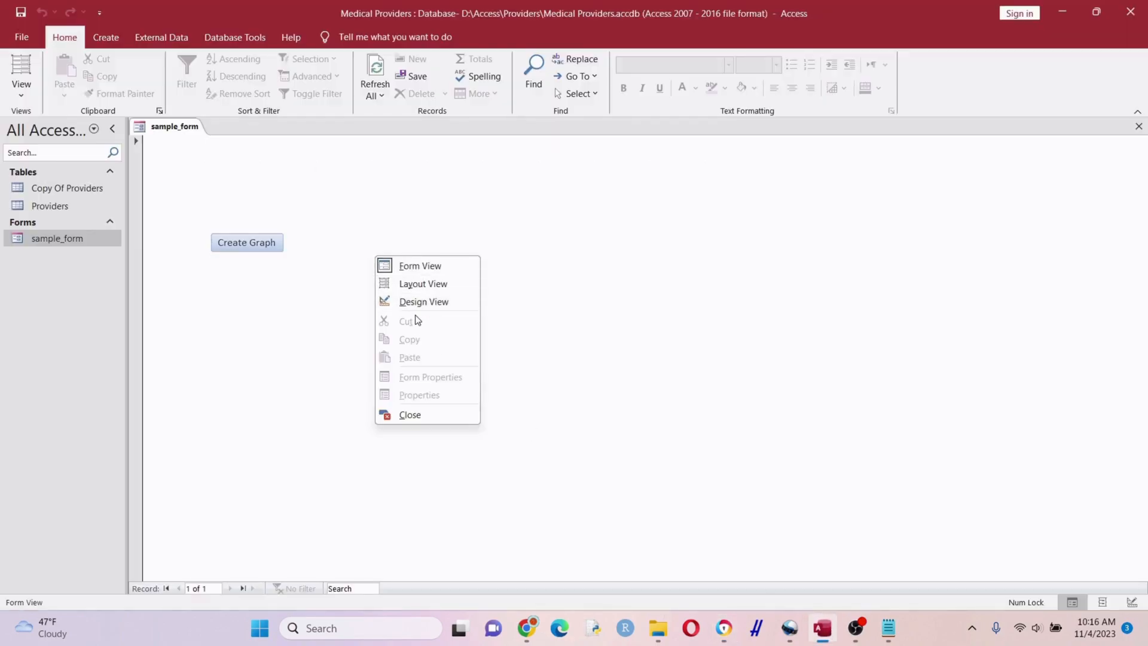
# Step: Reopen the button's On Click code from Design View and scroll through the bubble-size and layout sections
pyautogui.click(423, 301)
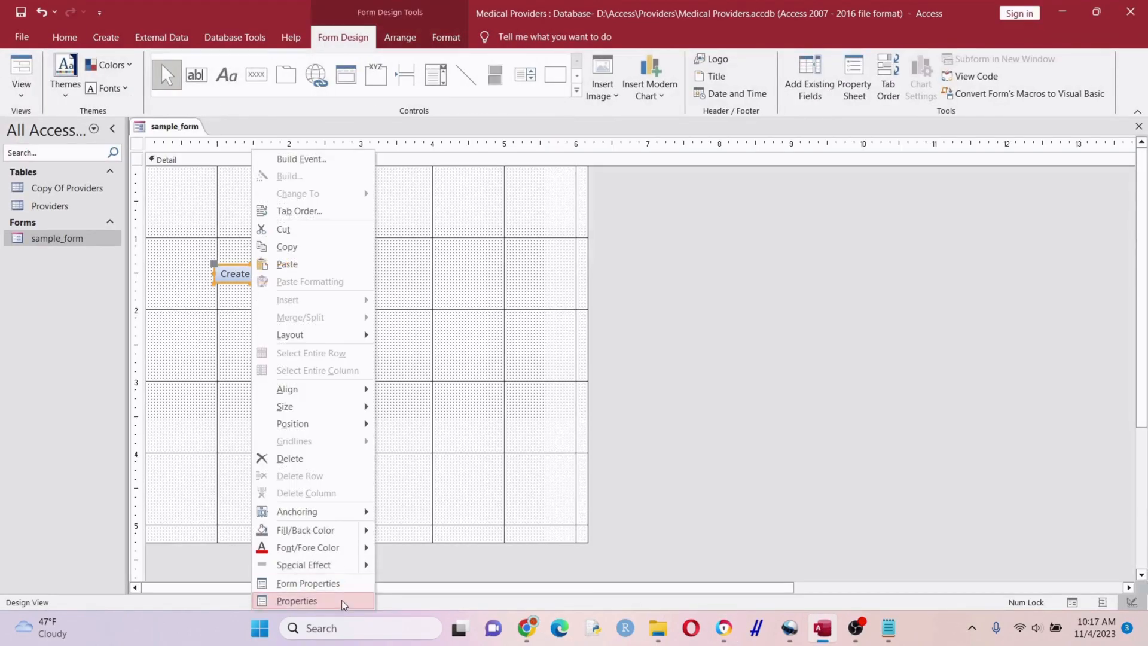
pyautogui.click(296, 601)
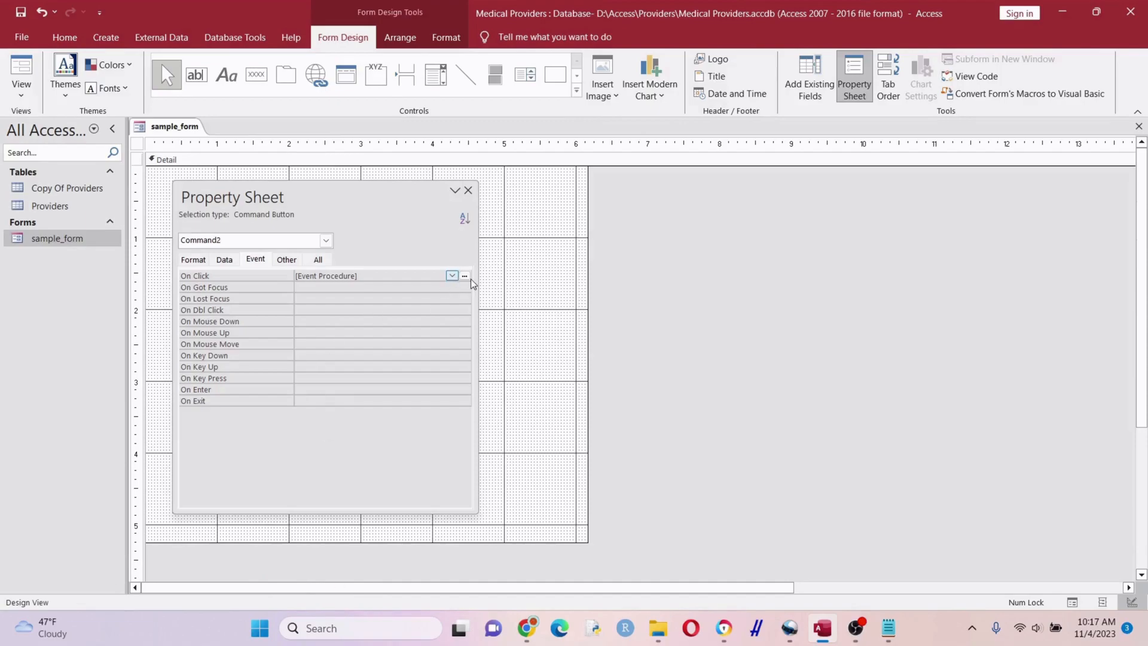
pyautogui.click(464, 275)
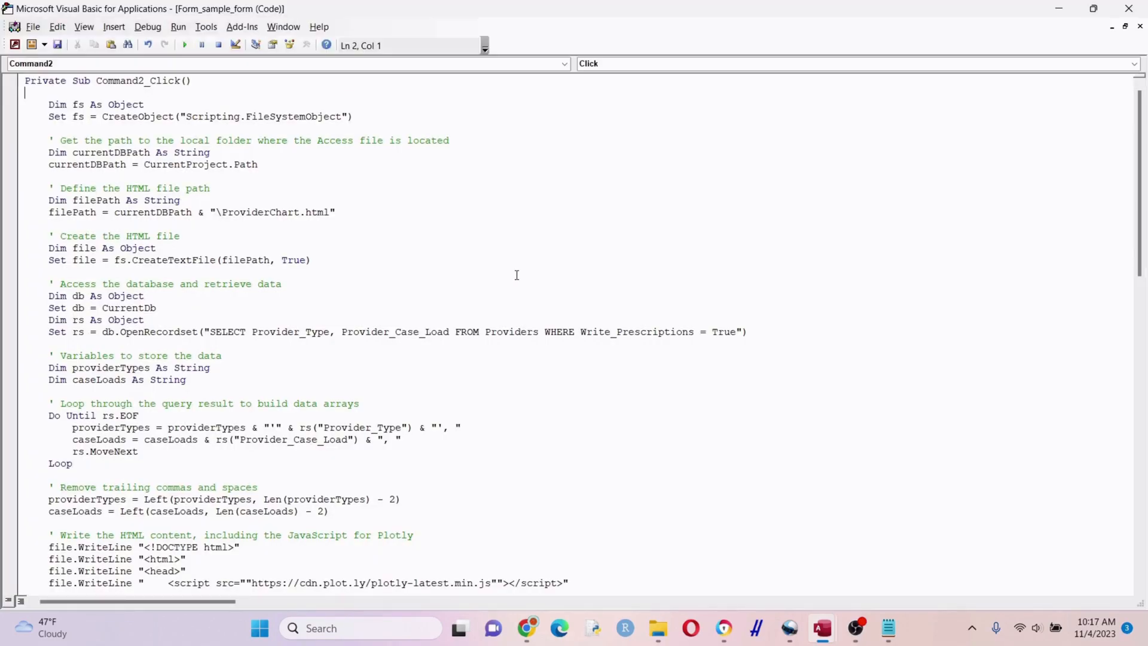
pyautogui.scroll(-3)
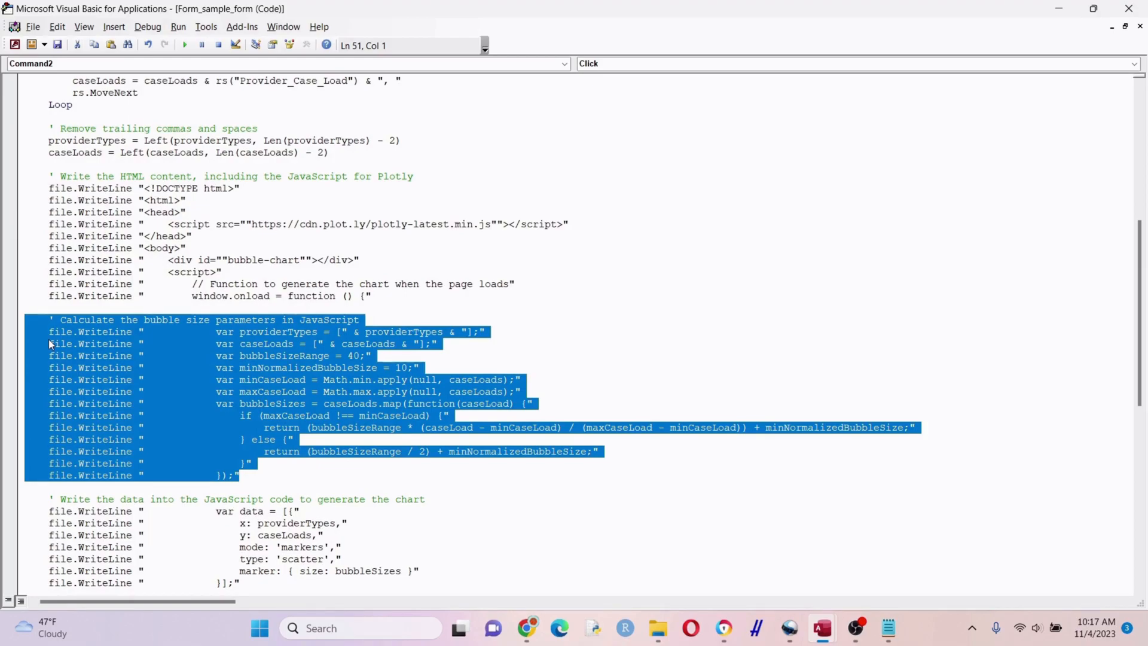
pyautogui.click(340, 481)
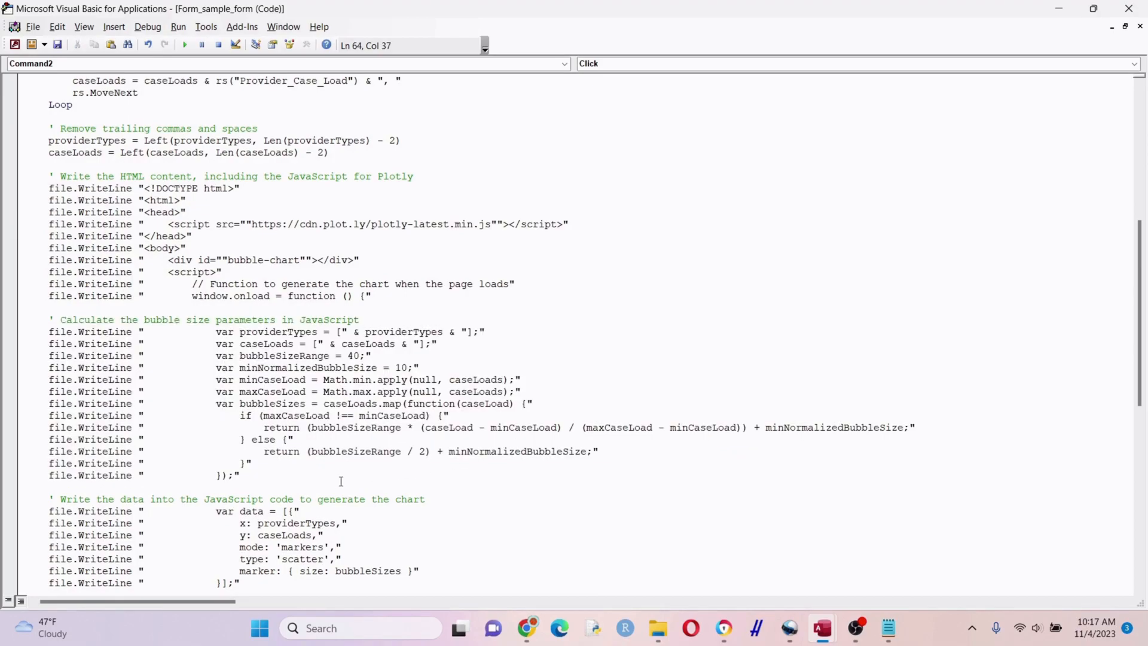
pyautogui.scroll(-3)
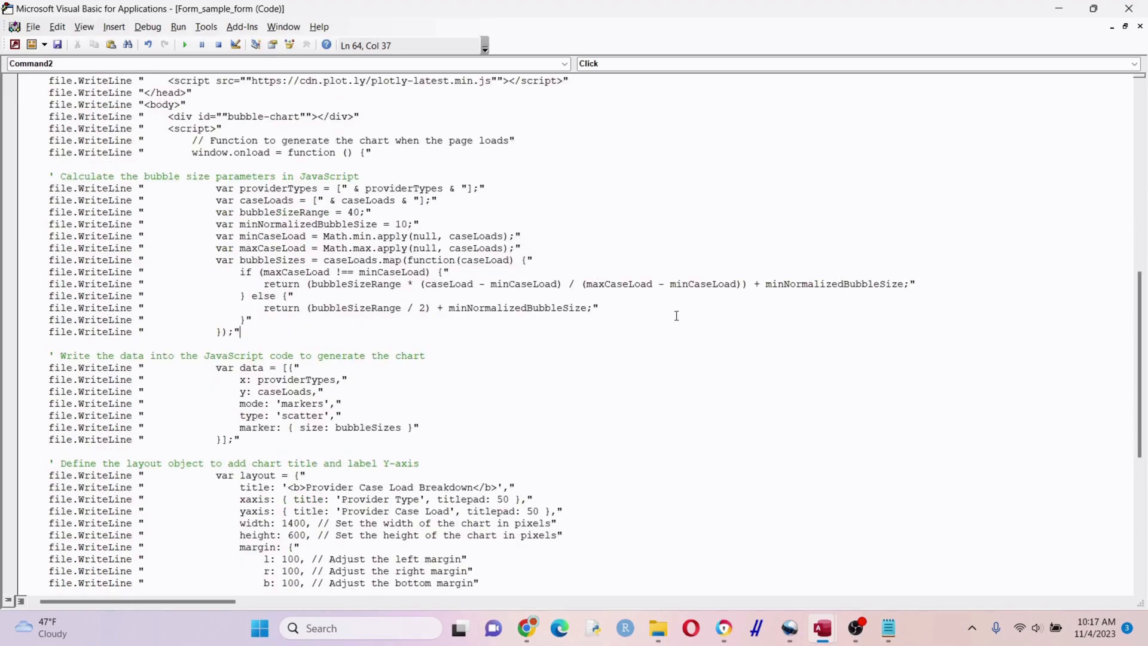
pyautogui.scroll(-3)
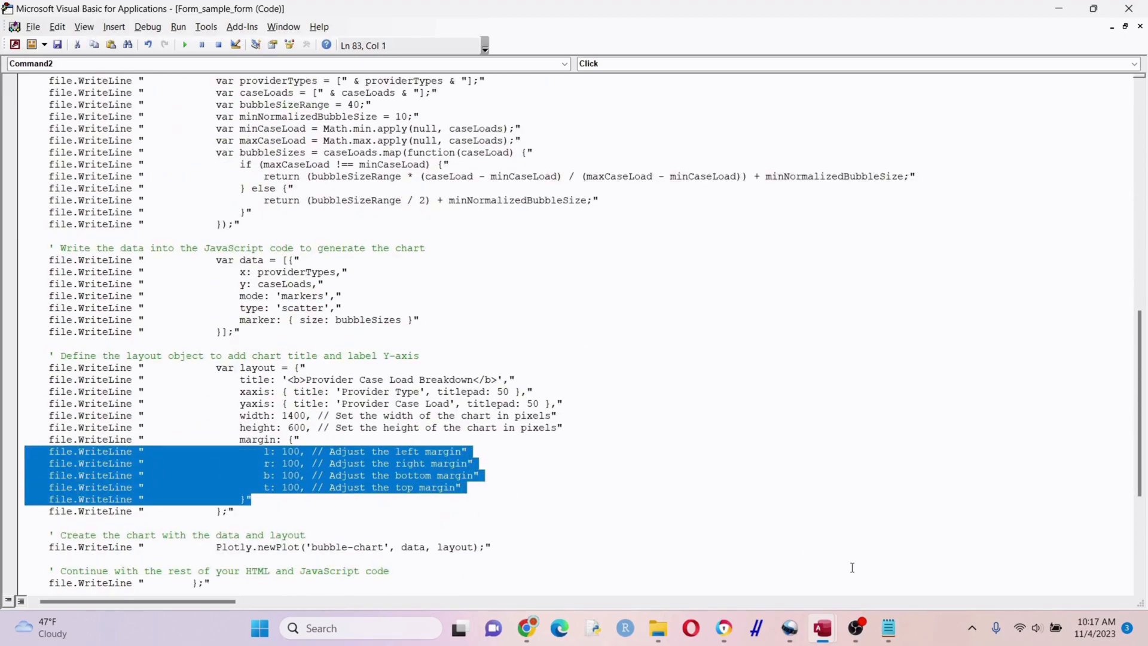
pyautogui.moveTo(822, 629)
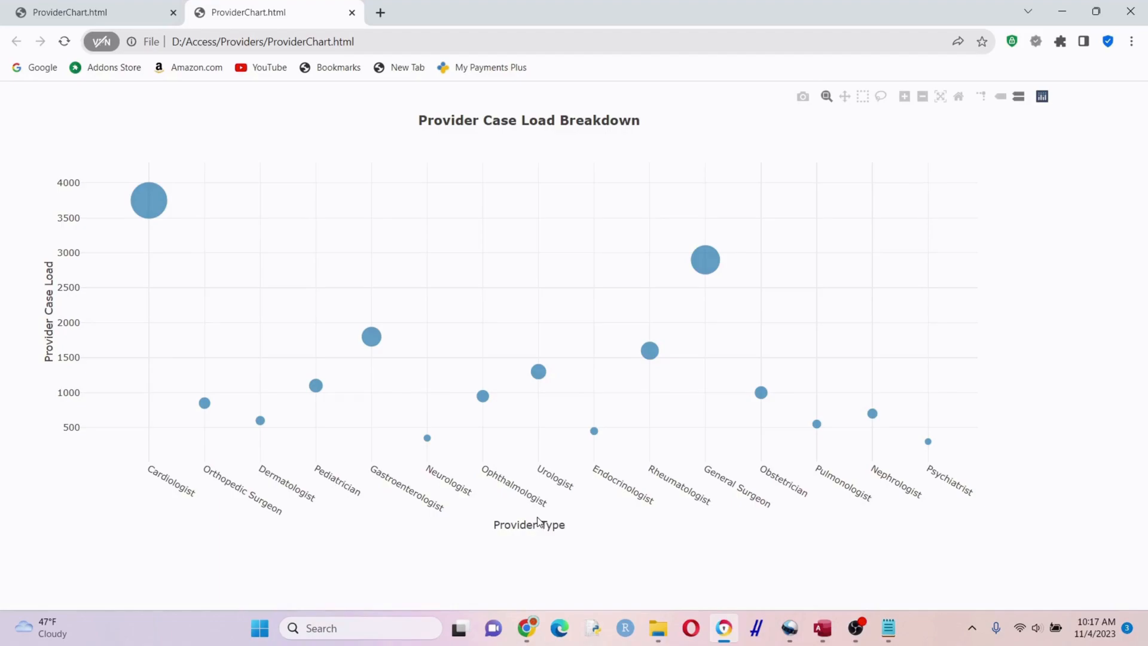
pyautogui.moveTo(553, 531)
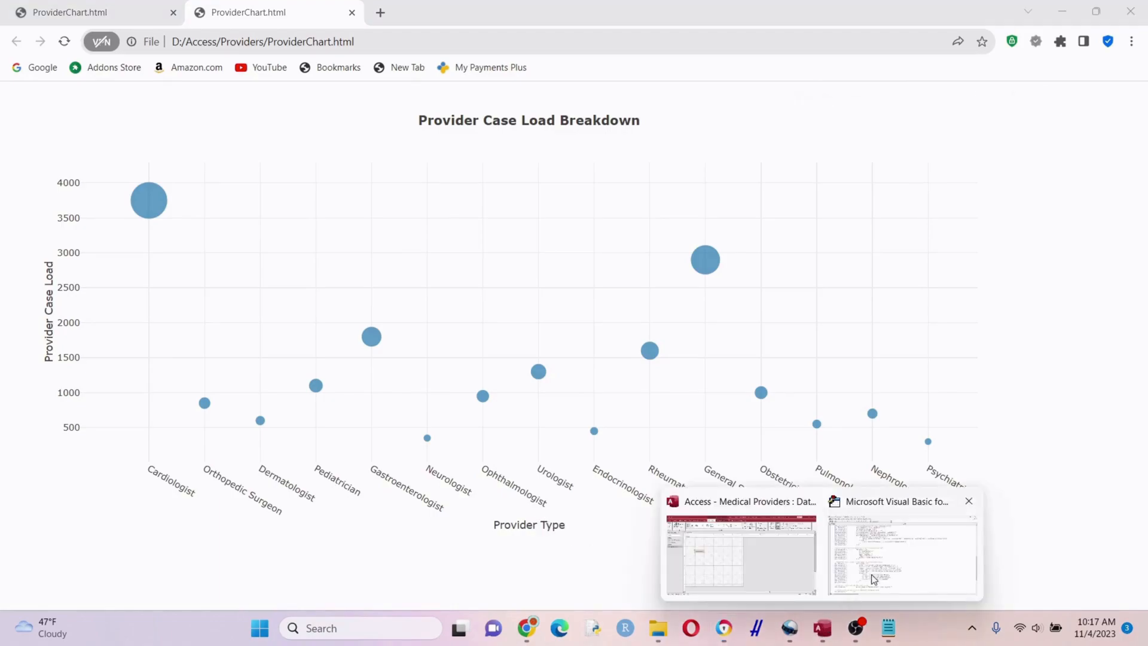
# Step: Switch from the chart back to the Command2_Click layout margin code
pyautogui.click(901, 554)
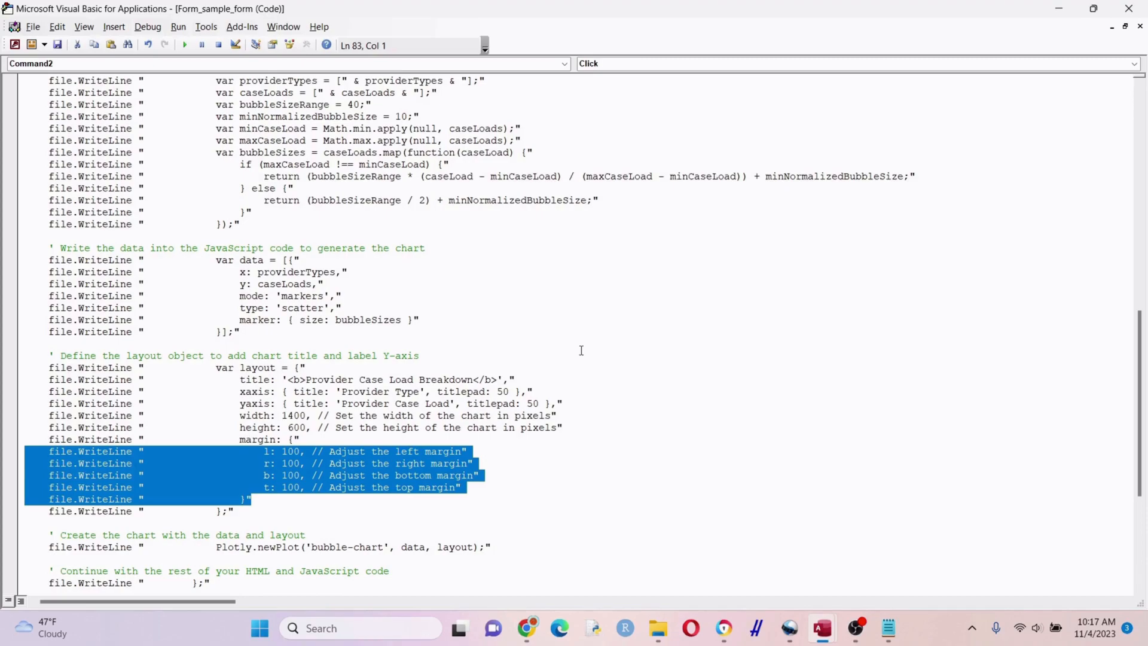
pyautogui.click(562, 427)
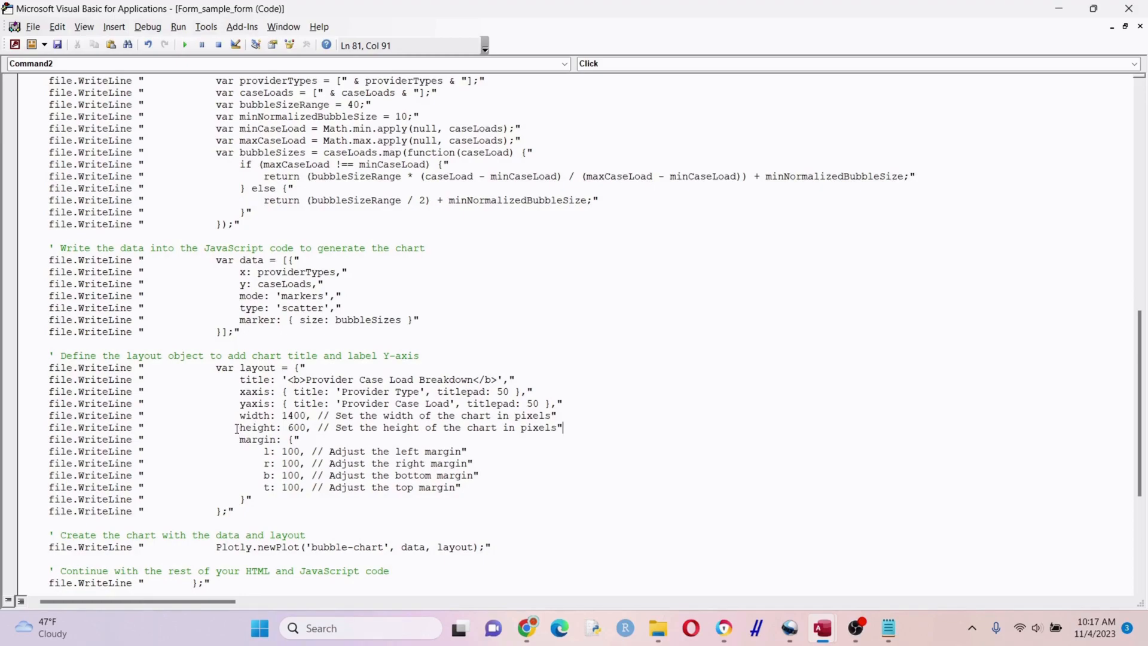
pyautogui.moveTo(545, 395)
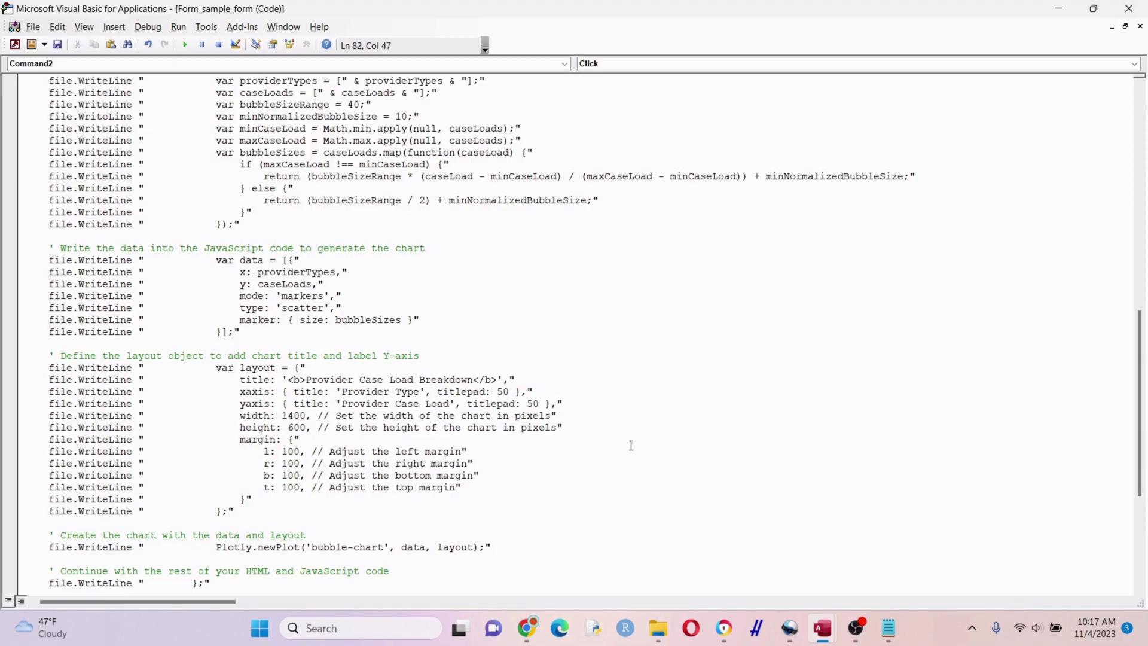
pyautogui.scroll(-3)
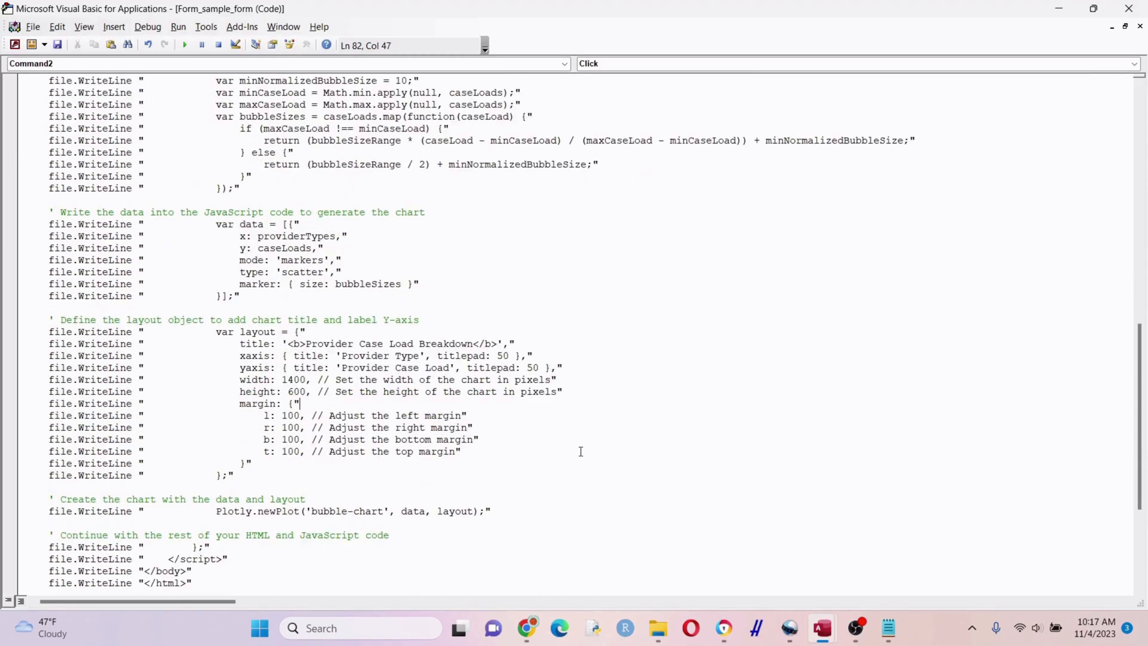
pyautogui.scroll(-3)
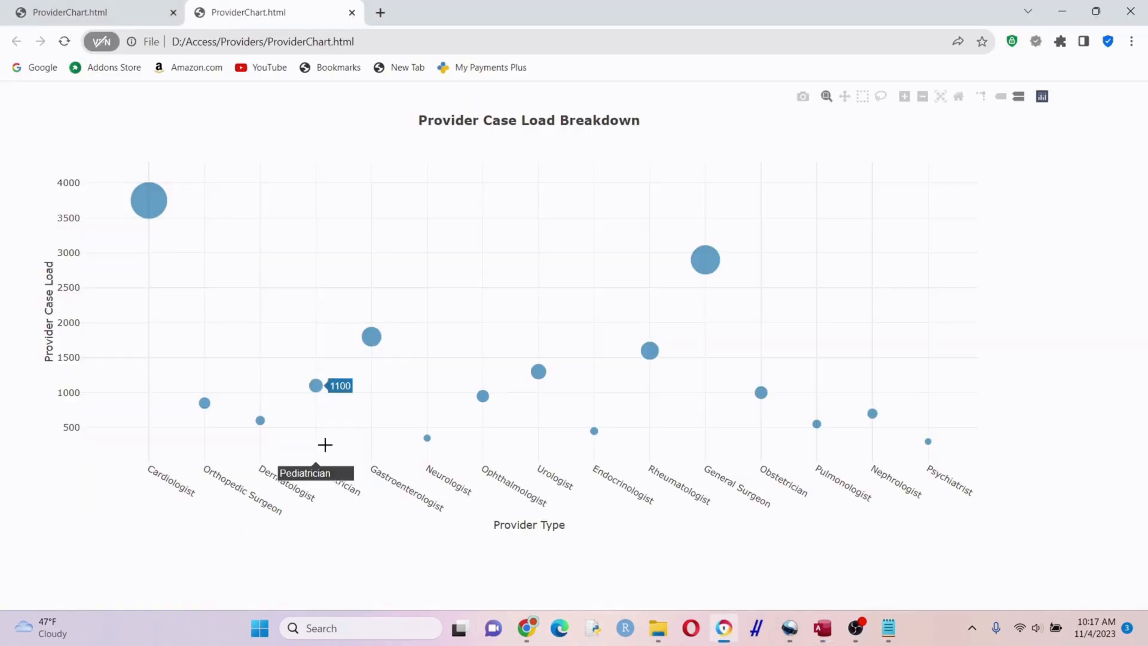
pyautogui.moveTo(307, 544)
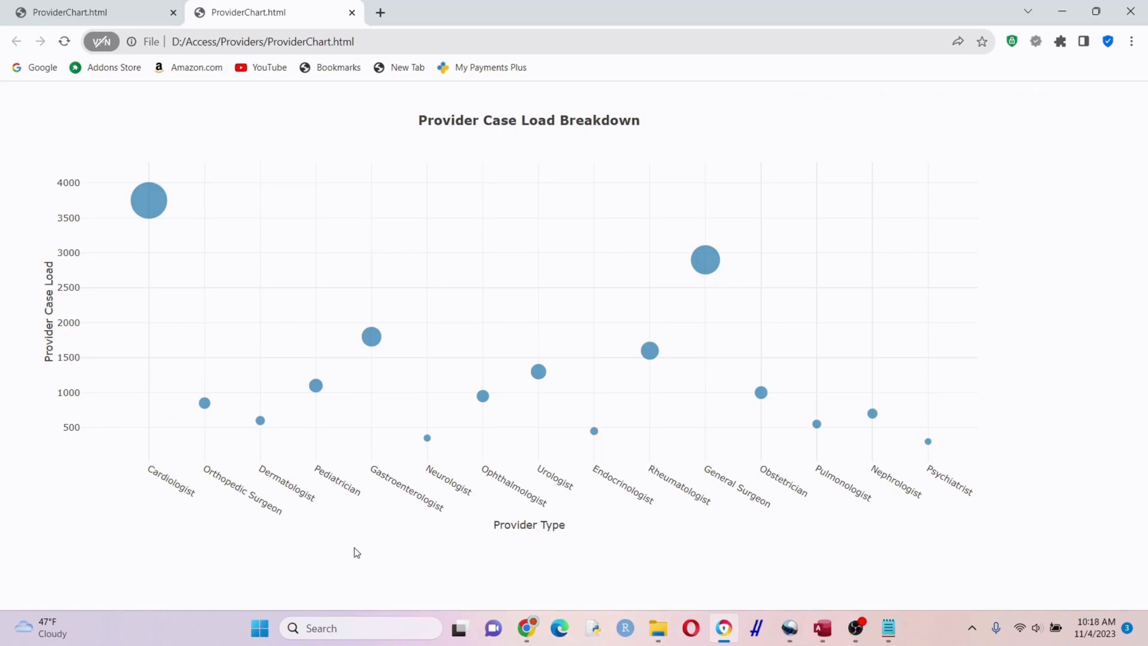
pyautogui.moveTo(407, 530)
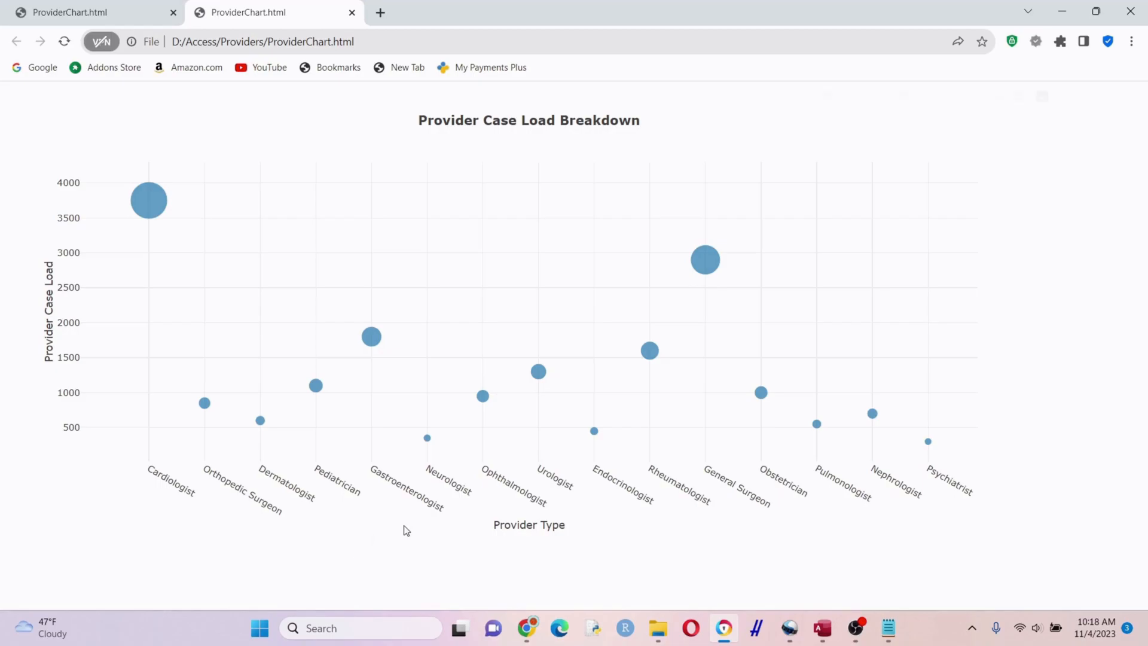
pyautogui.moveTo(733, 543)
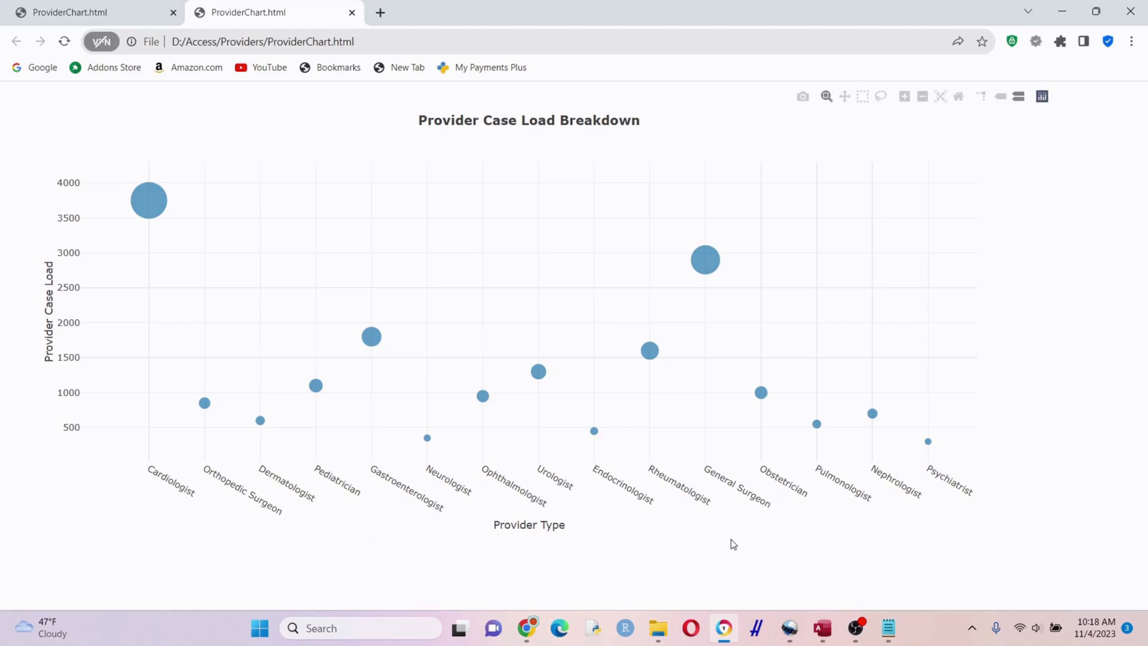